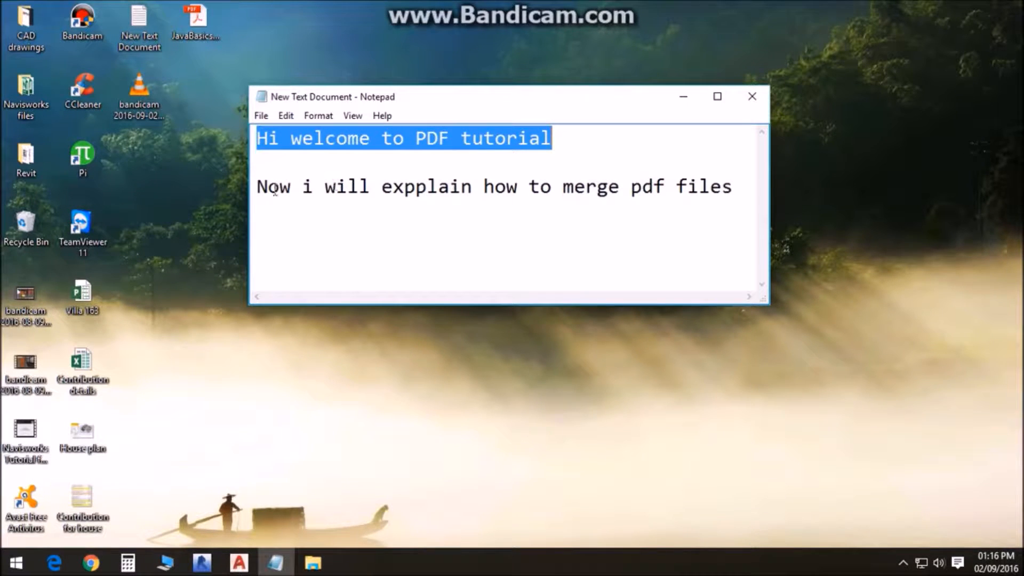
Add JavaBasics-notes-1-12 and JavaBasics-notes-13-23 to the Merge PDF tool.
click(731, 187)
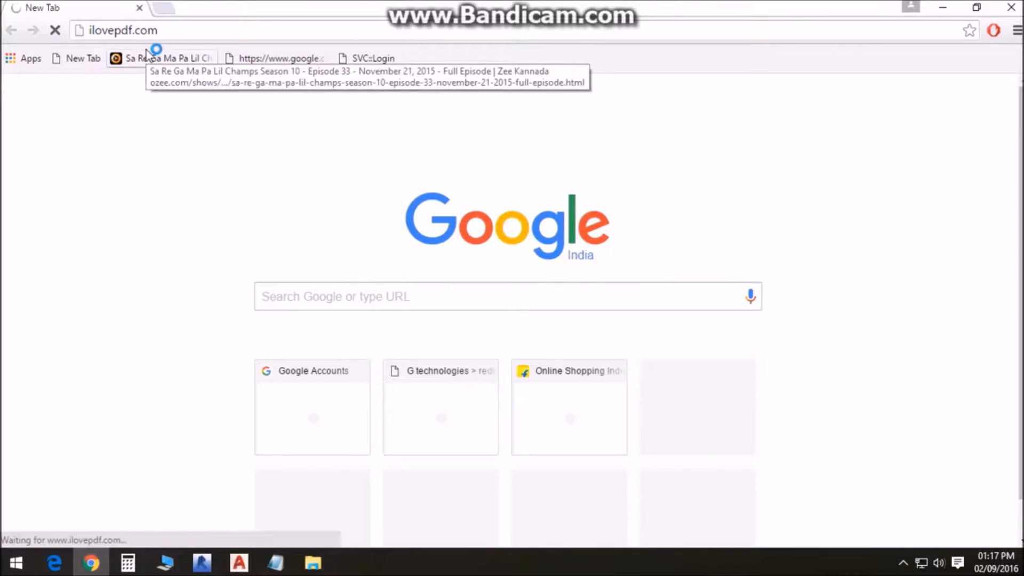
mouse_move(148, 53)
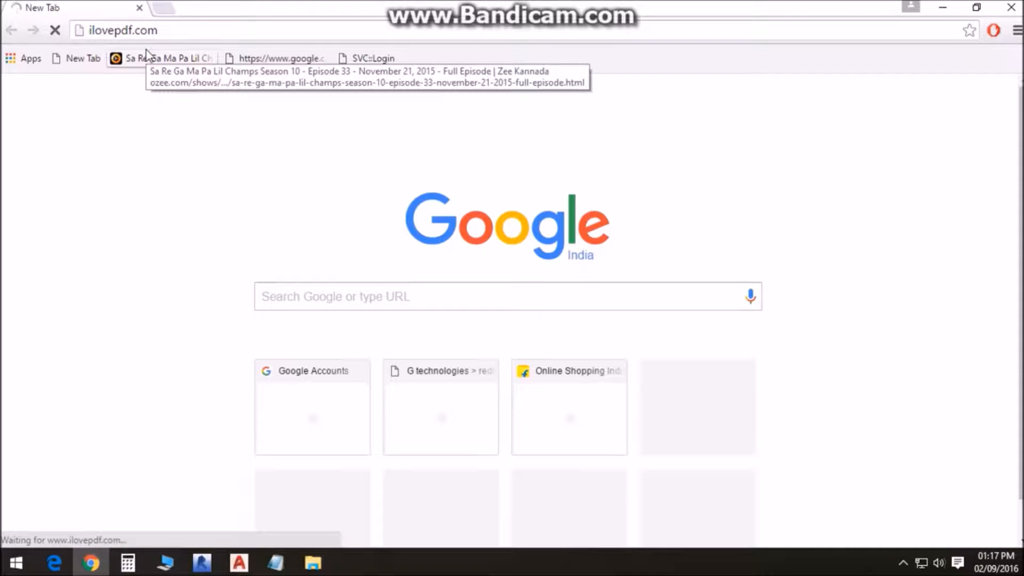
mouse_move(185, 197)
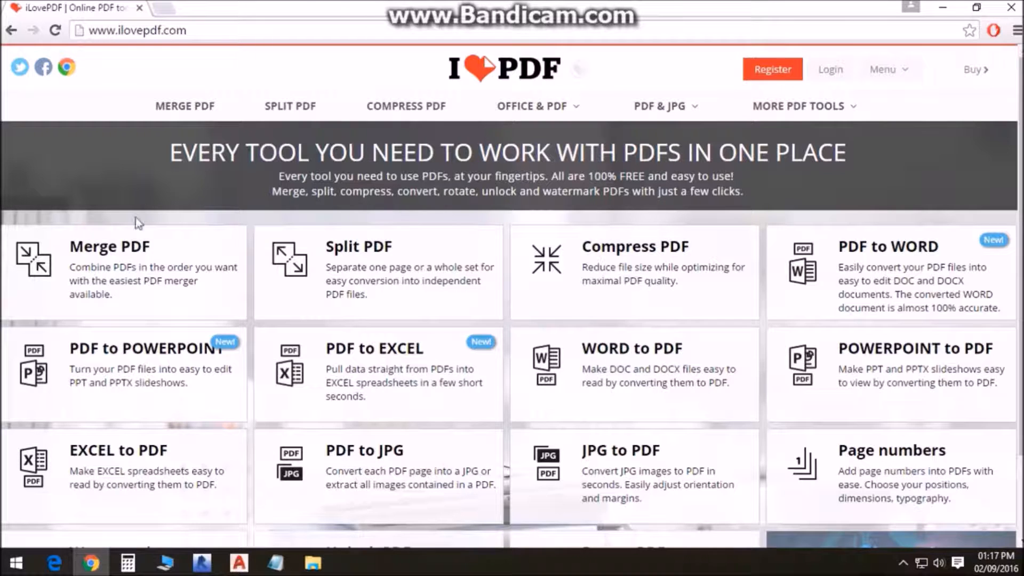
click(185, 105)
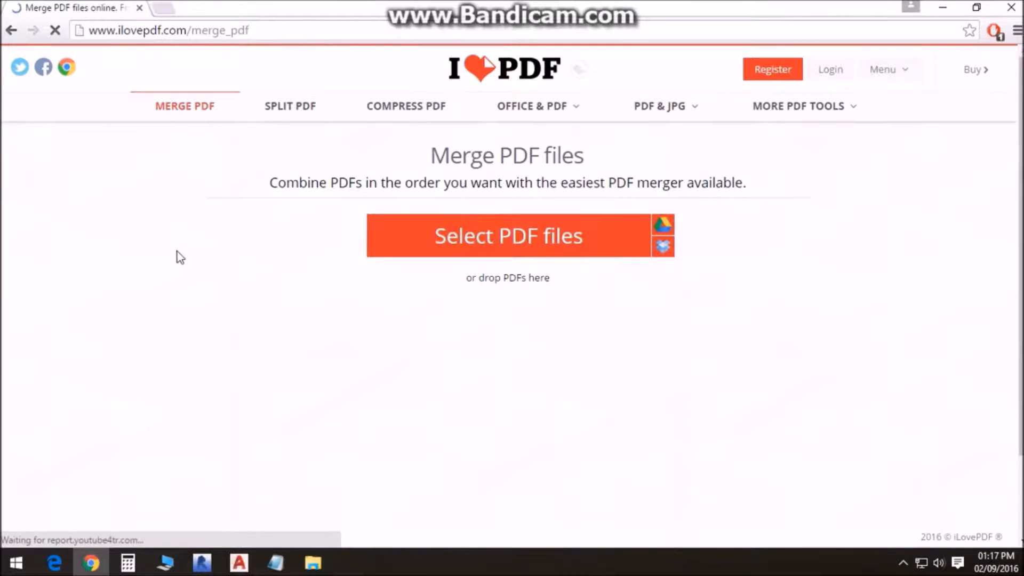
click(507, 234)
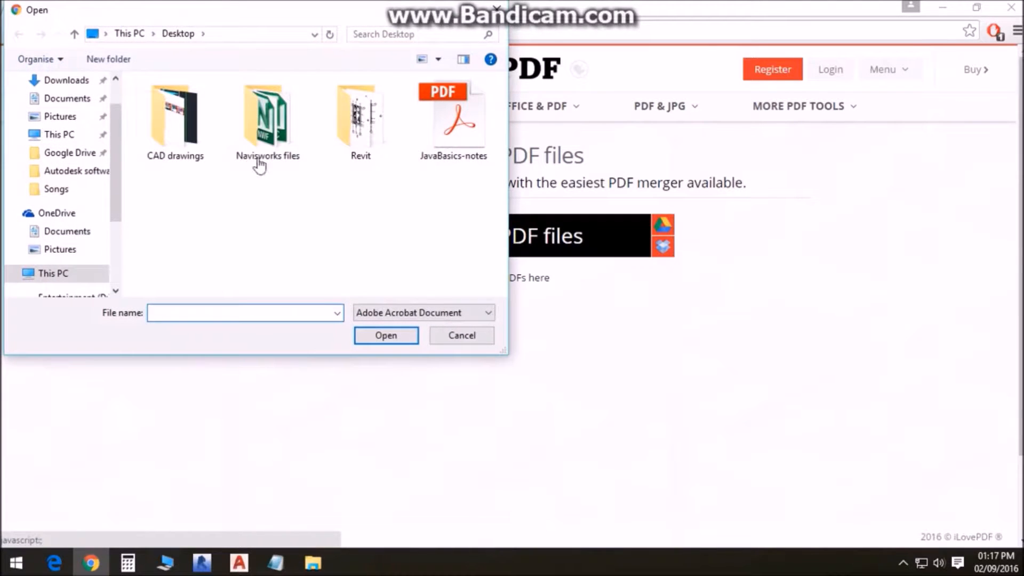
mouse_move(68, 91)
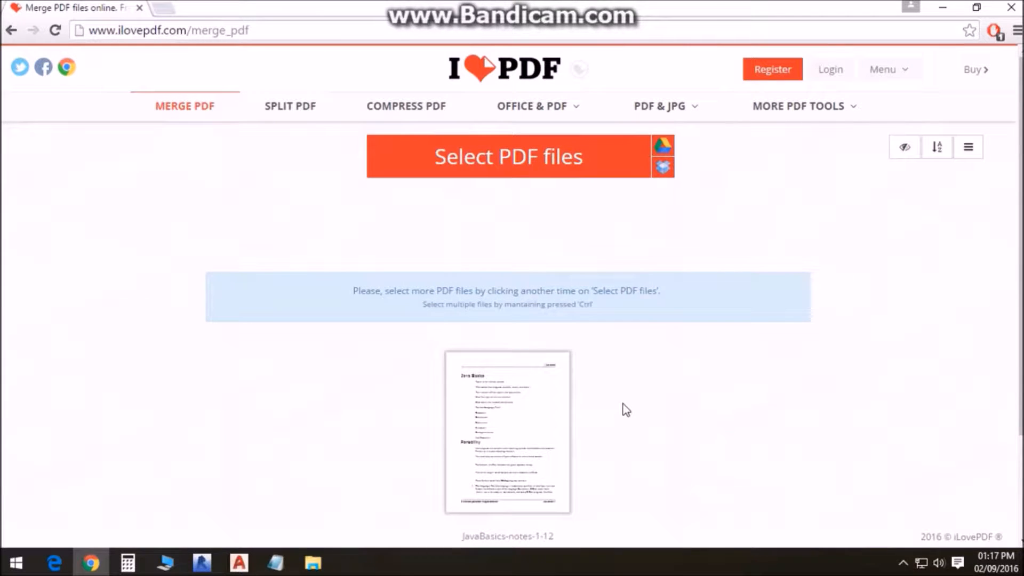
click(508, 156)
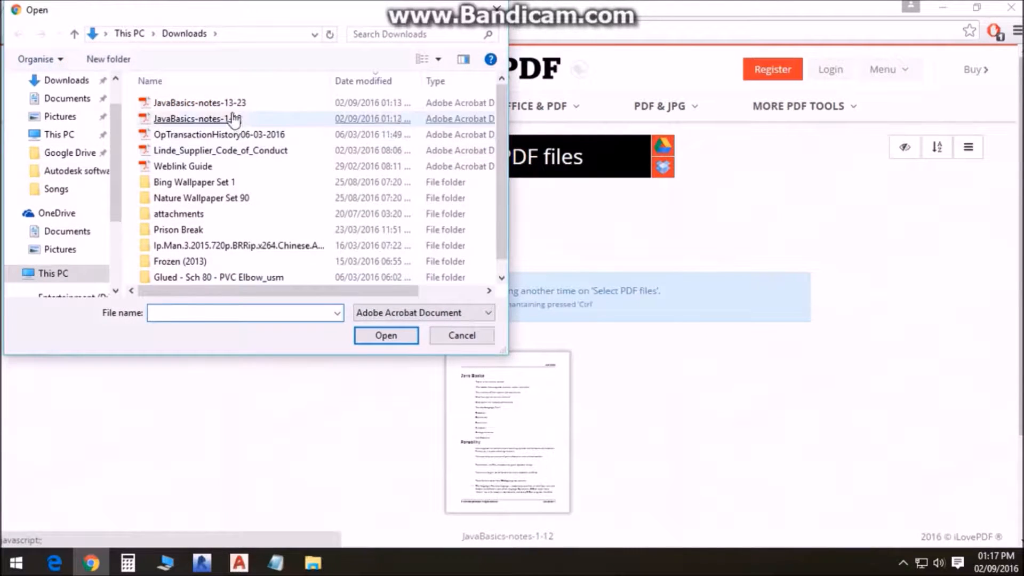
click(385, 335)
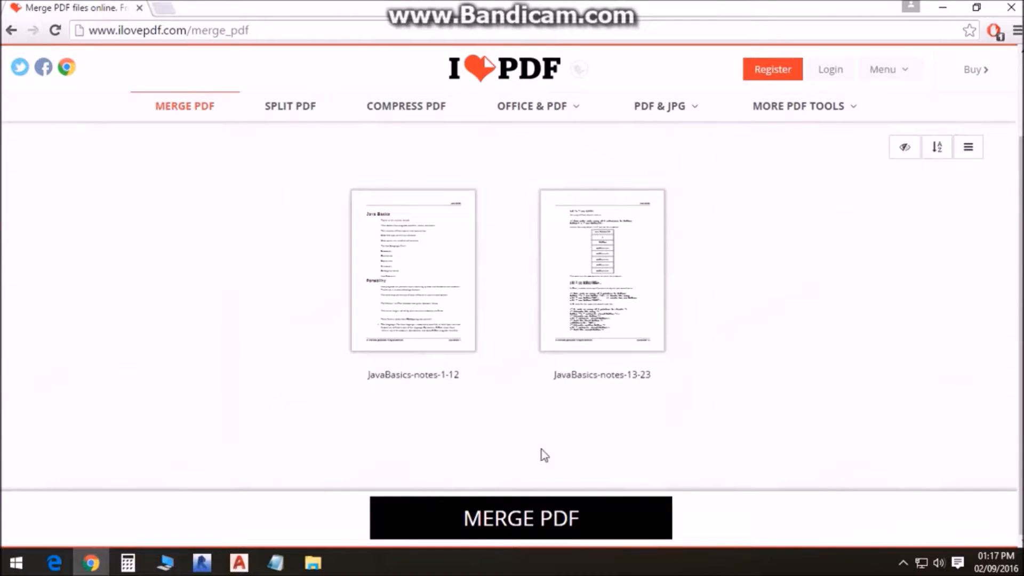
Merge the two notes PDFs and download the merged file.
click(519, 517)
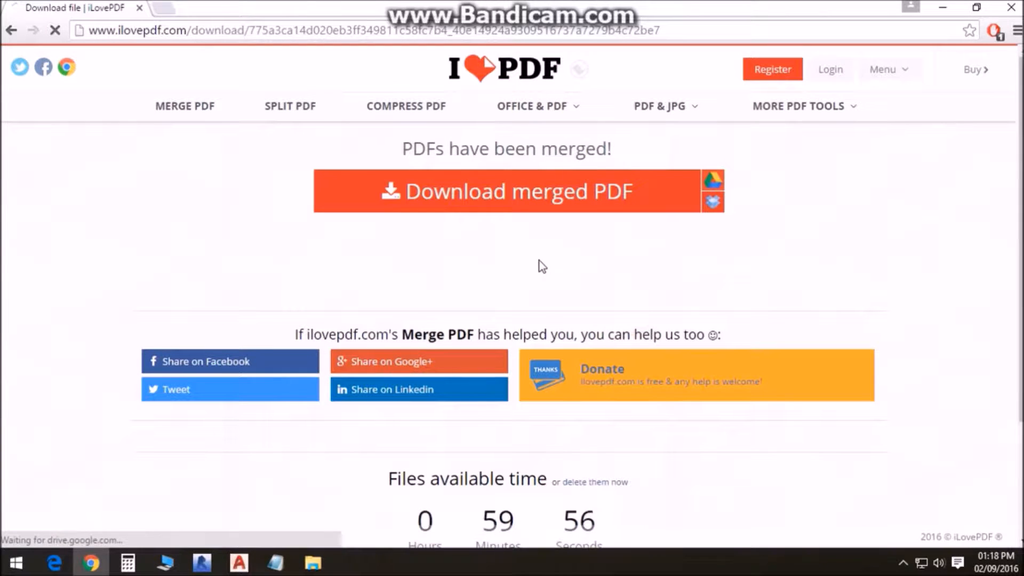
click(505, 191)
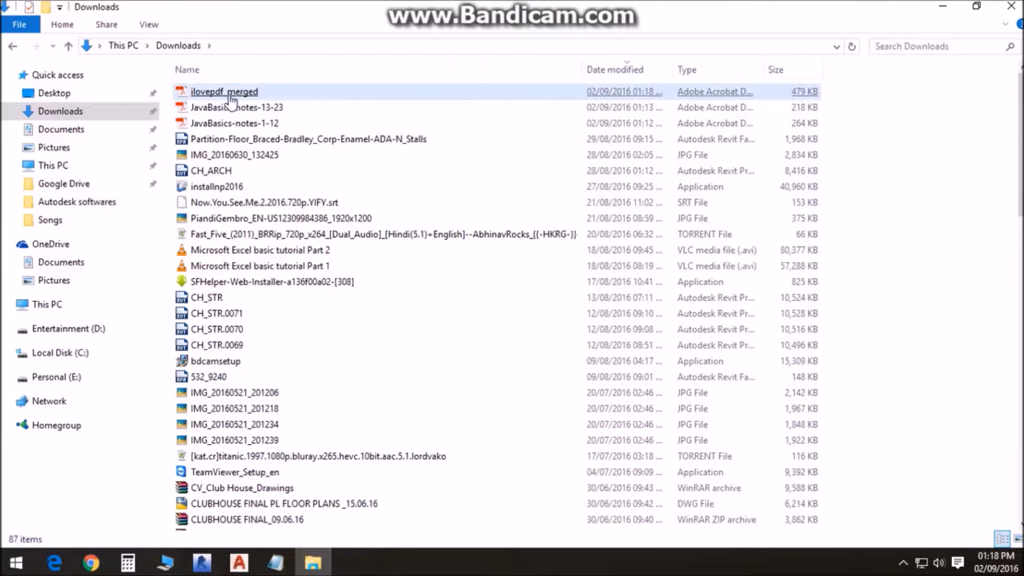
Open ilovepdf_merged from the Downloads folder.
click(224, 92)
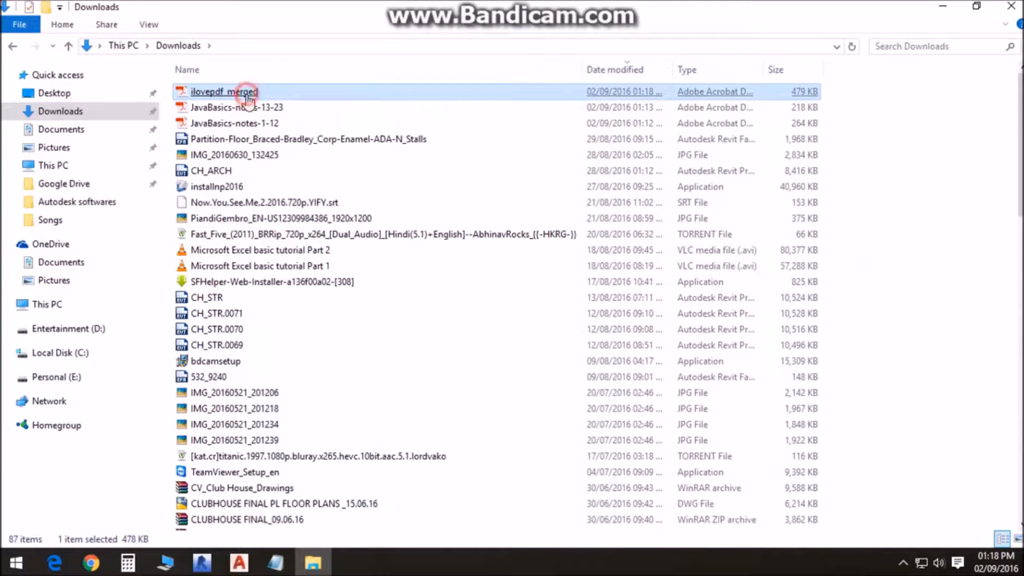
double_click(222, 92)
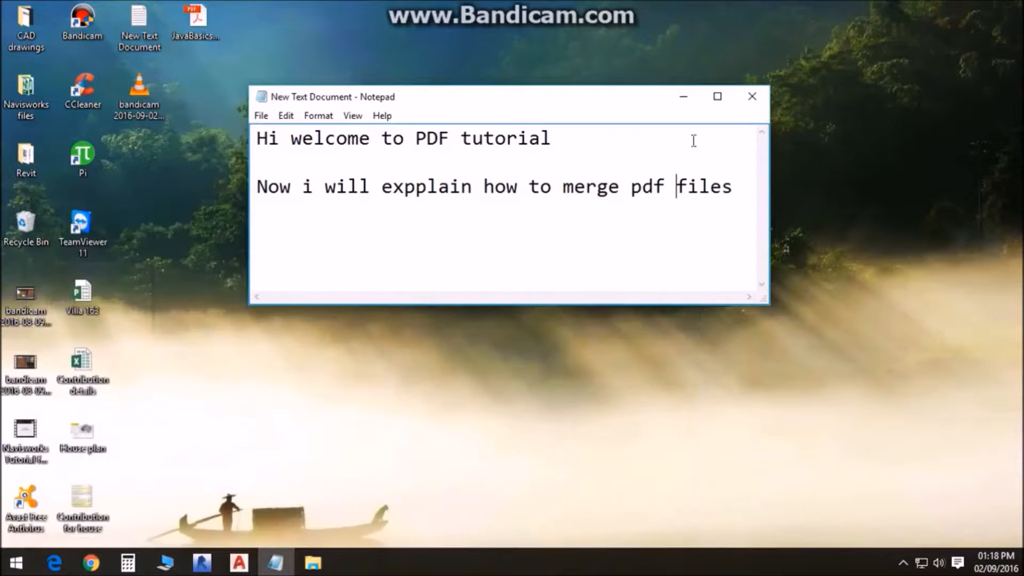
Replace 'merge' with 'split' so the note reads 'how to split pdf files'.
double_click(589, 187)
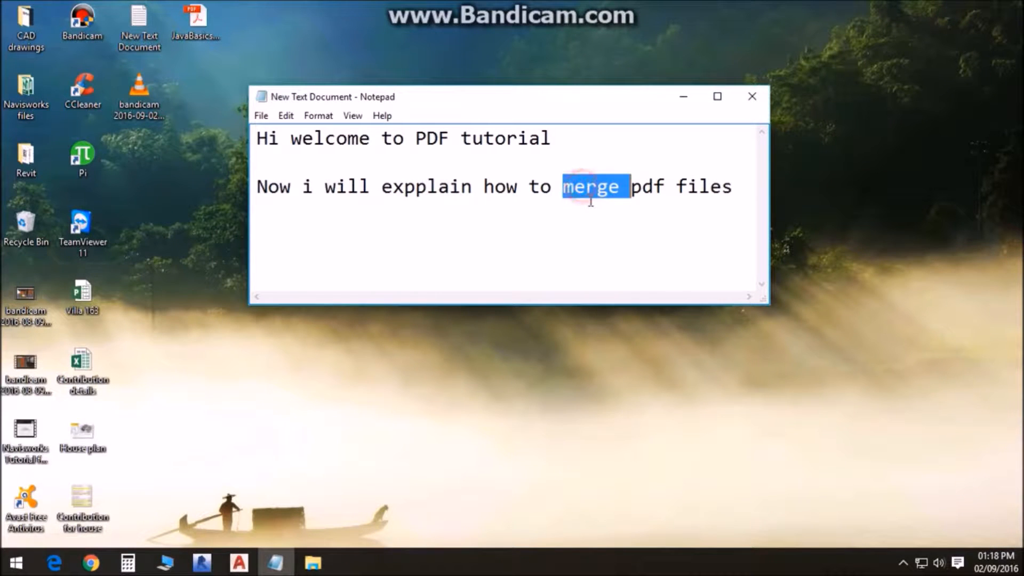
text(split)
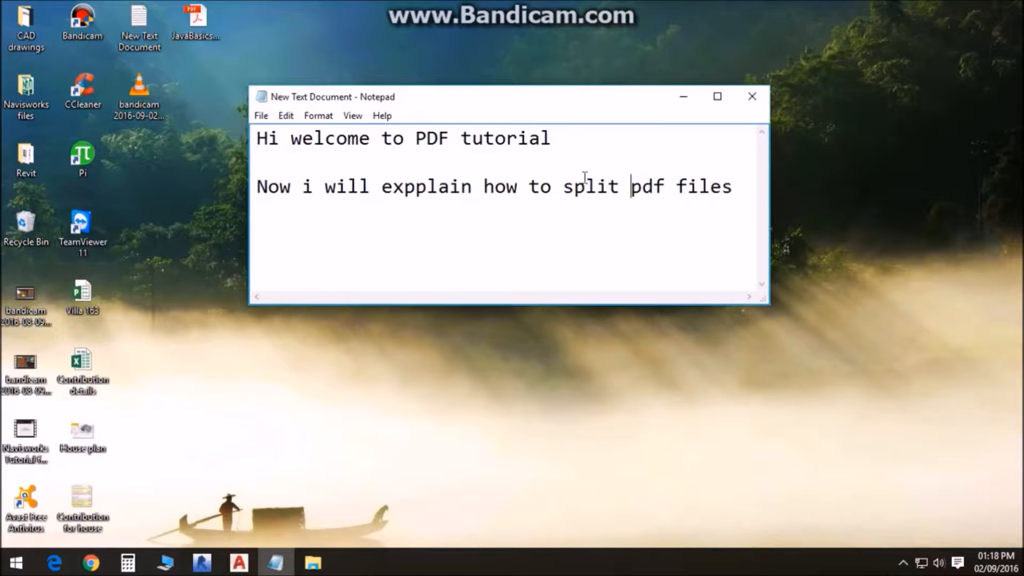
click(647, 198)
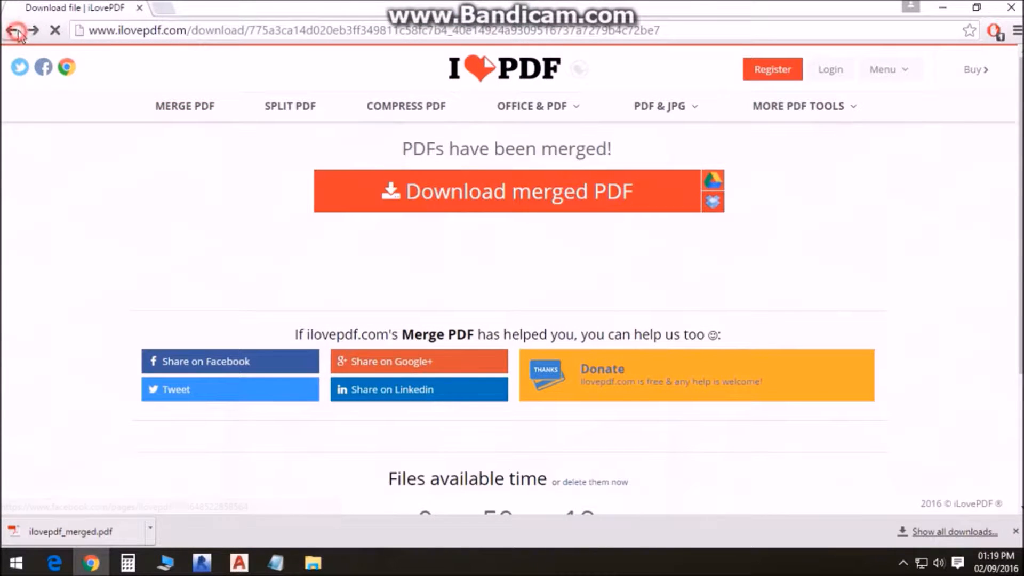
Load JavaBasics-notes into Split PDF with ranges 1–12 and 13–23.
click(11, 30)
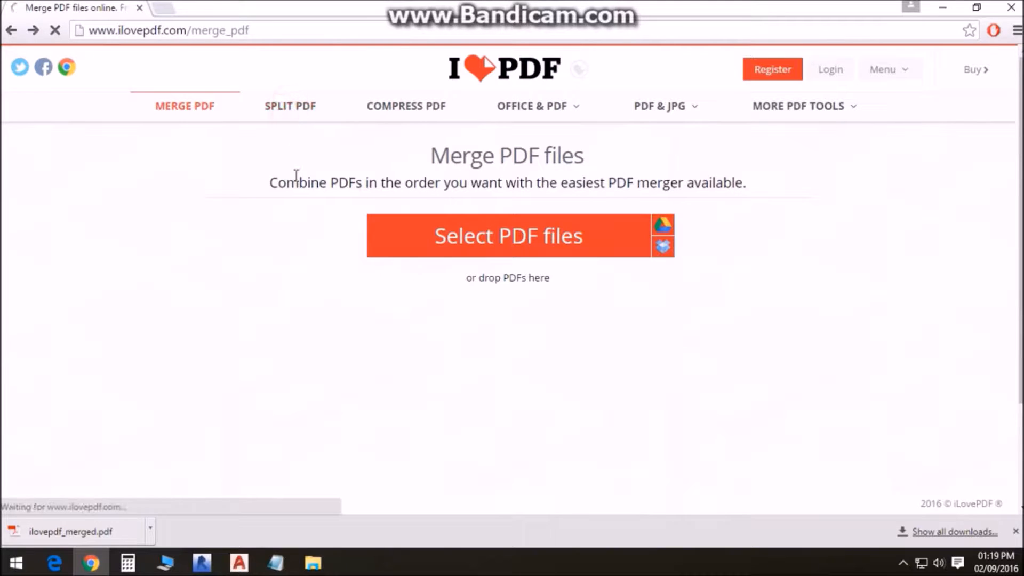
click(289, 106)
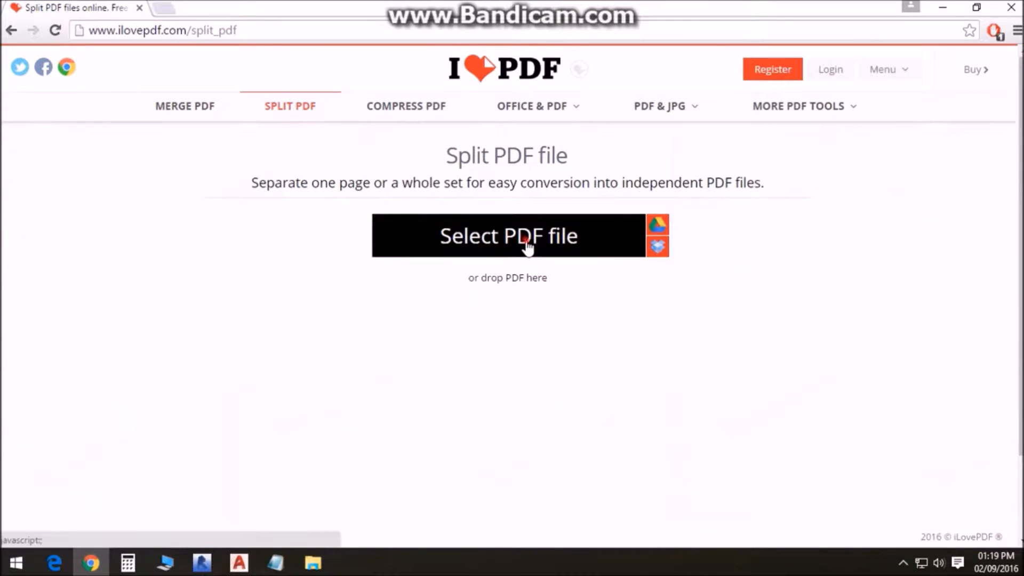
click(507, 235)
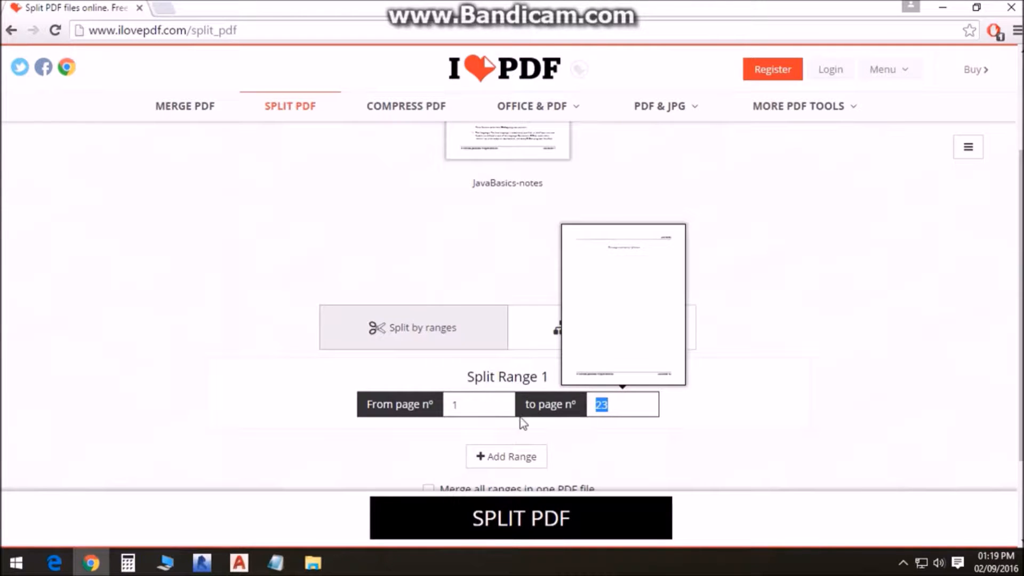
mouse_move(612, 433)
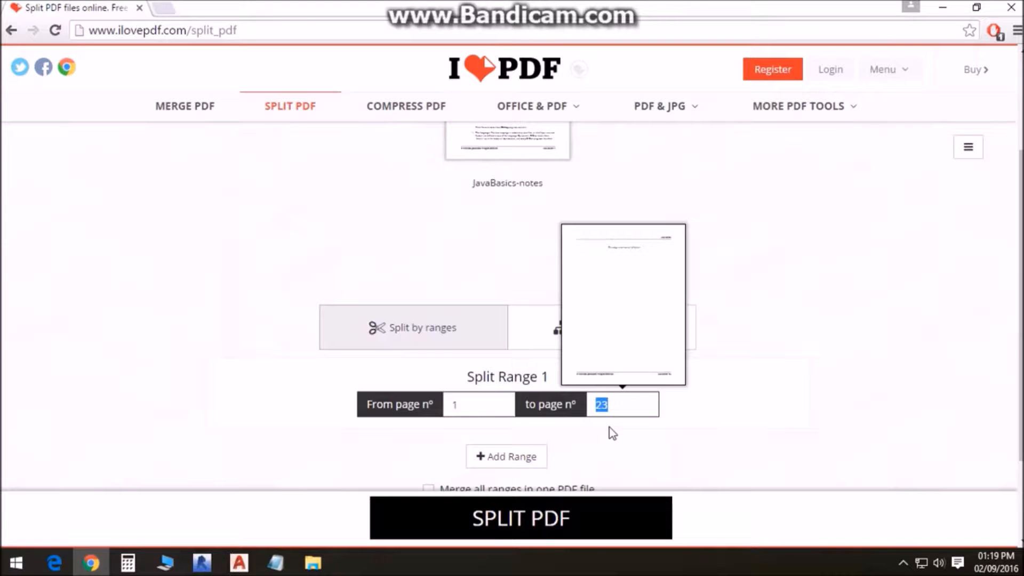
click(505, 455)
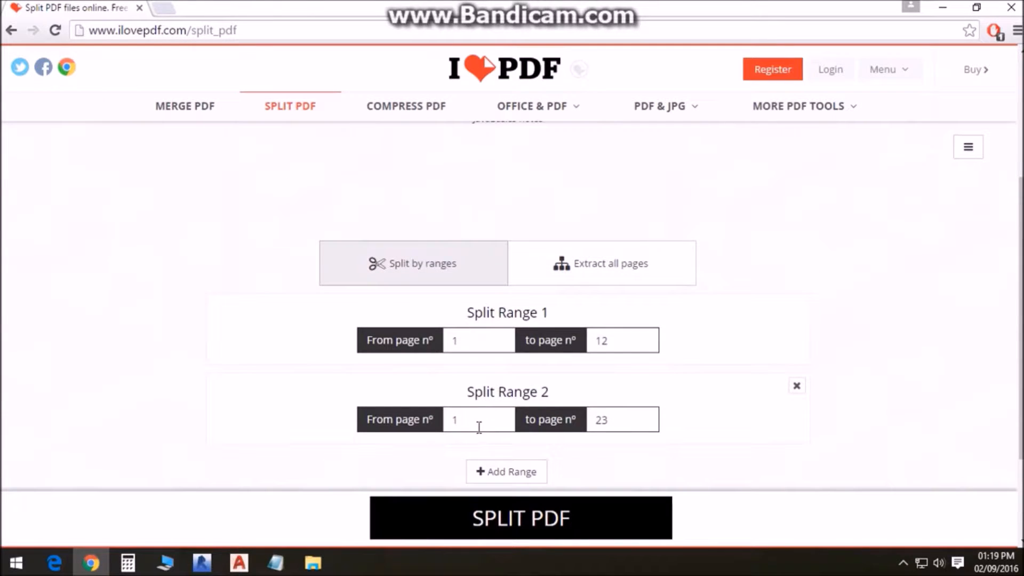
text(13)
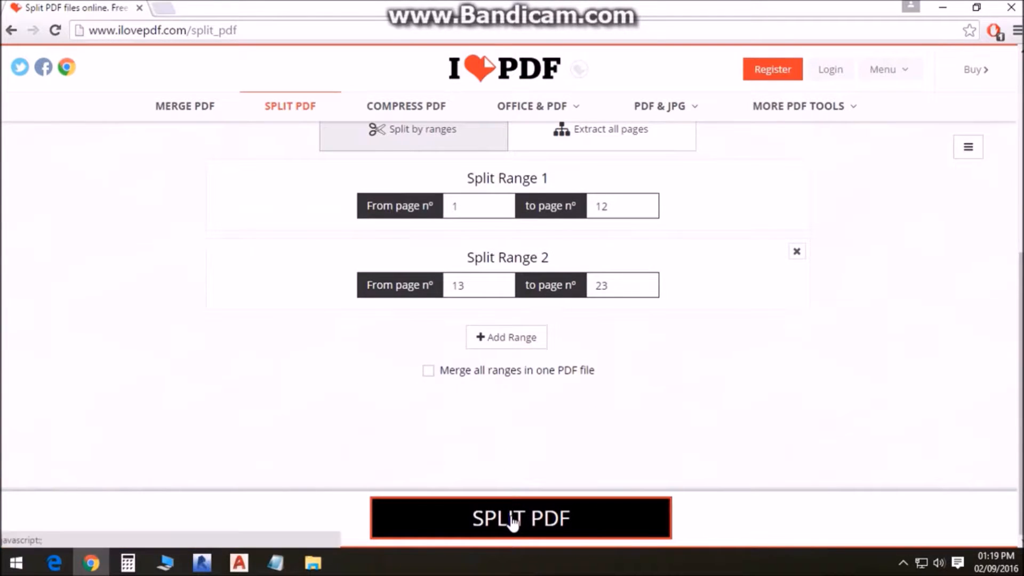
Split the PDF into the two ranges and download the result.
click(519, 518)
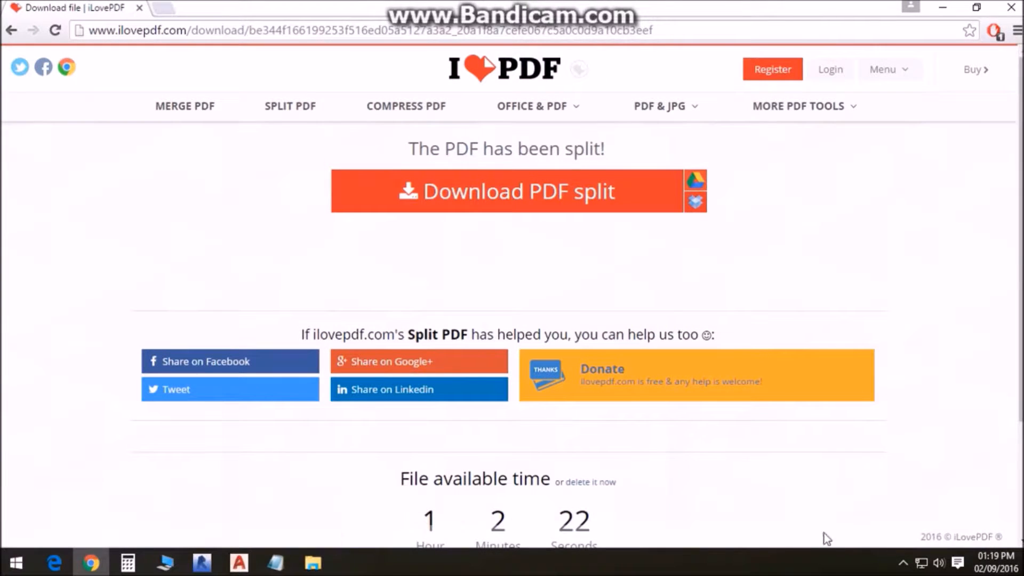
click(505, 191)
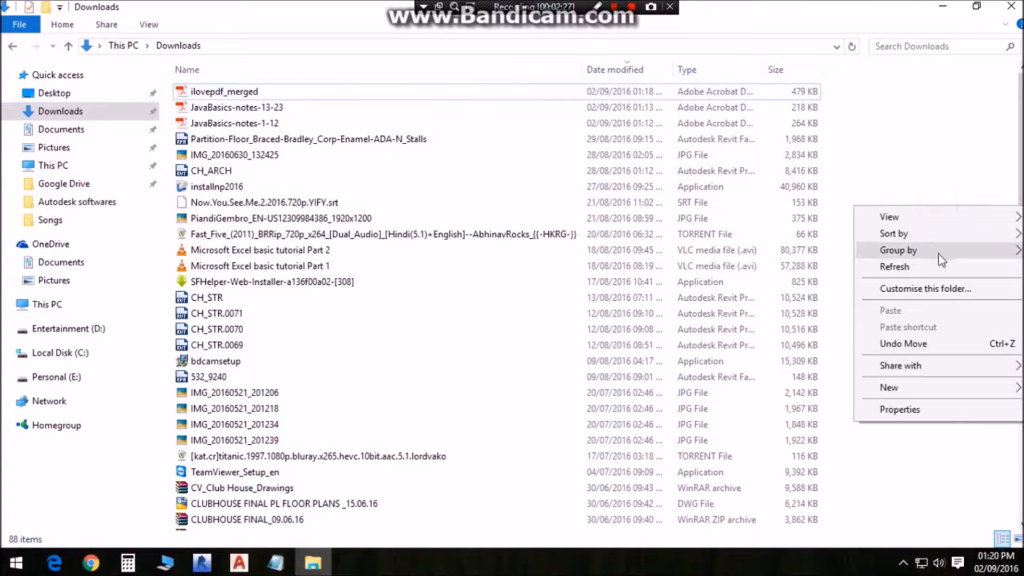
Extract the split archive in Downloads, replacing the existing notes files.
right_click(222, 92)
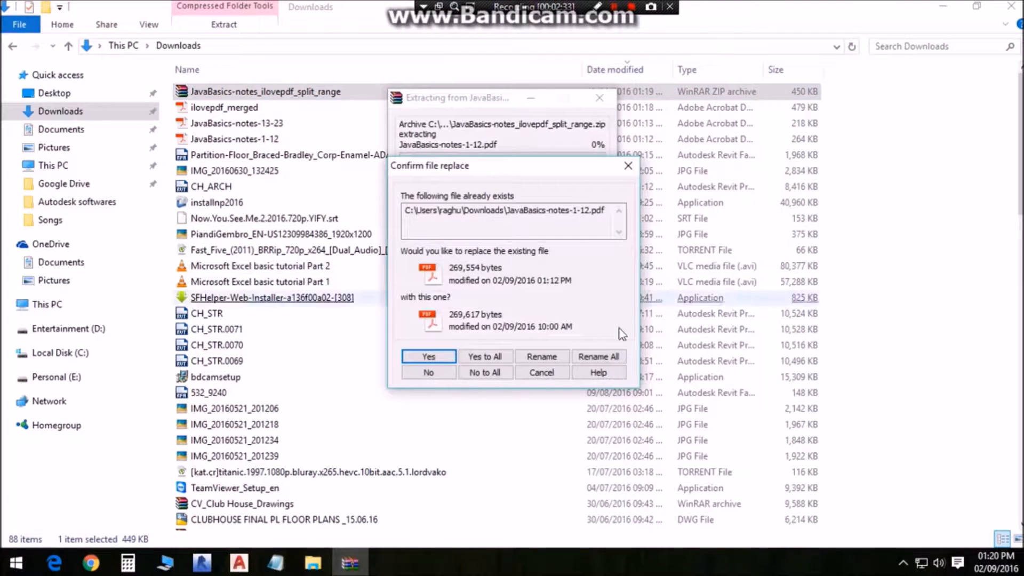
click(429, 356)
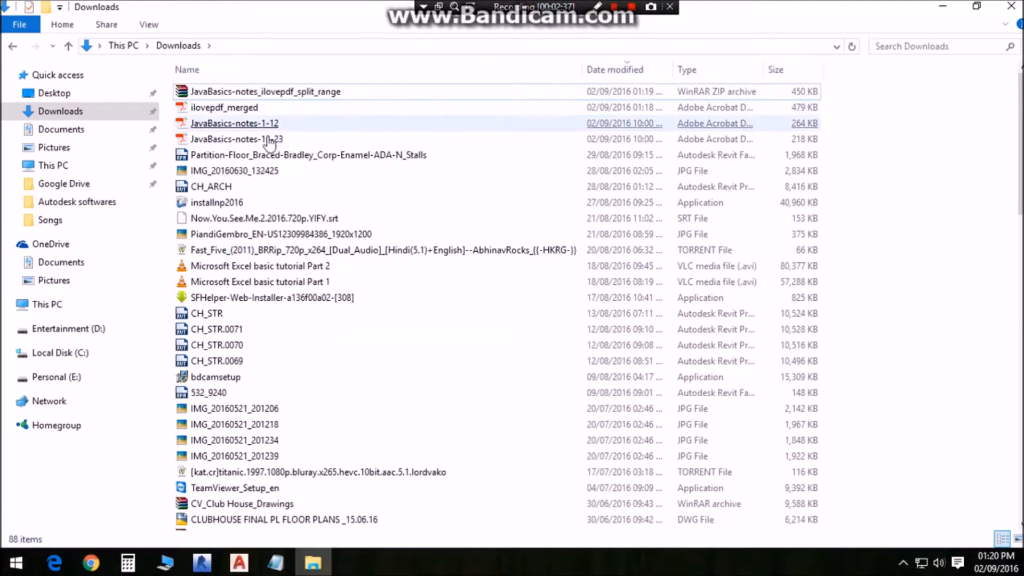
click(234, 124)
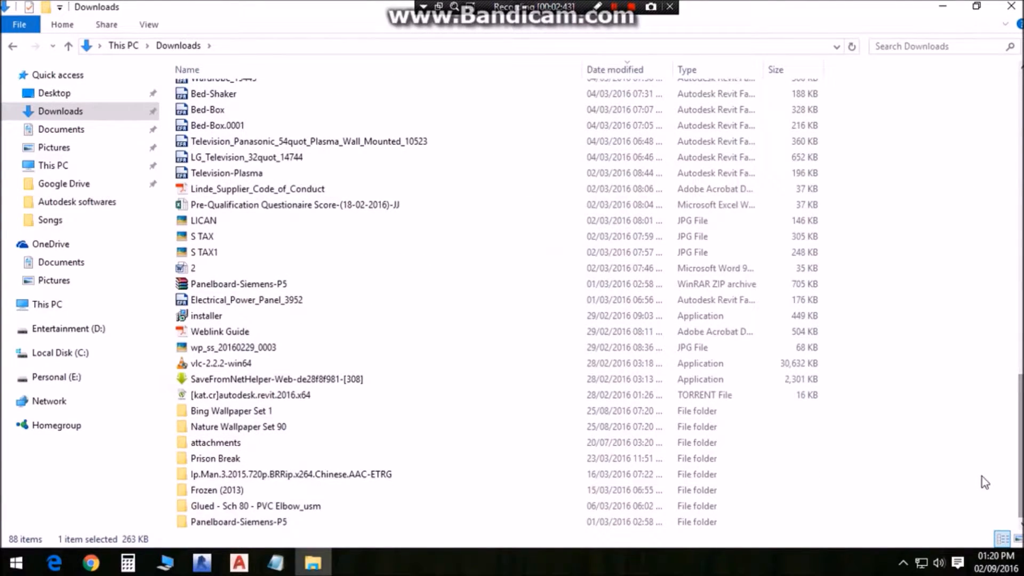
mouse_move(240, 138)
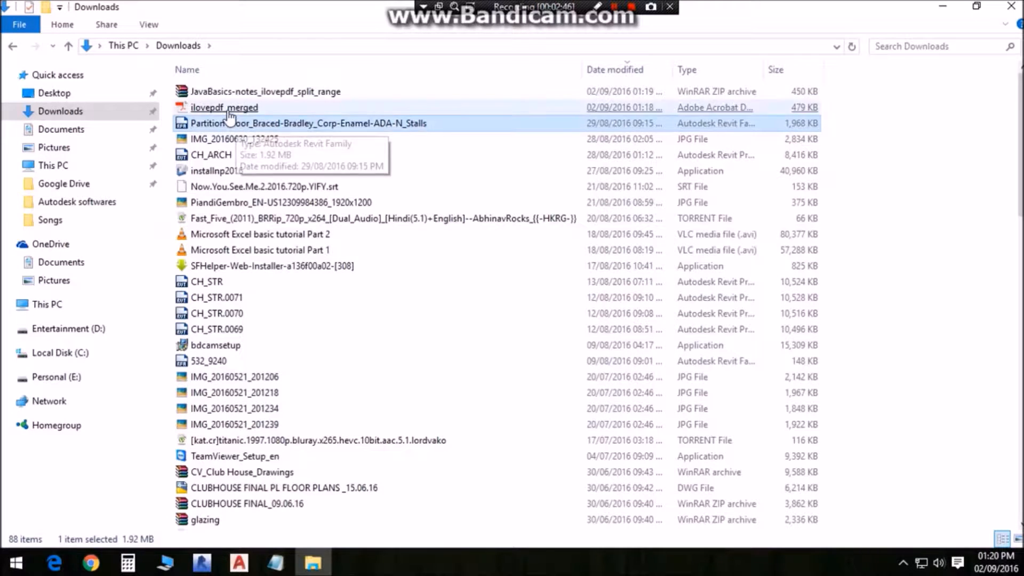
right_click(264, 92)
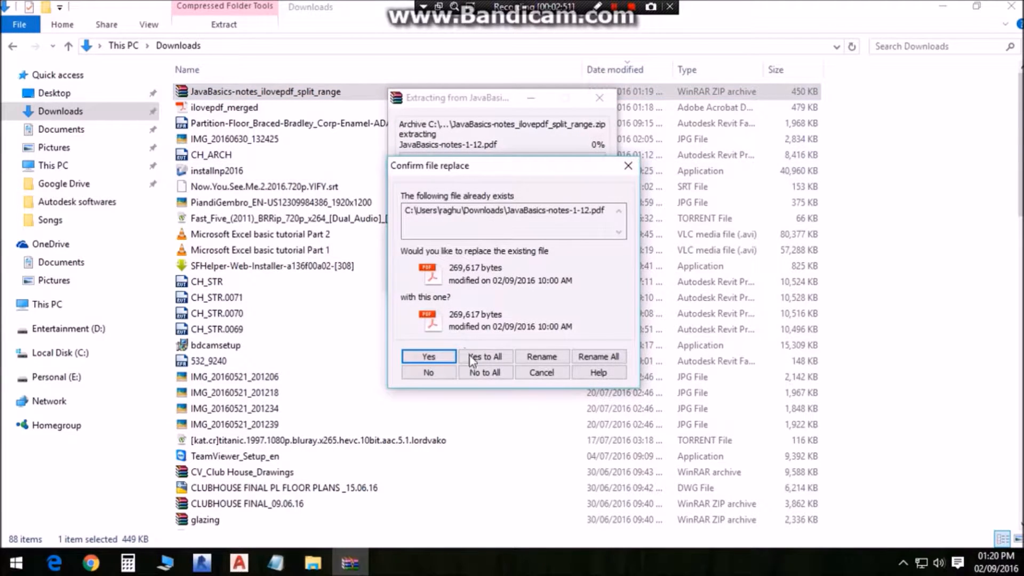
click(484, 356)
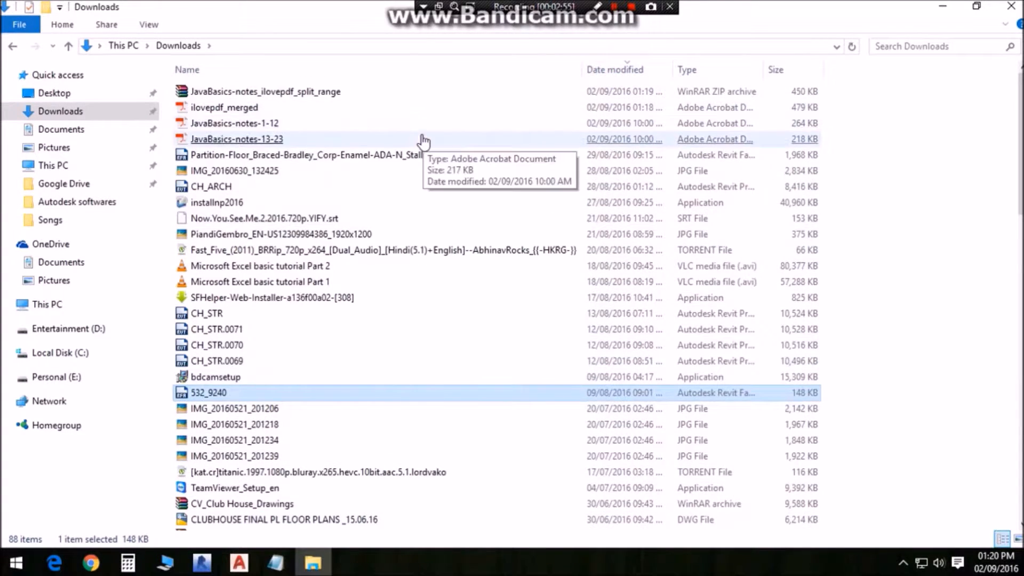
Open JavaBasics-notes-1-12 and JavaBasics-notes-13-23 from Downloads.
click(235, 123)
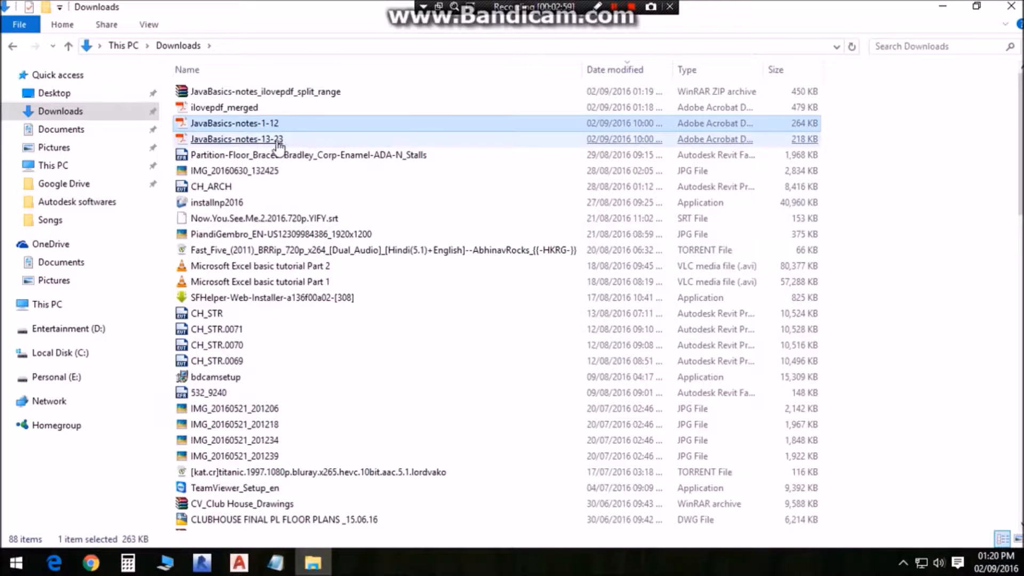
double_click(235, 123)
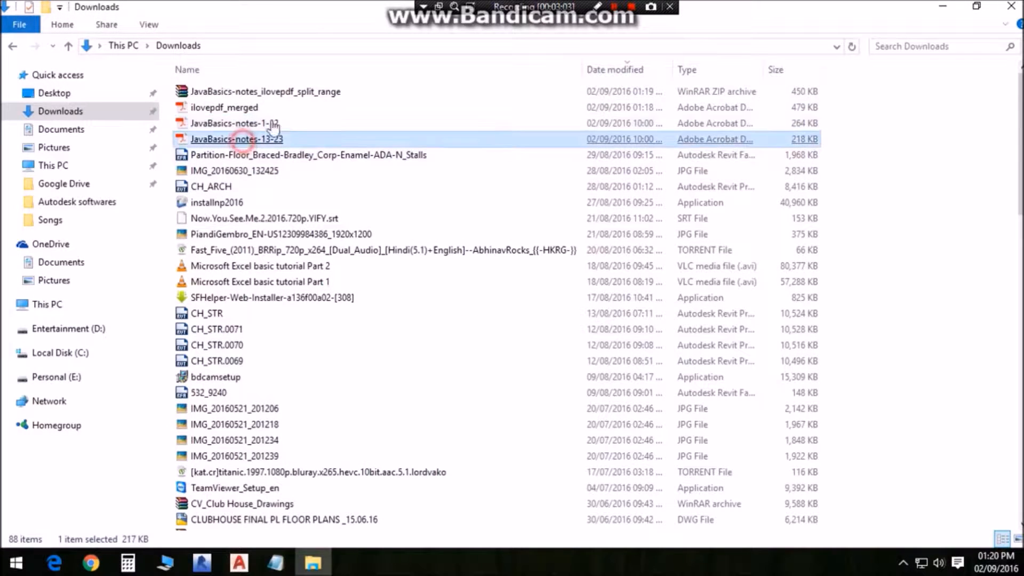
double_click(235, 138)
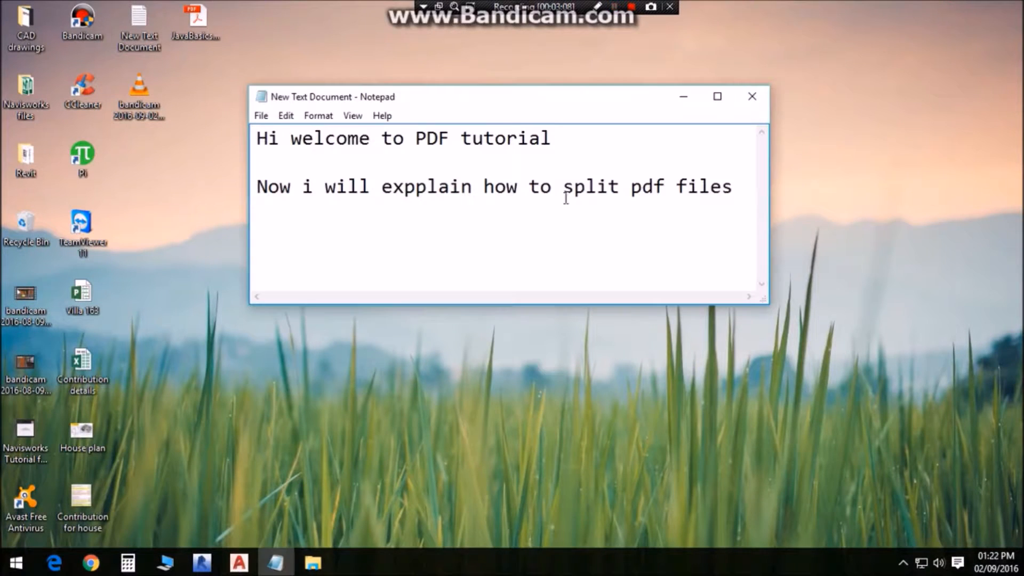
Rewrite the note to 'compress the pdf file', explaining it means compressing memory while keeping quality.
drag(563, 187, 731, 188)
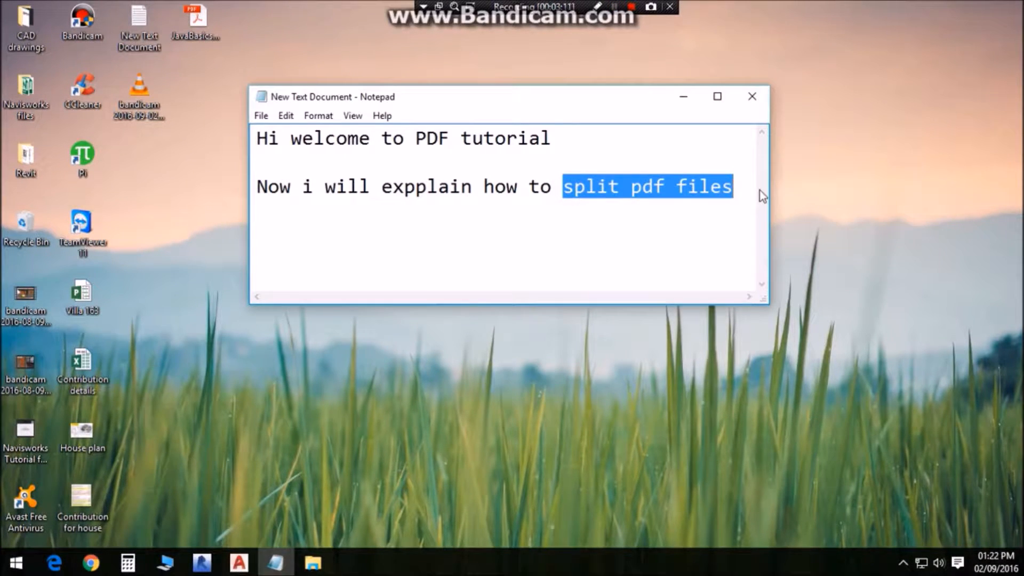
text(comp)
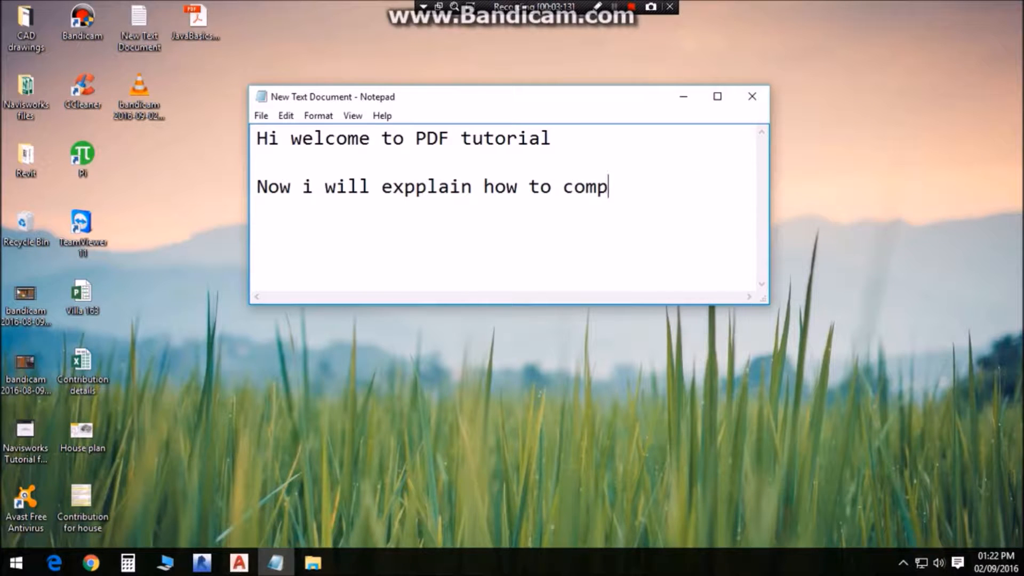
text(ress the)
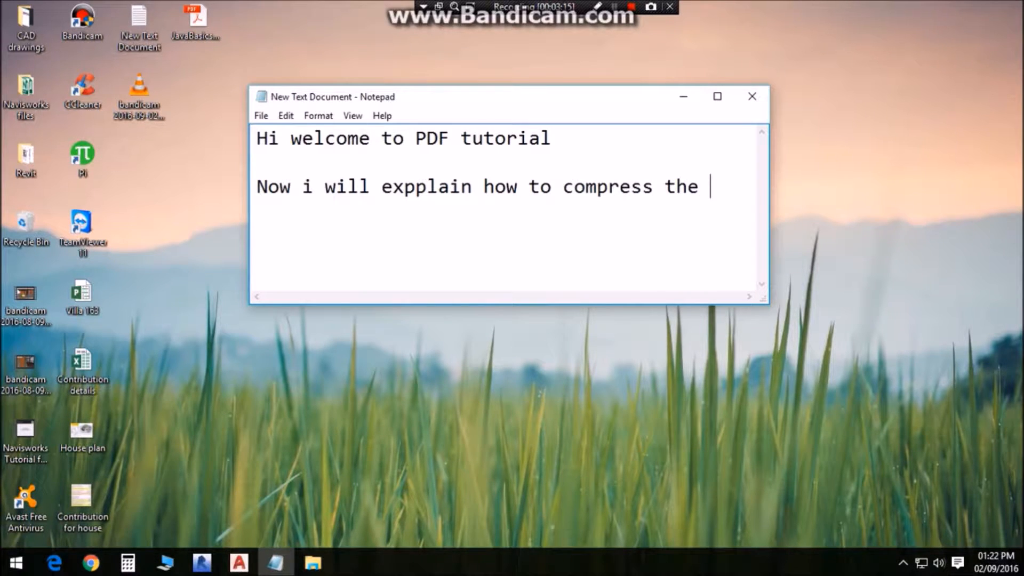
text(pdf)
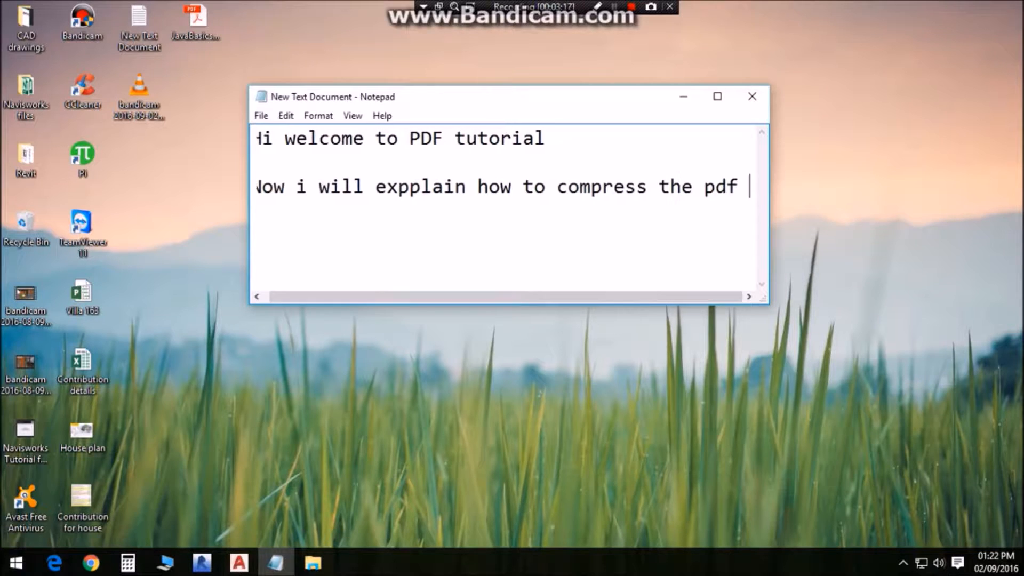
text(file)
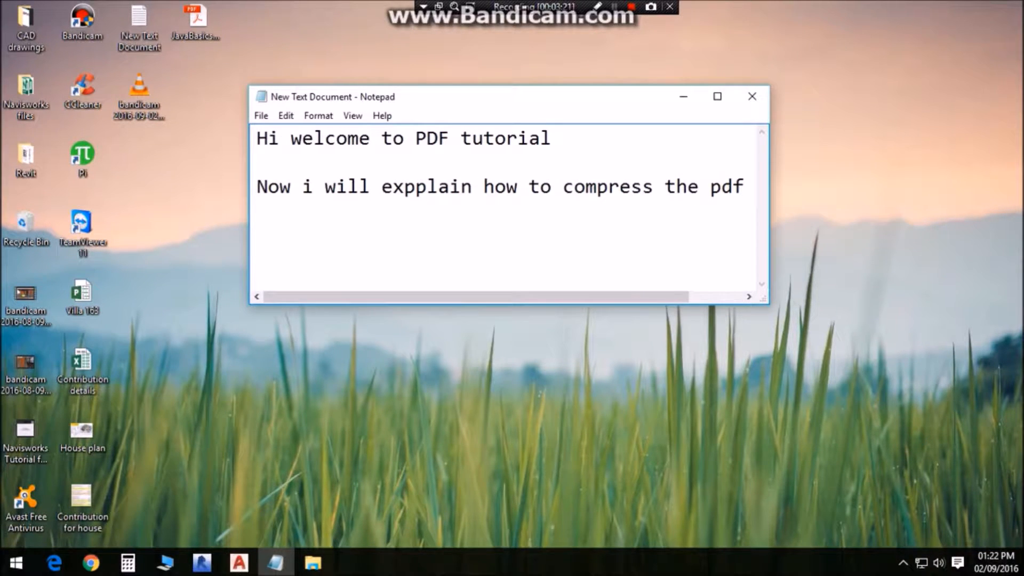
text(It means)
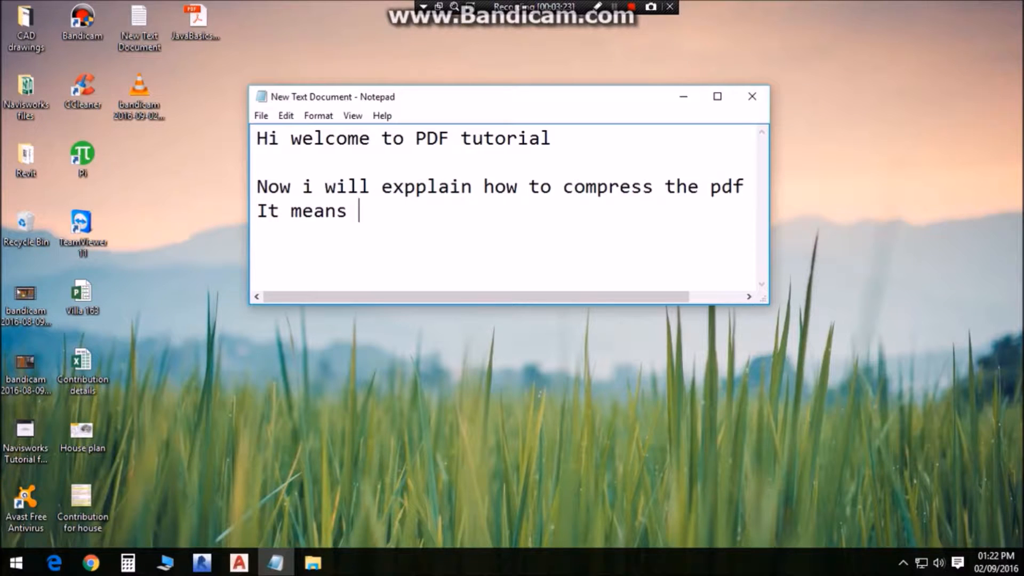
text(compressi)
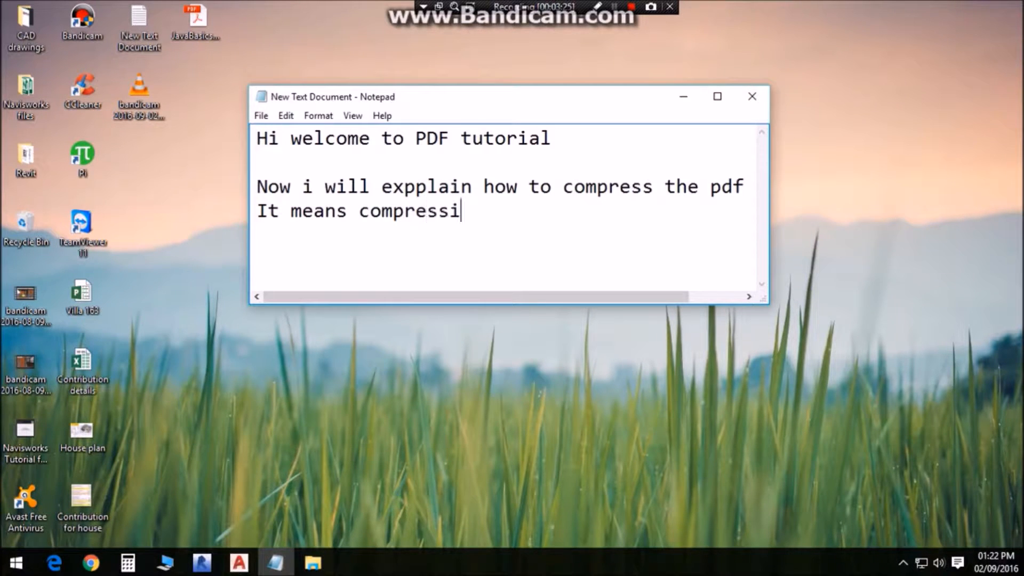
text(ng memoru)
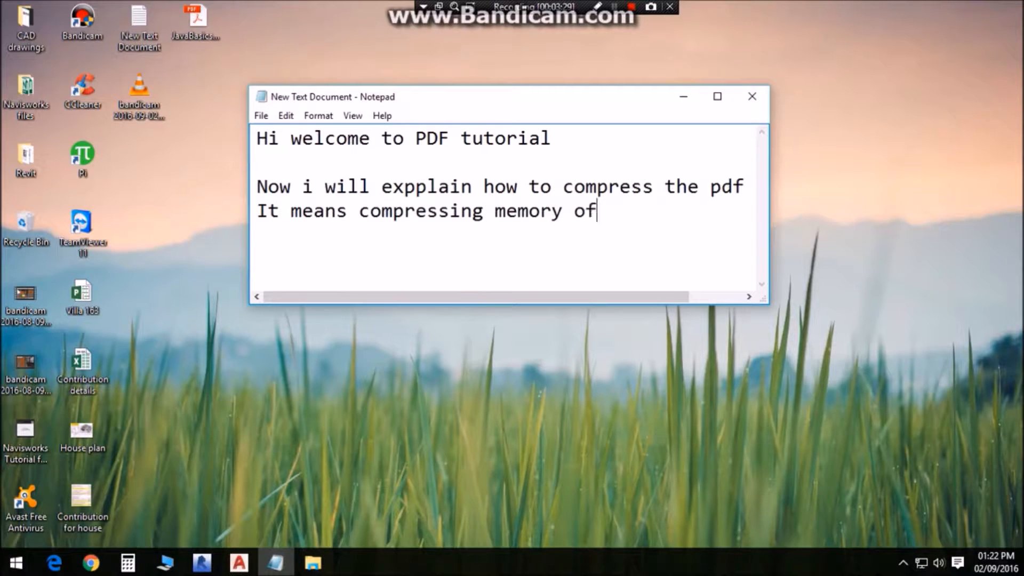
text(file with good)
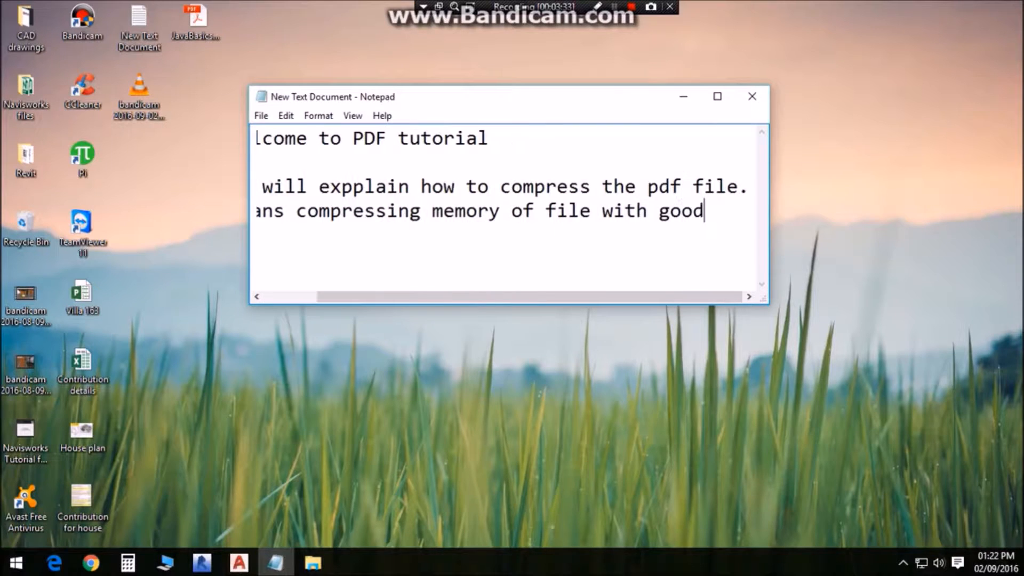
text(qua)
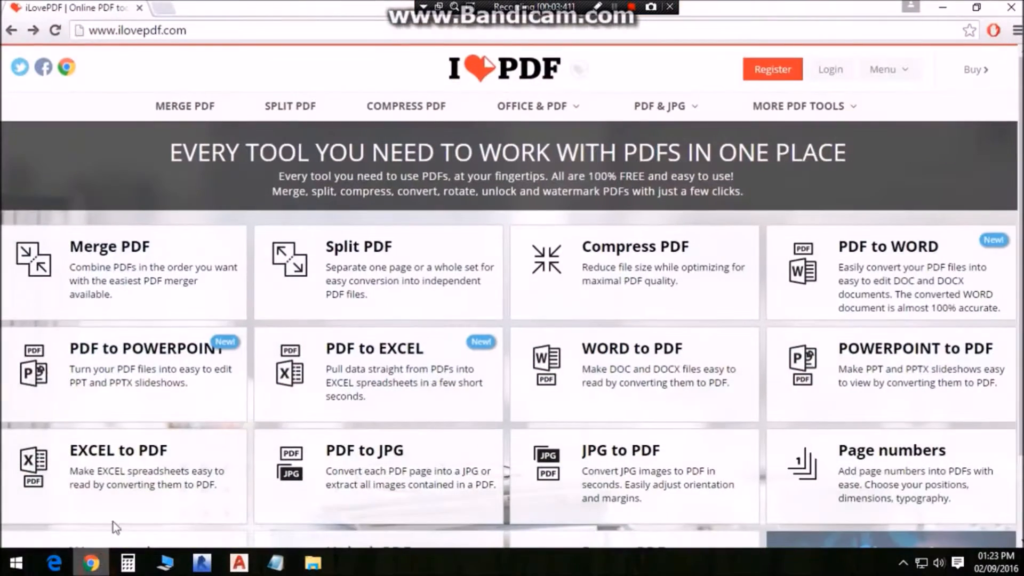
Start the Compress PDF tool and bring up the file picker on the Desktop.
click(632, 261)
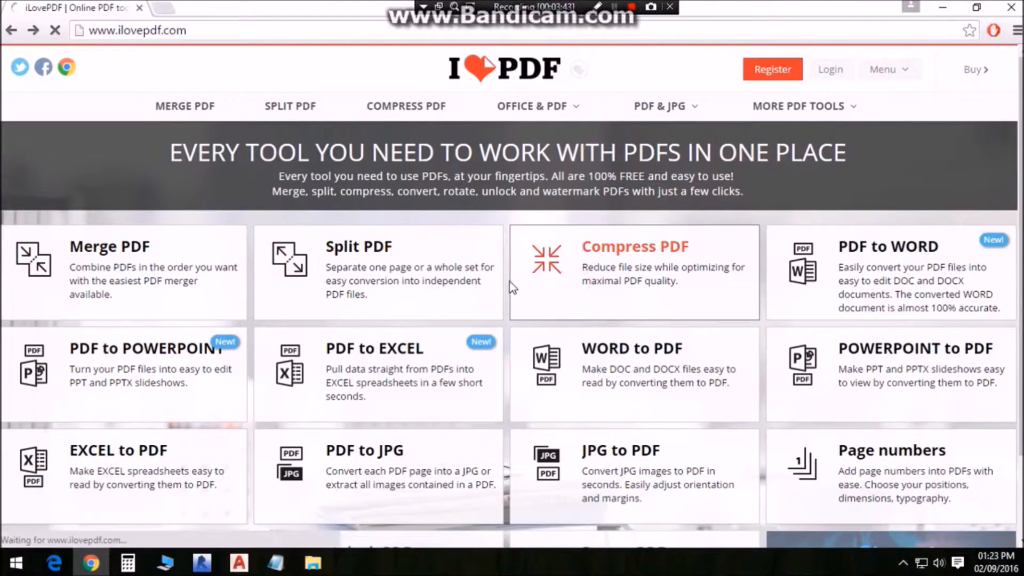
click(632, 271)
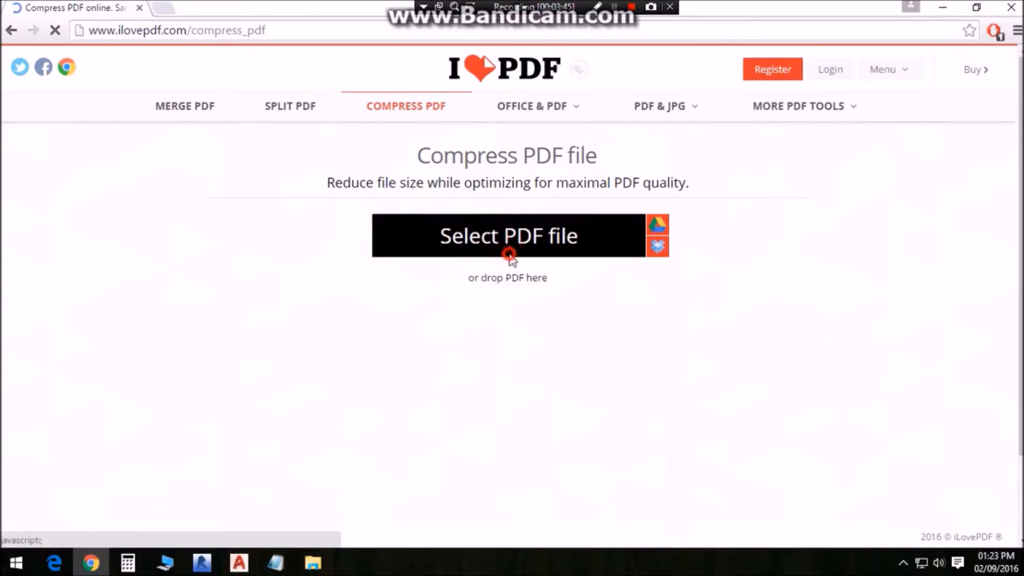
click(507, 235)
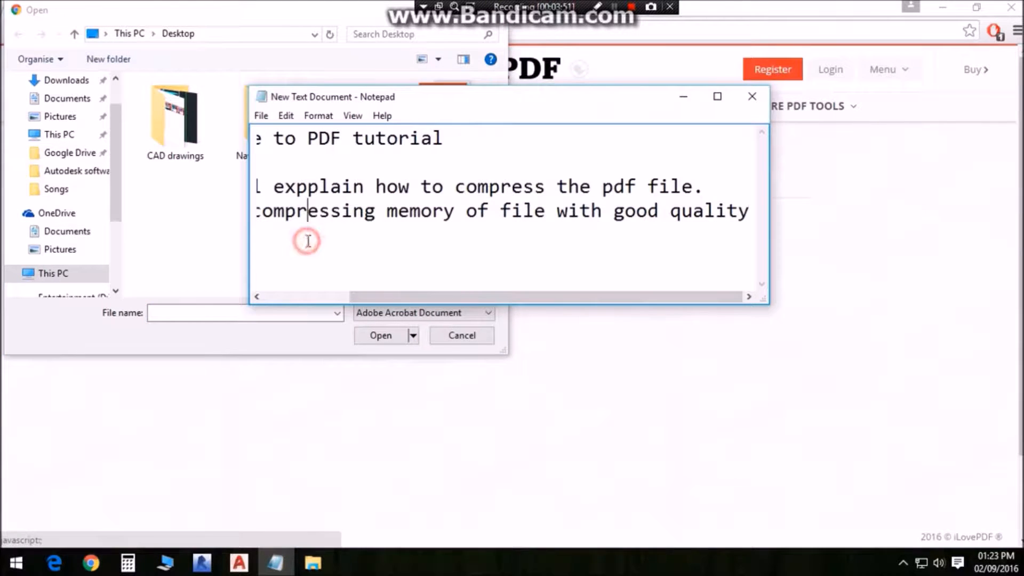
mouse_move(743, 241)
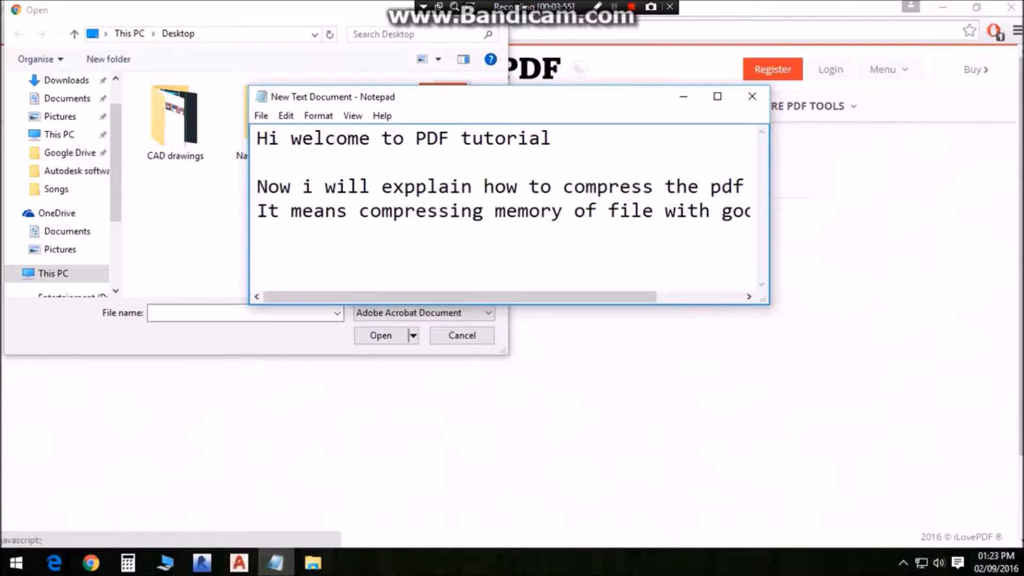
Add 'The file is 313kb now.' to the Notepad note.
text(The file is)
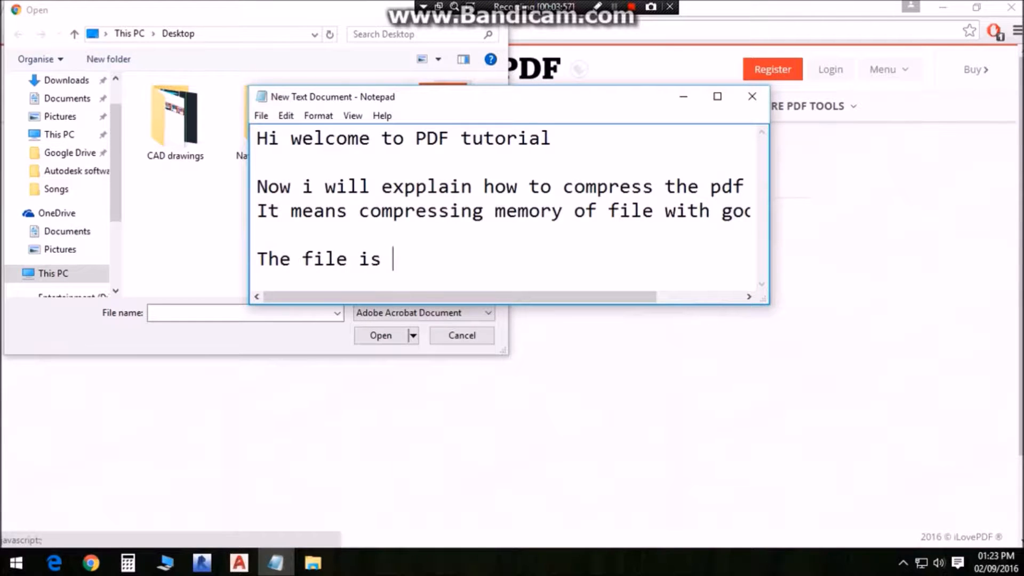
text(313kb)
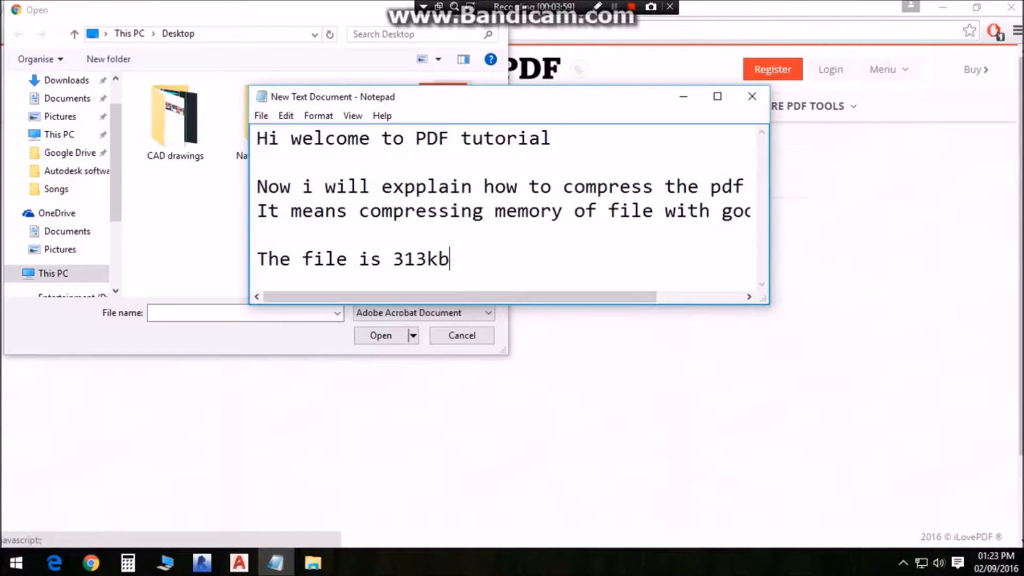
text(n)
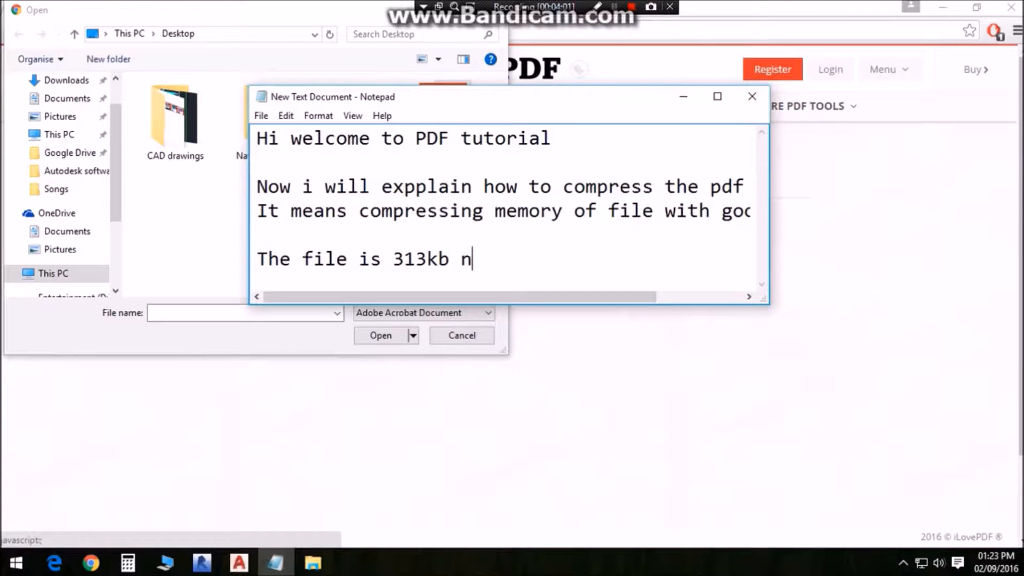
text(ow.)
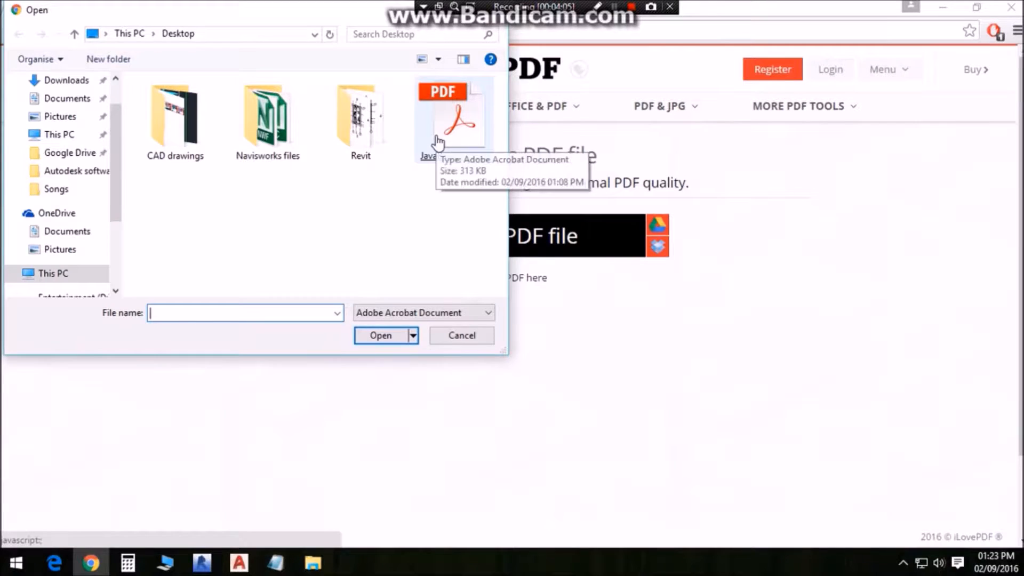
Compress JavaBasics-notes at the recommended level and download the 94 KB result.
click(381, 335)
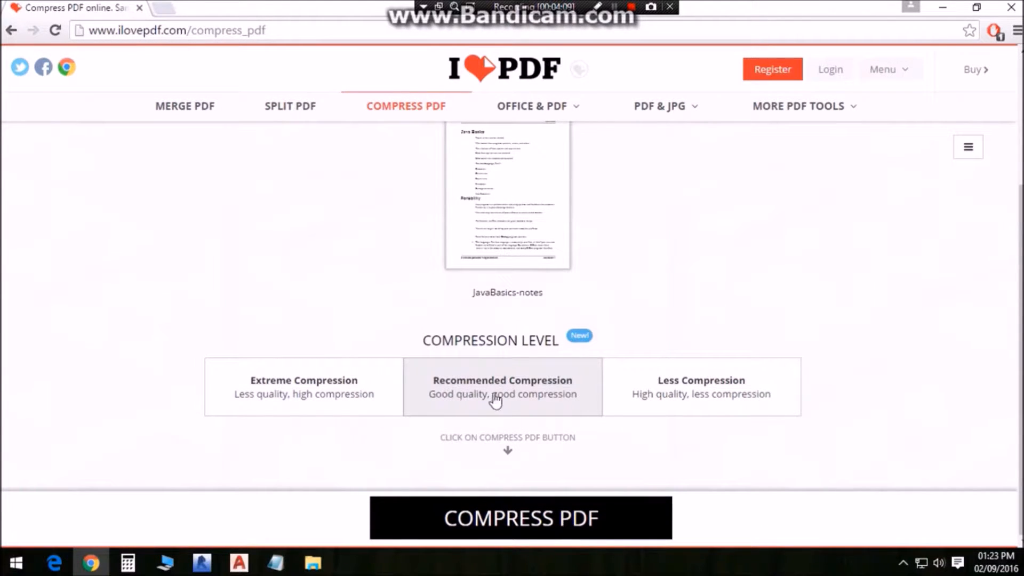
click(520, 518)
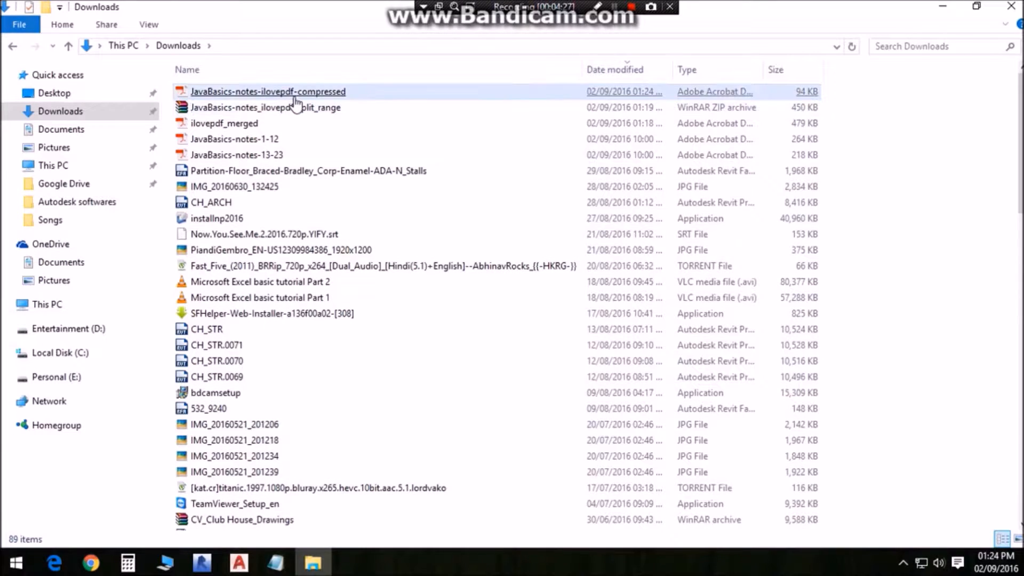
Check the compressed JavaBasics-notes file is 94 KB and note 'After compression it' in Notepad.
click(268, 90)
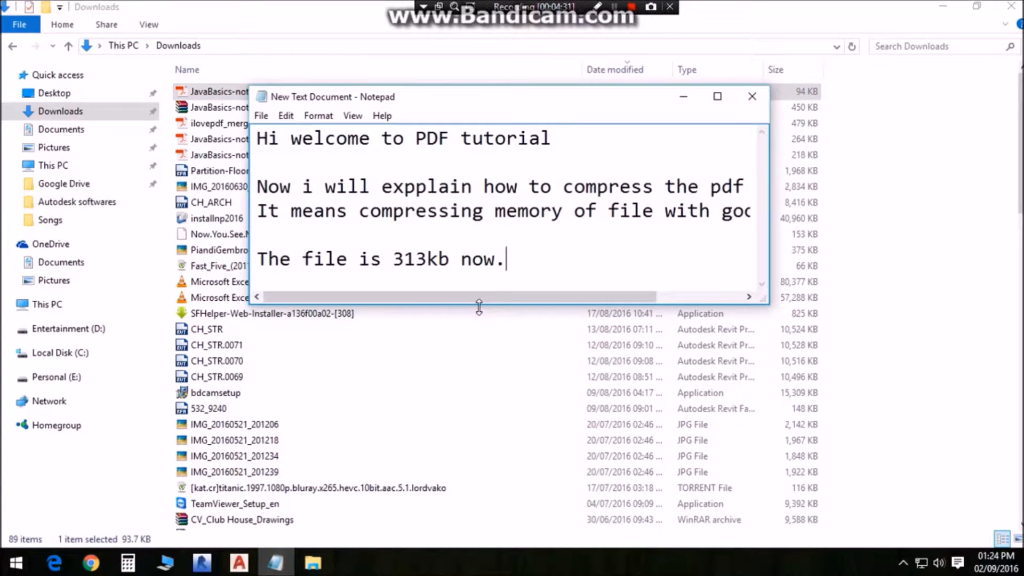
text(After)
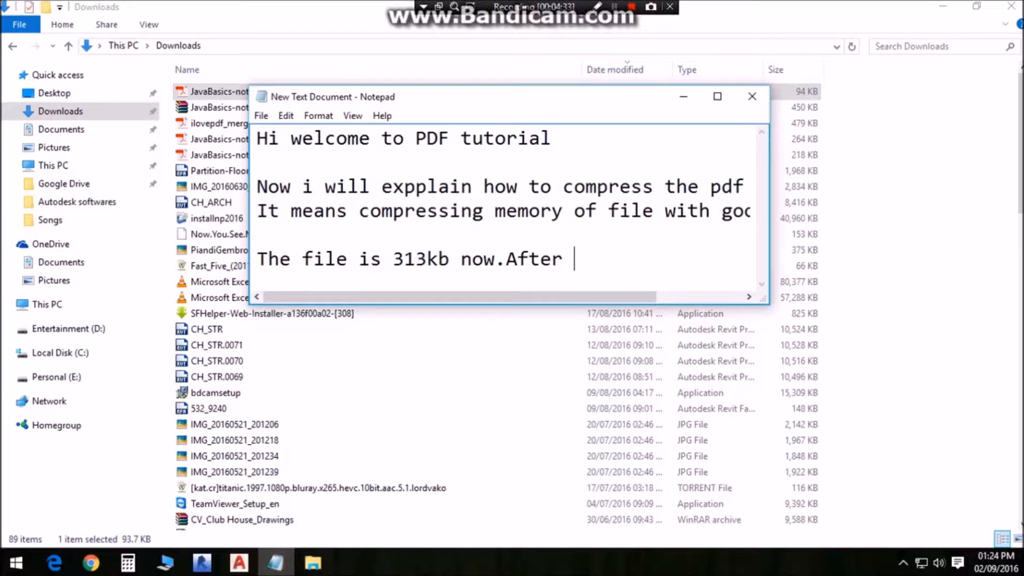
text(compres)
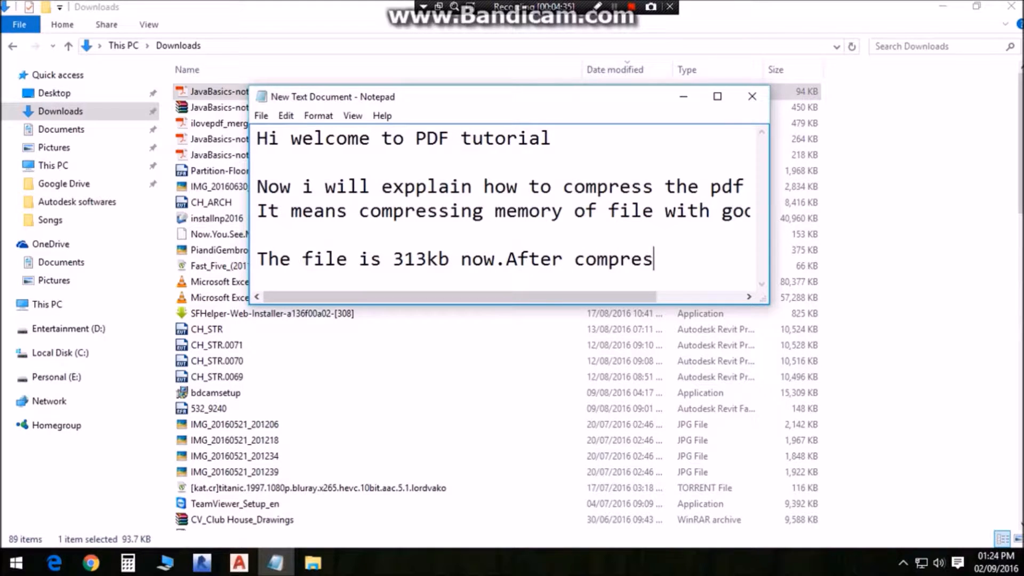
text(sion it came down)
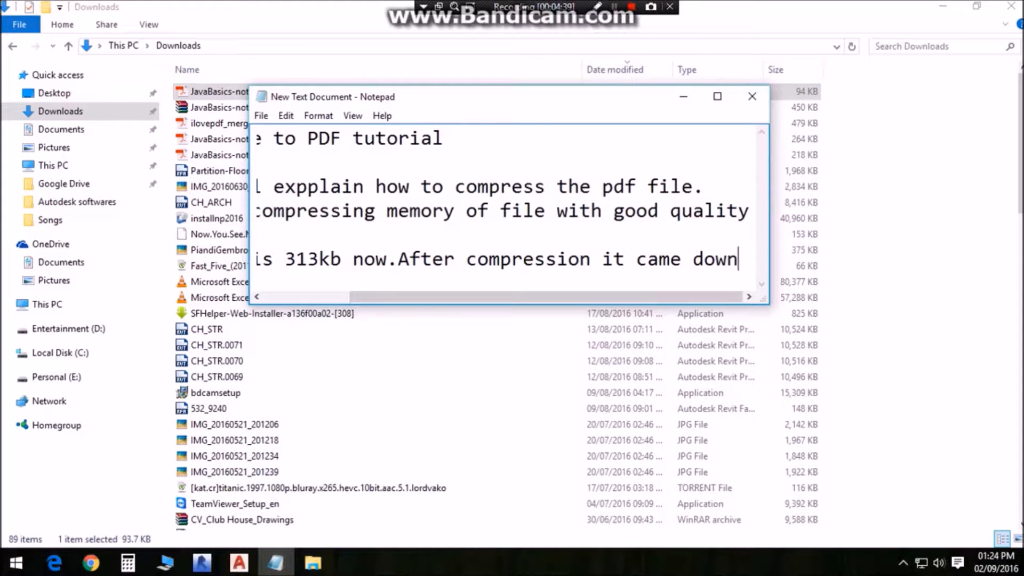
text(t)
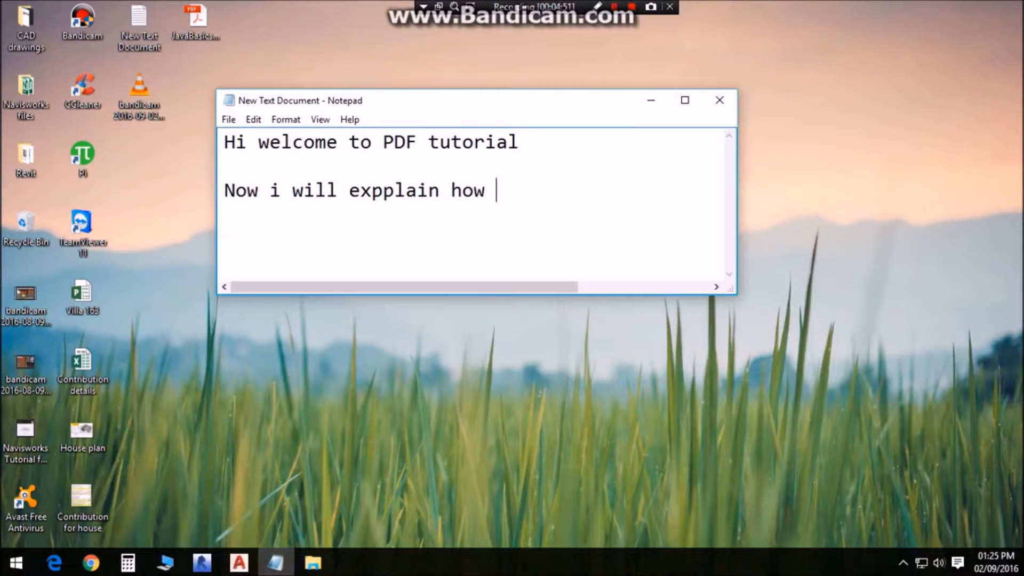
Finish the note line 'to convert pdf file to word file' and bring the PDF to iLovePDF's PDF-to-Word page.
text(to conver)
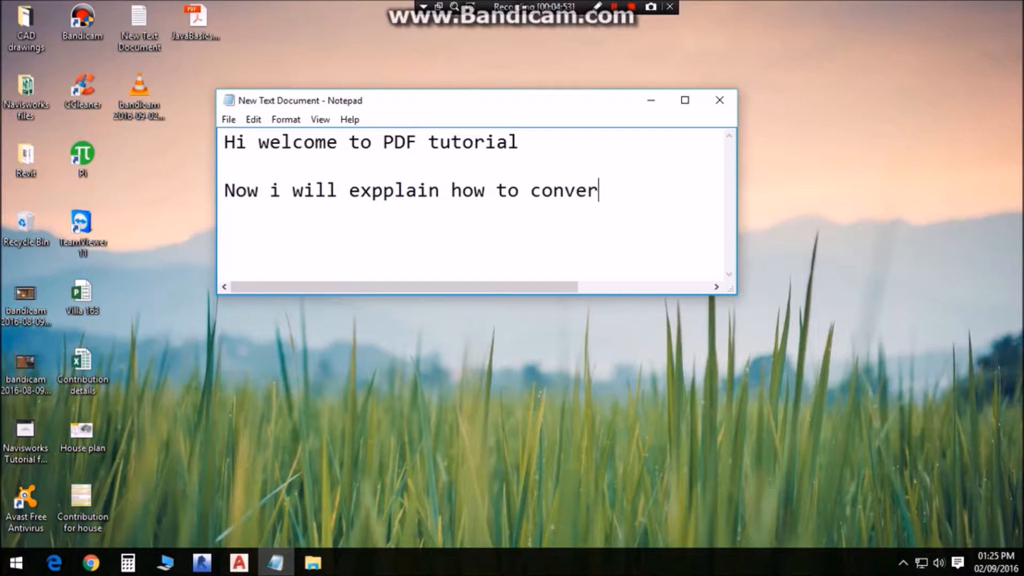
text(t pdf)
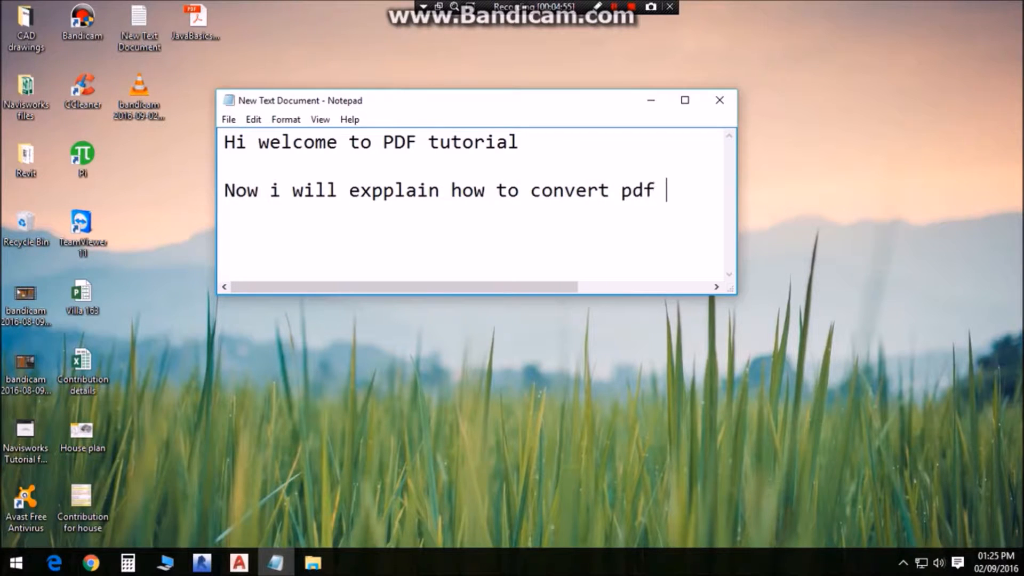
text(file to w)
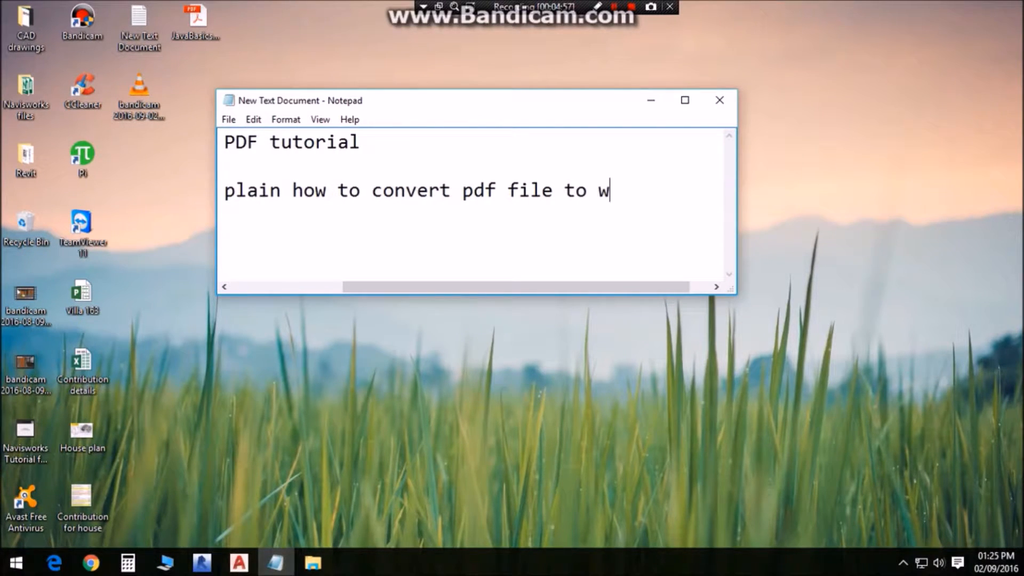
text(ord file)
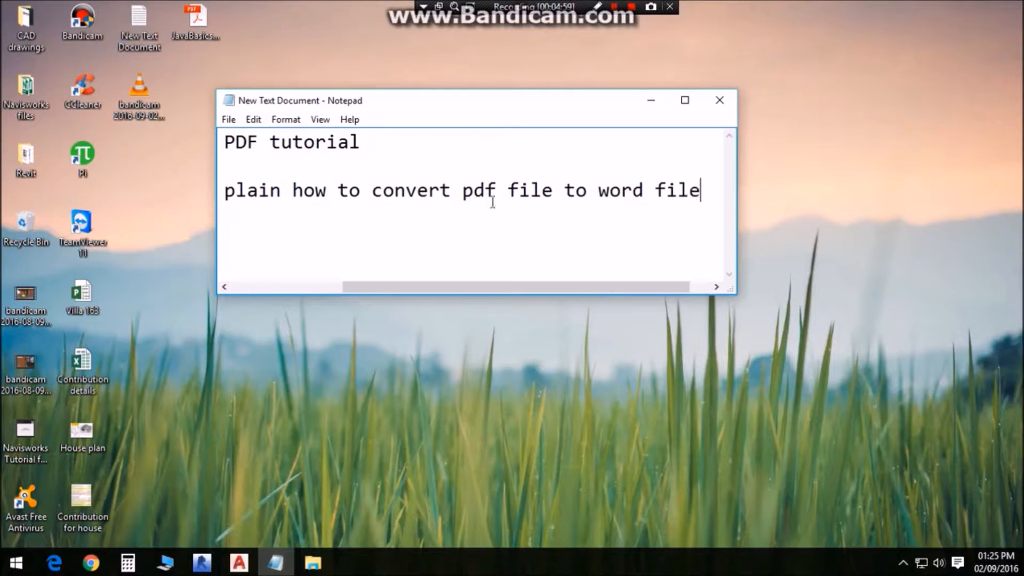
drag(462, 190, 643, 190)
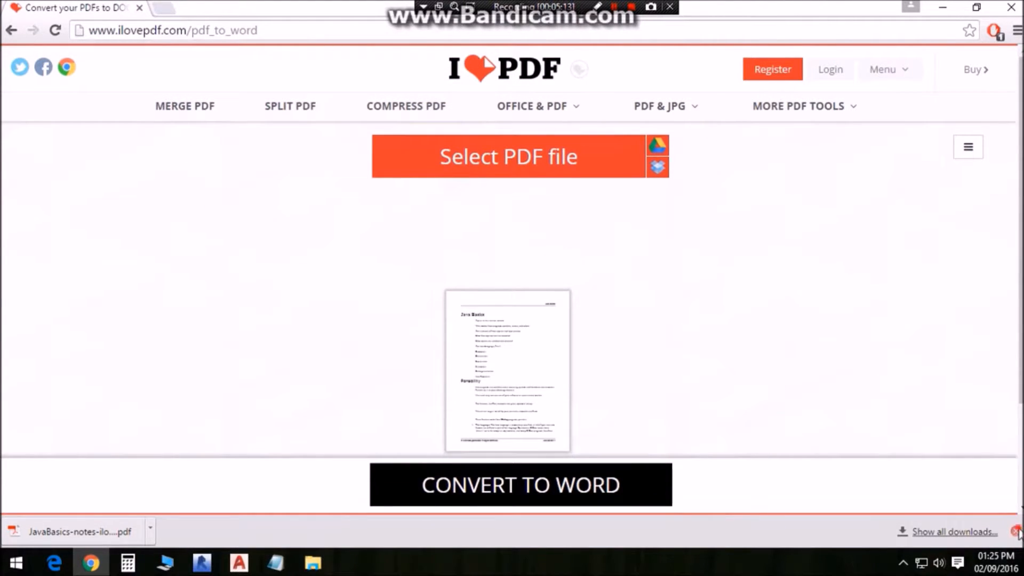
Convert the uploaded JavaBasics-notes PDF to Word and download the result.
click(507, 156)
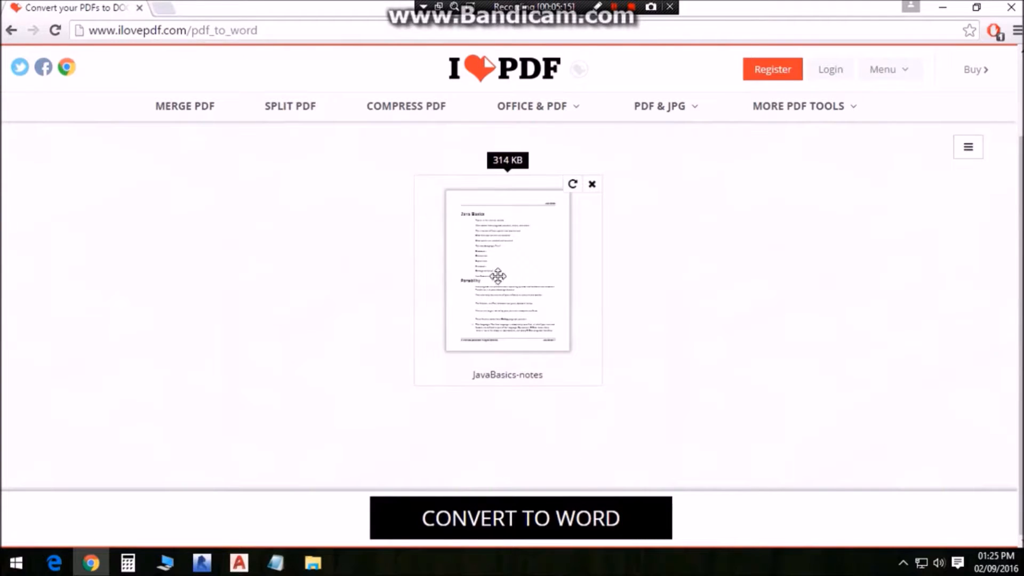
click(520, 518)
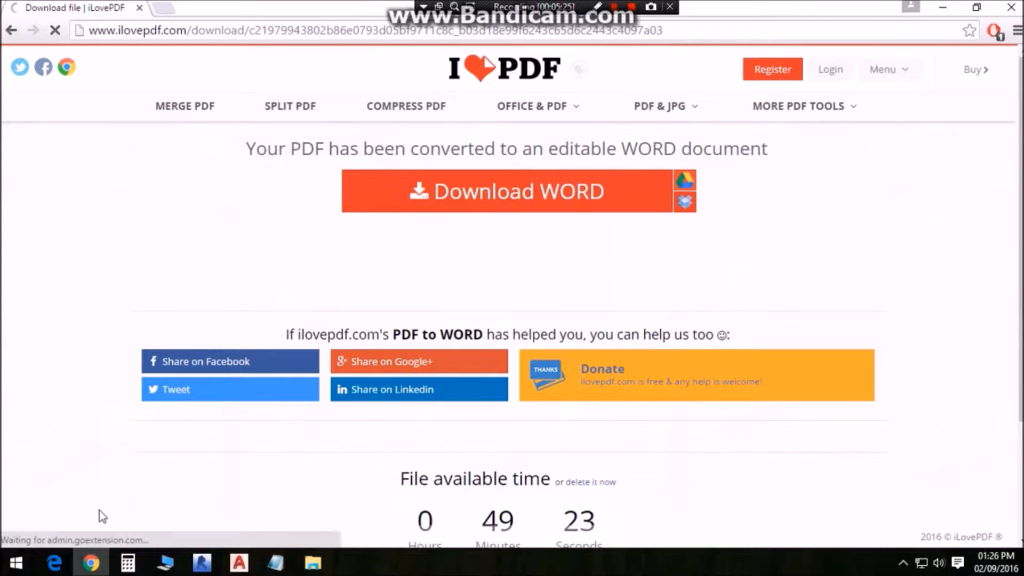
click(516, 191)
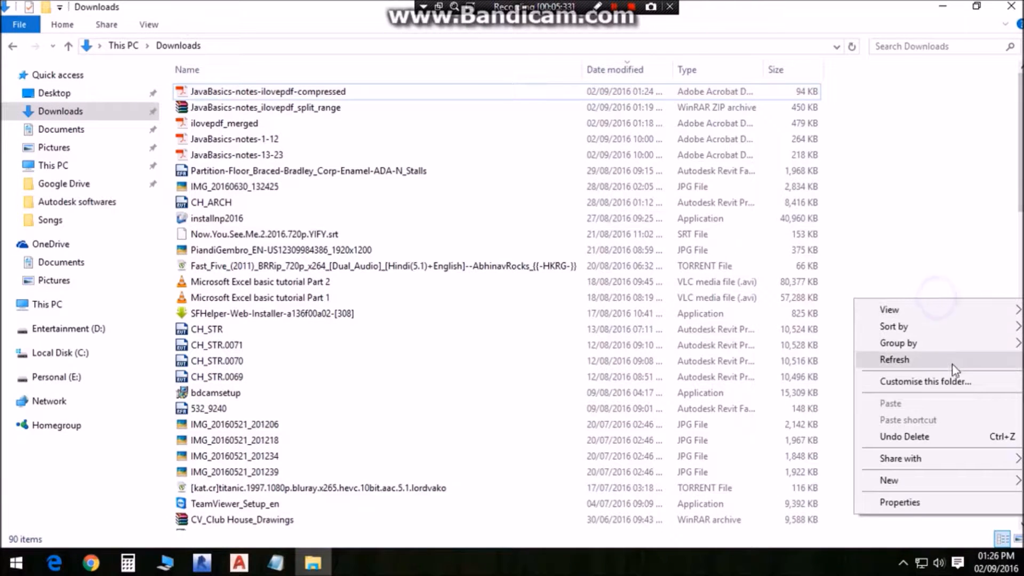
Refresh Downloads and open the new JavaBasics-notes Word document.
click(893, 359)
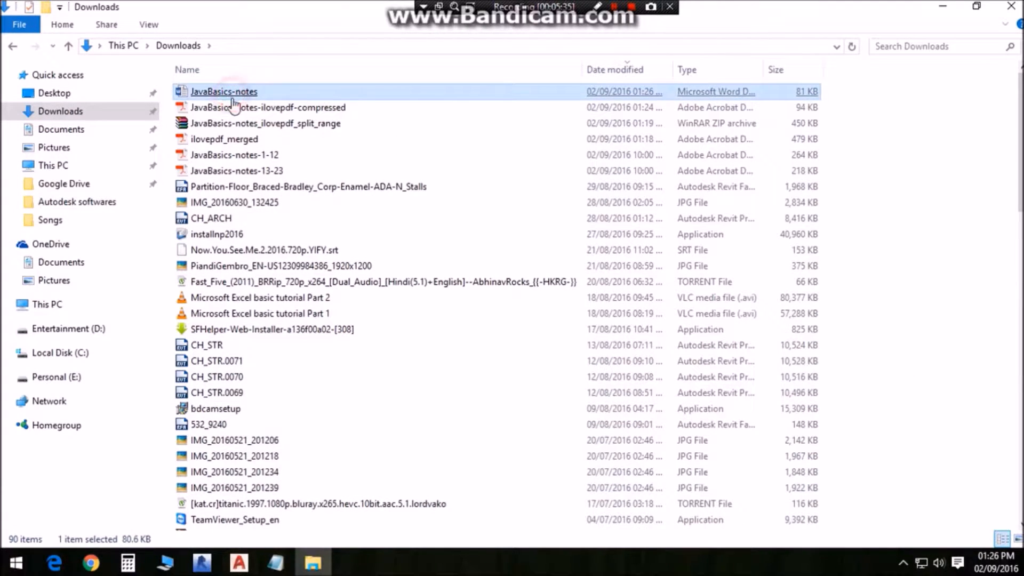
double_click(266, 106)
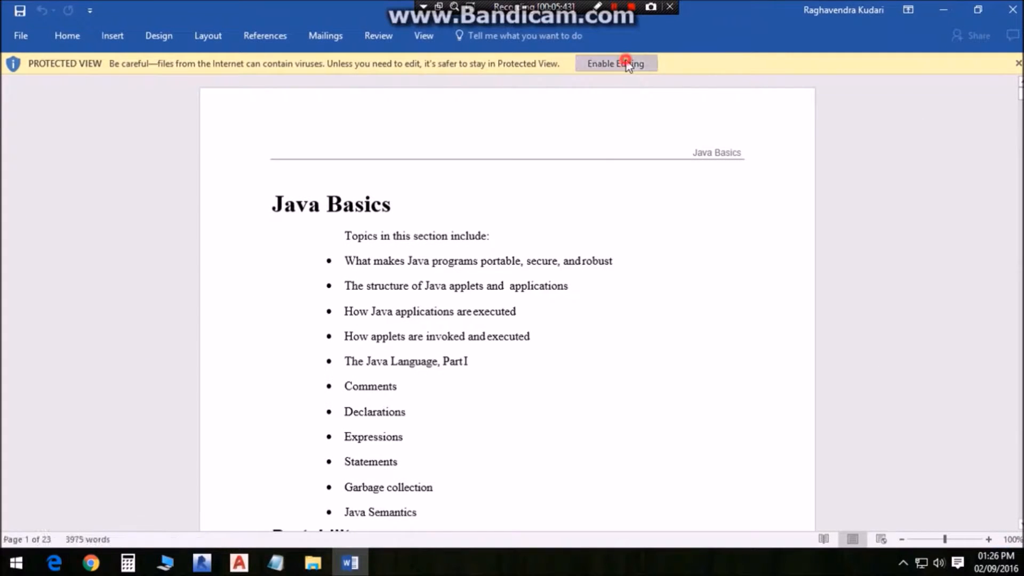
Enable editing on the converted document in Word, review it, then minimize Word.
click(614, 63)
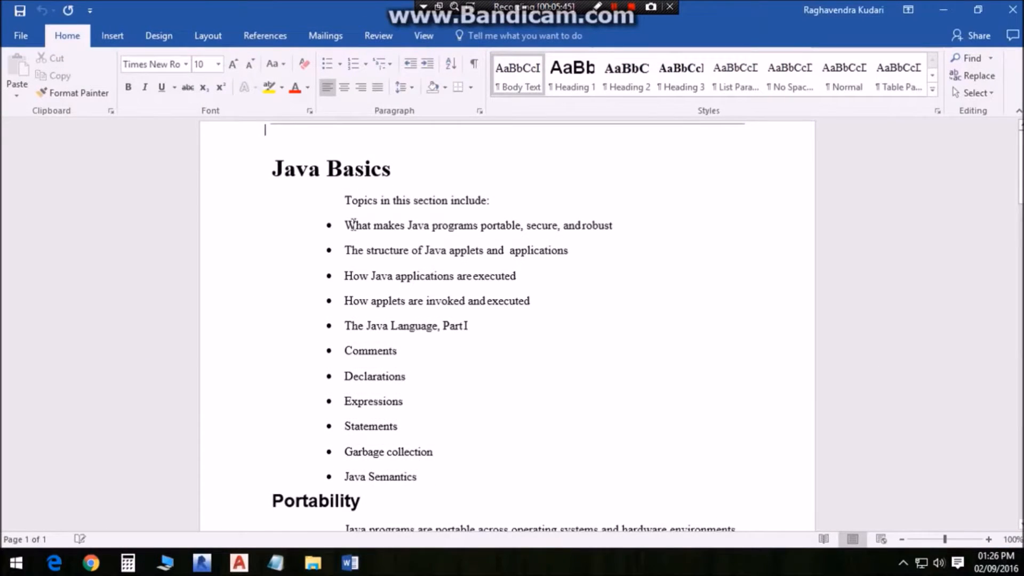
scroll(down, 3)
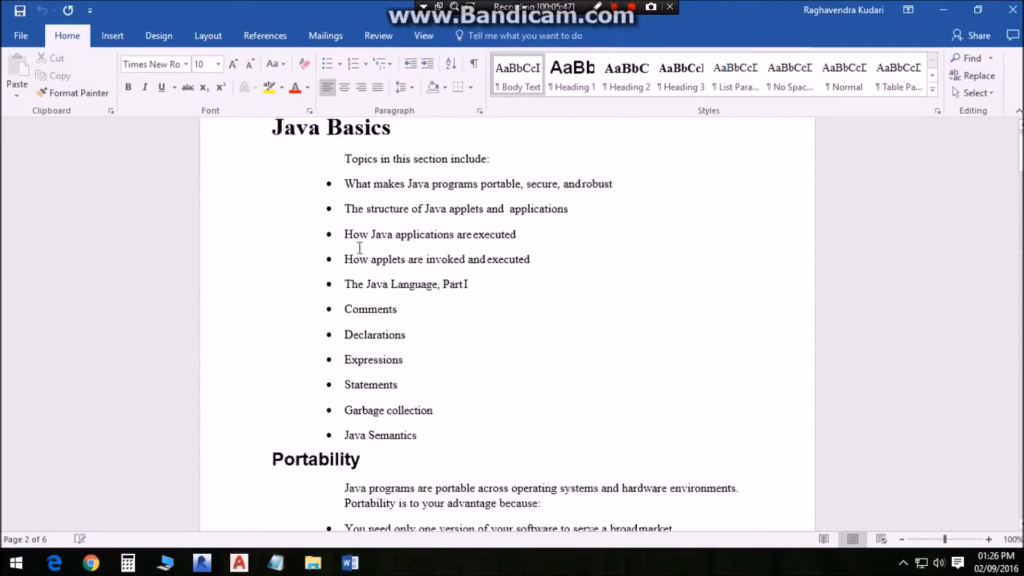
scroll(down, 3)
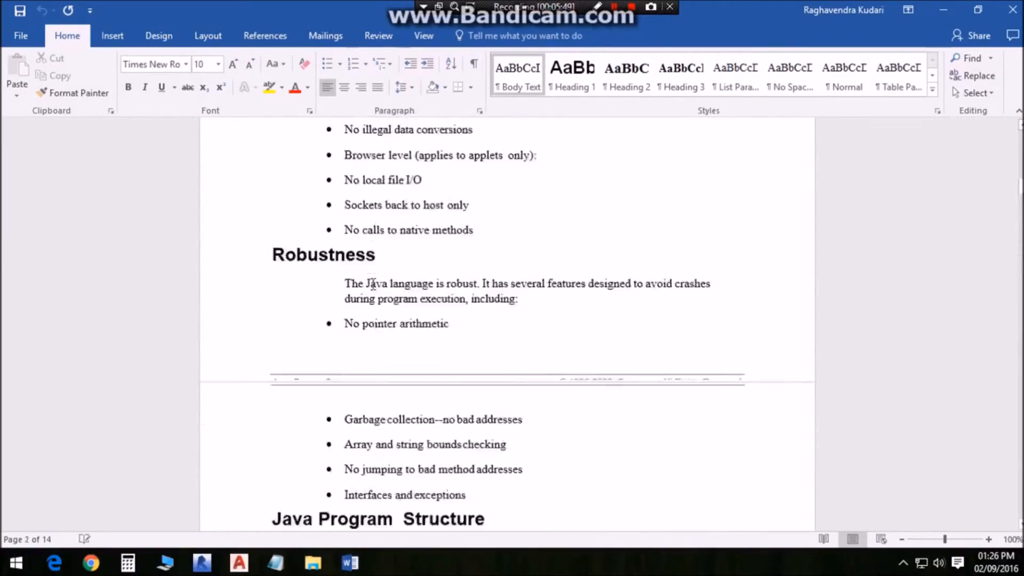
scroll(down, 3)
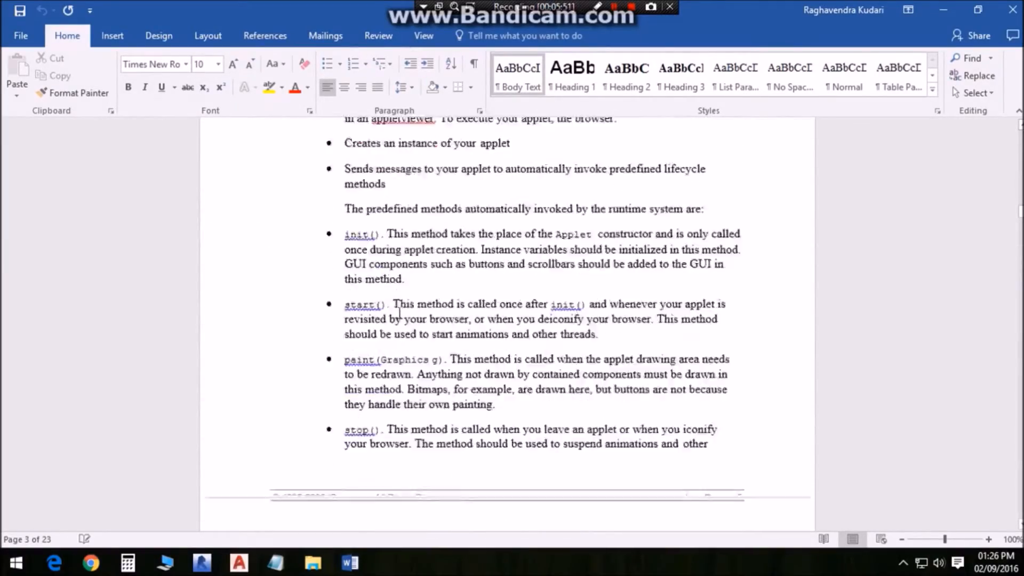
click(311, 562)
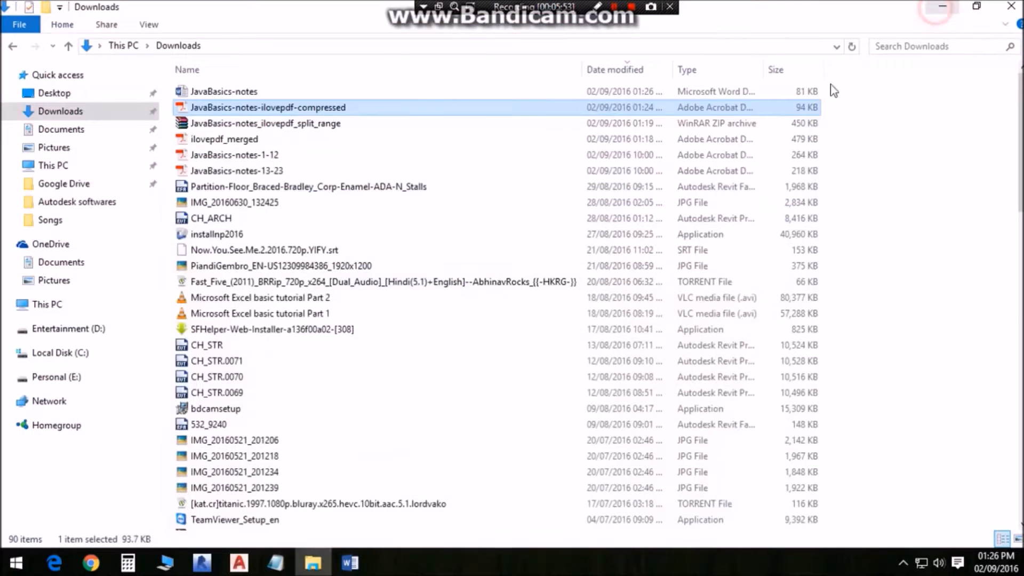
mouse_move(270, 551)
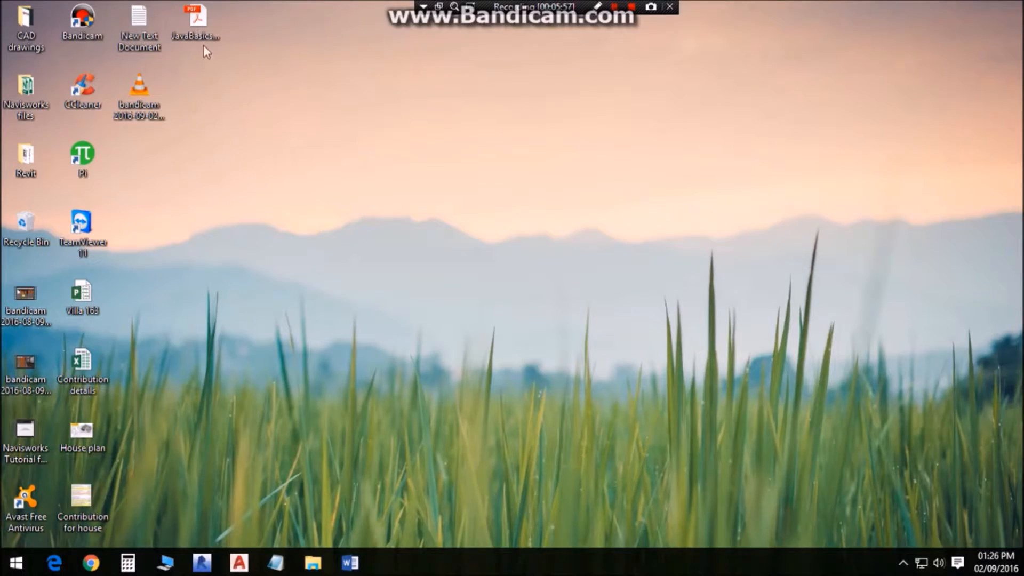
Open the original JavaBasics PDF in Acrobat and flip between it and the Word version to compare.
double_click(194, 15)
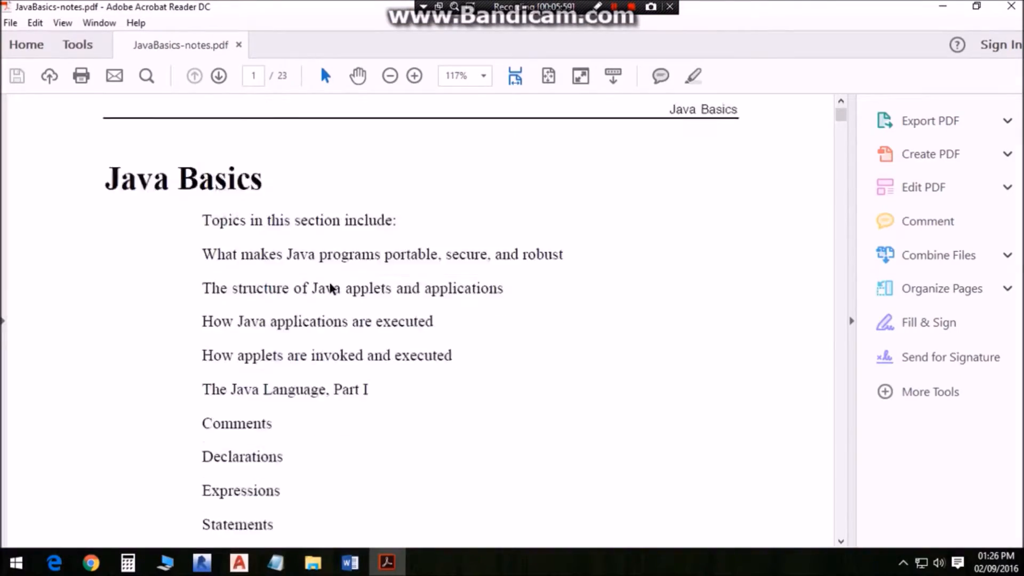
click(350, 562)
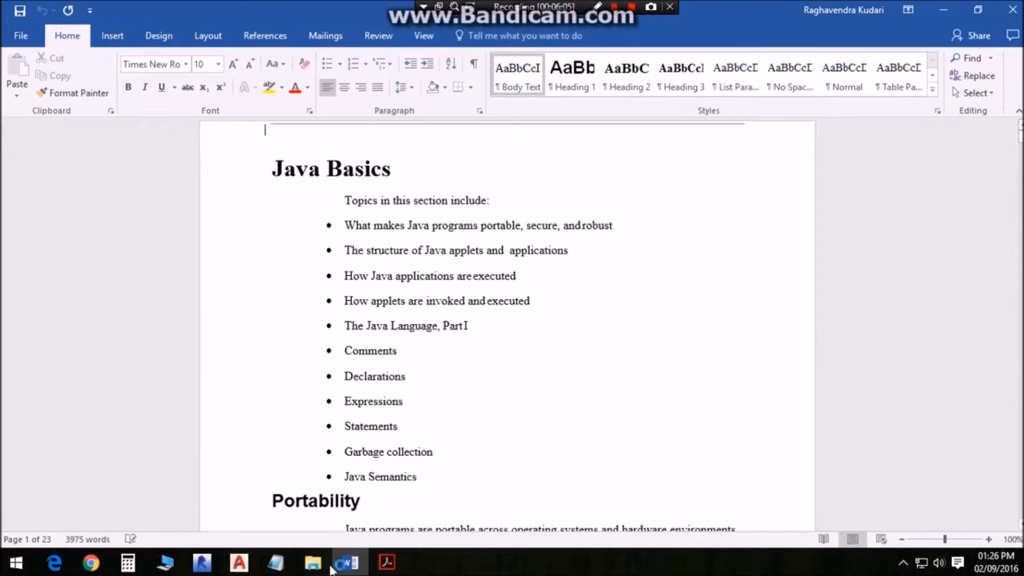
click(386, 562)
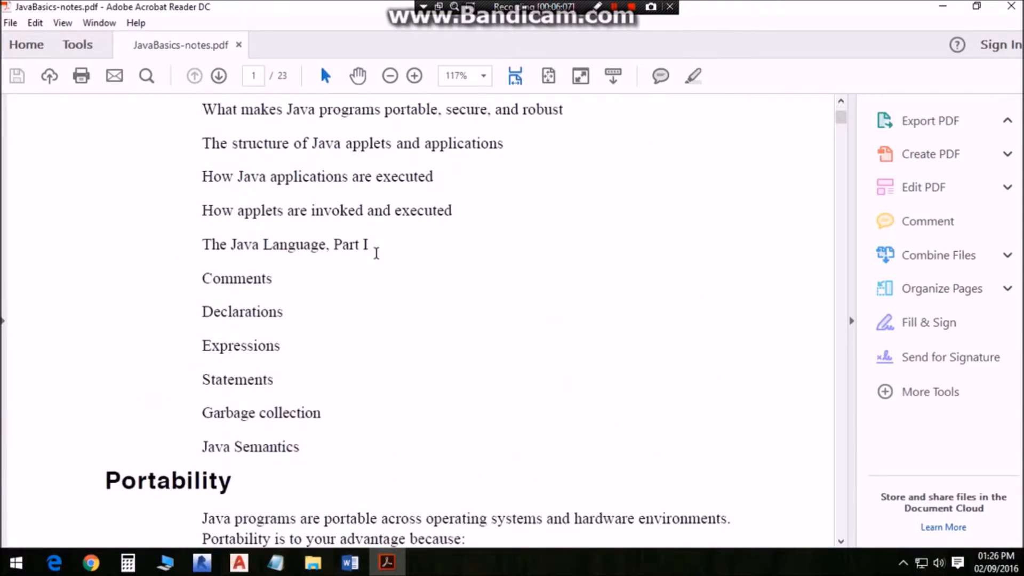
click(350, 561)
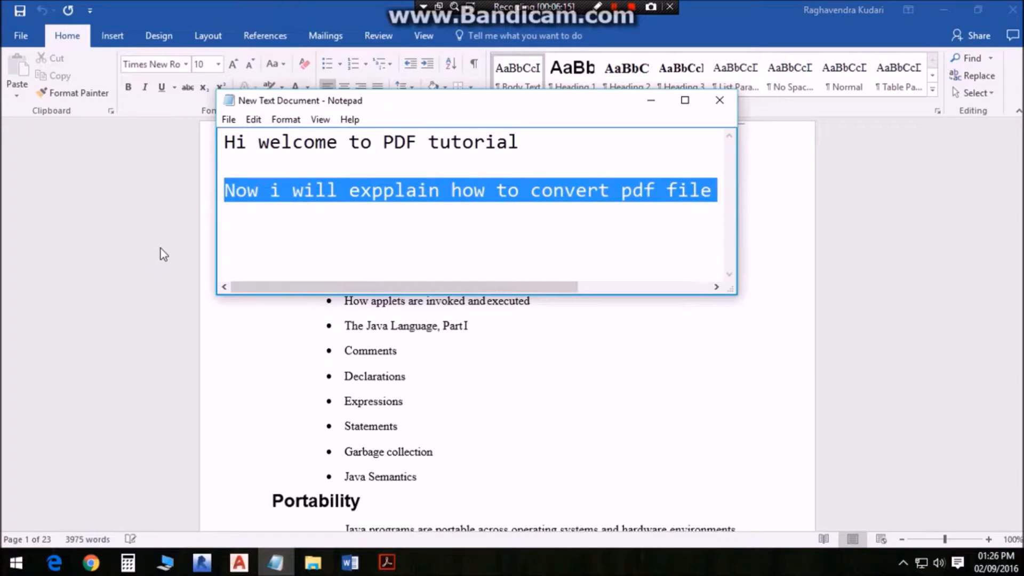
Replace the second line with 'Here you can edit and convert again to pdf'.
text(Here yo)
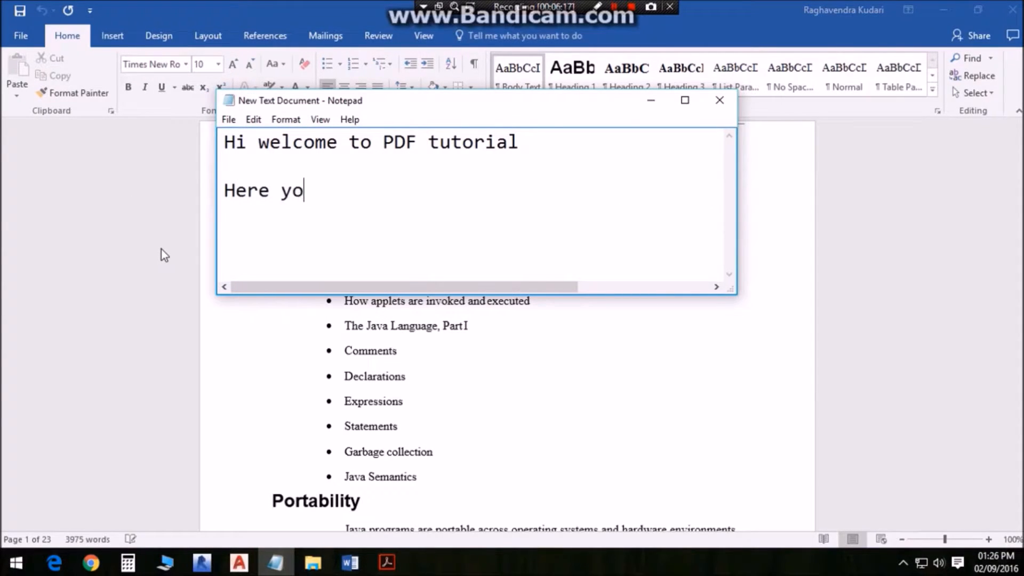
text(u can edi)
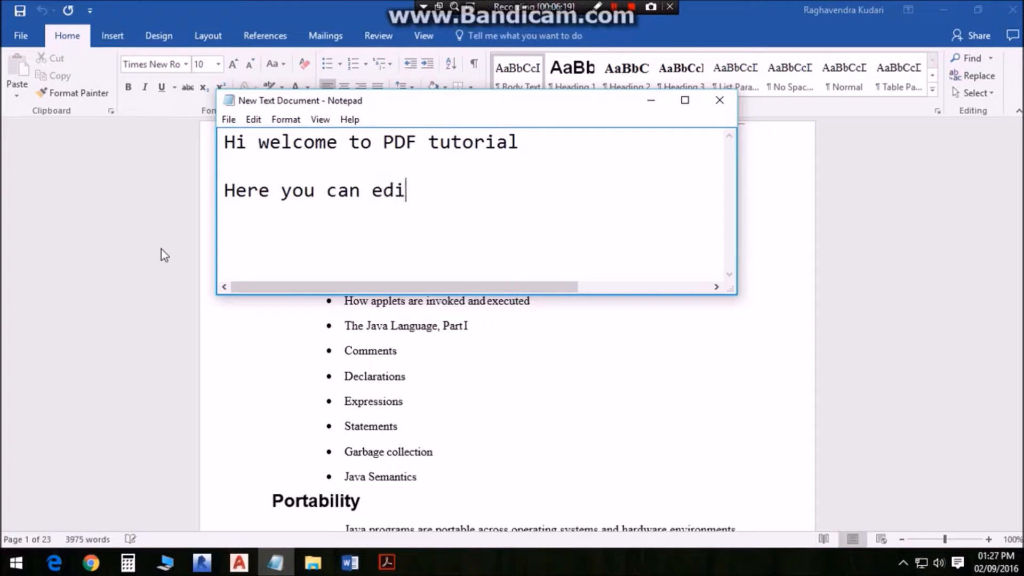
text(t and c)
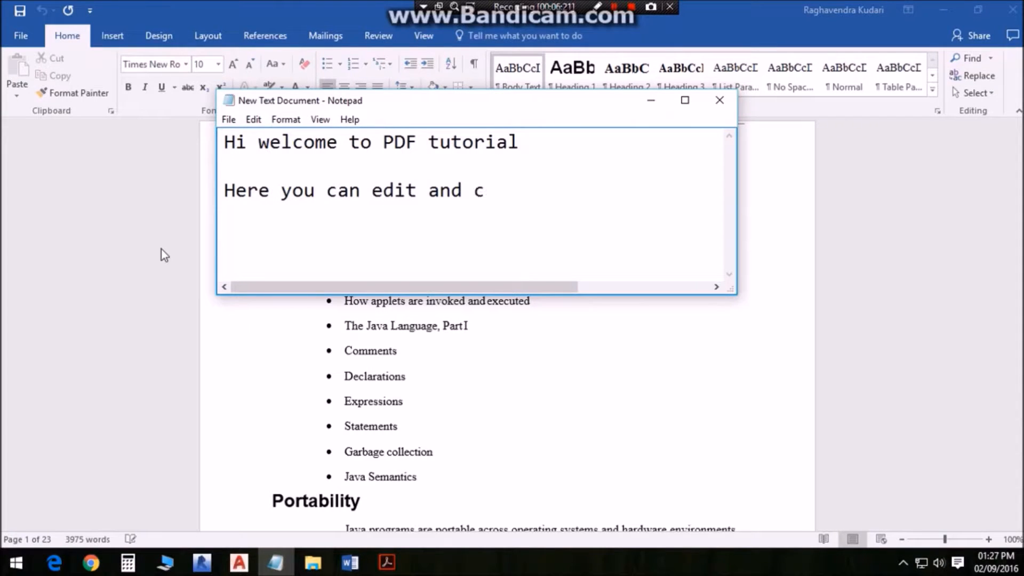
text(onvert agai)
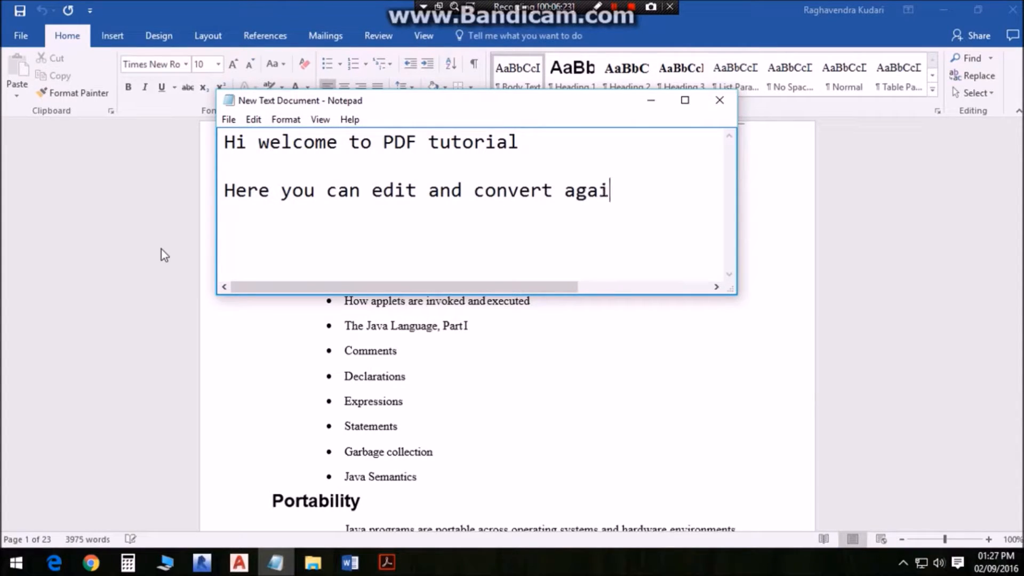
text(n)
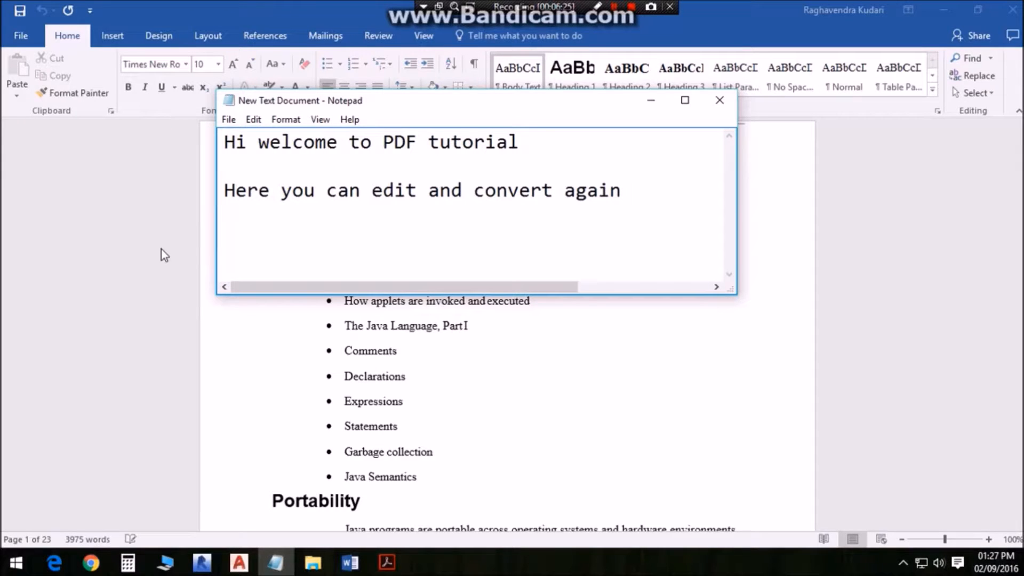
text(to pdf)
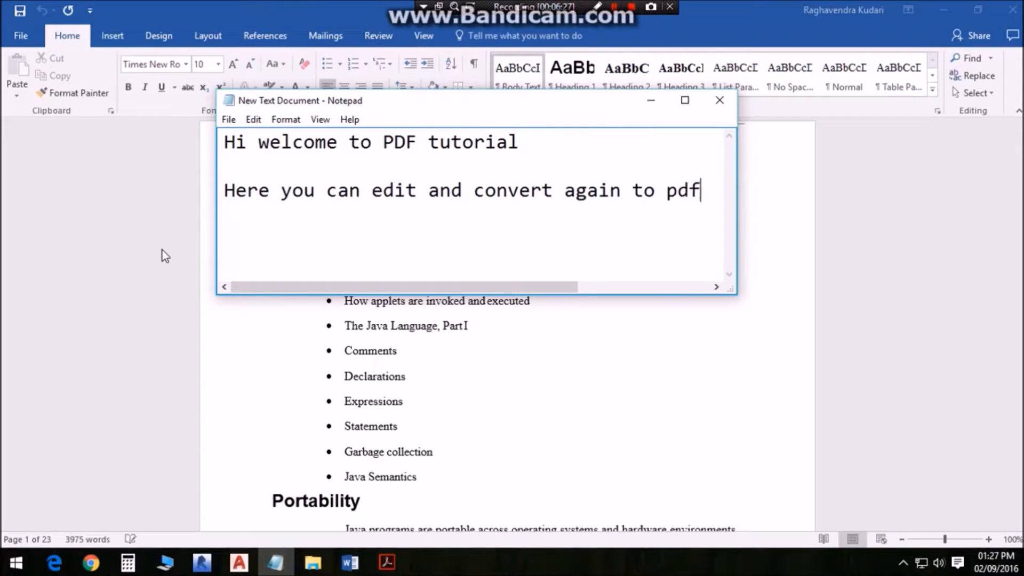
mouse_move(502, 170)
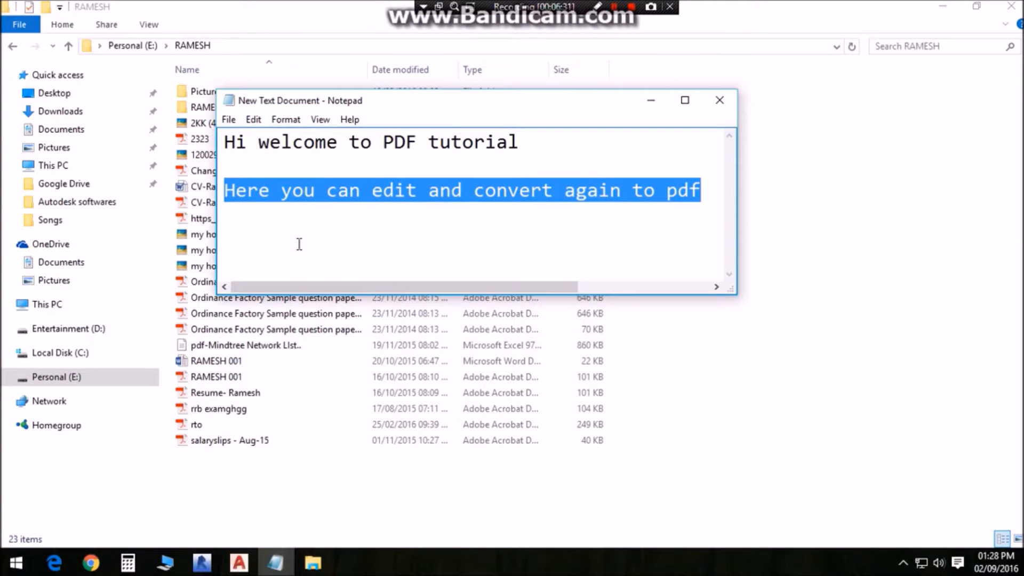
Write 'Now let me show you how to convert word in topdf' and minimize Notepad.
text(Now)
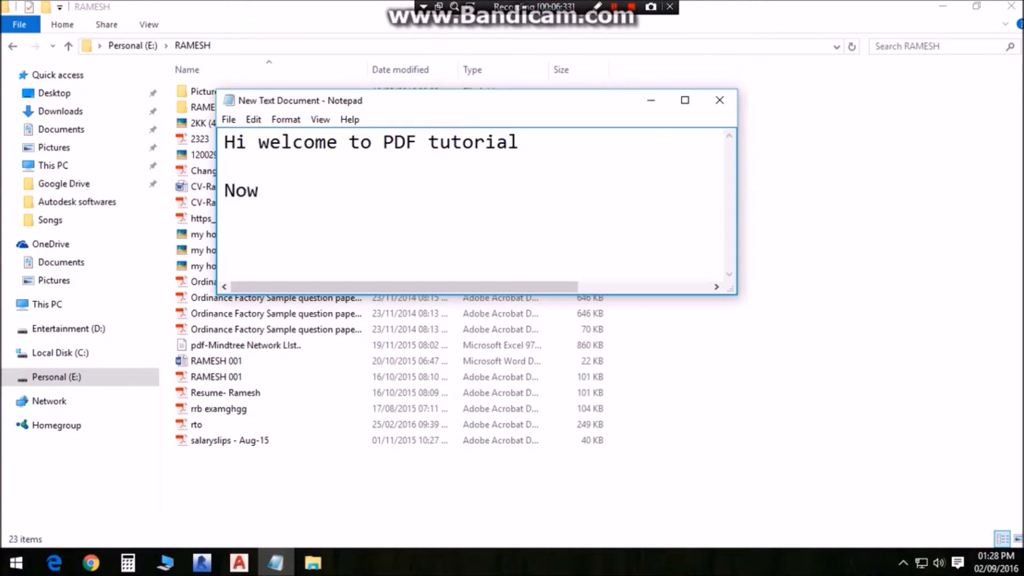
text(let me sho)
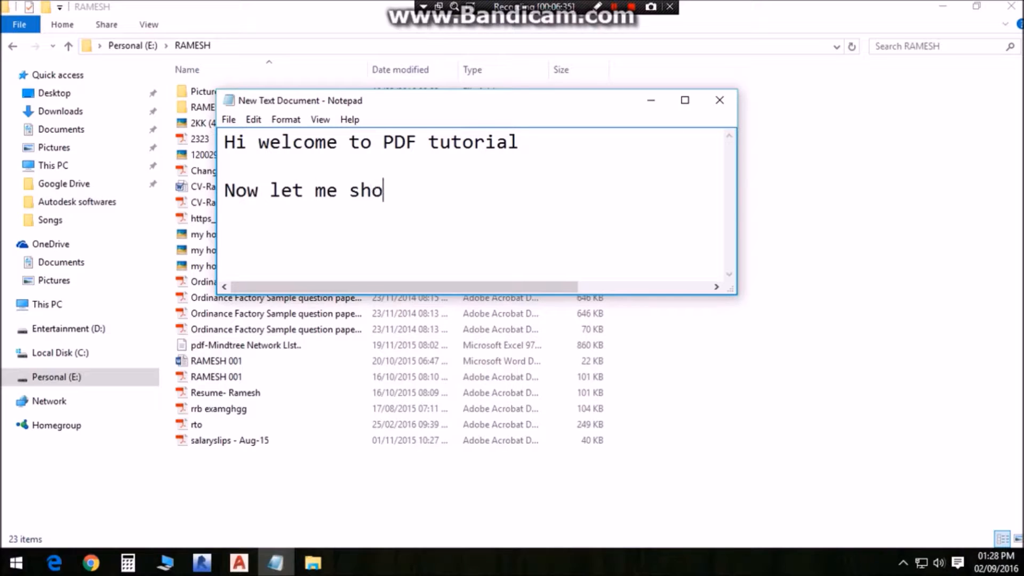
text(w you how to con)
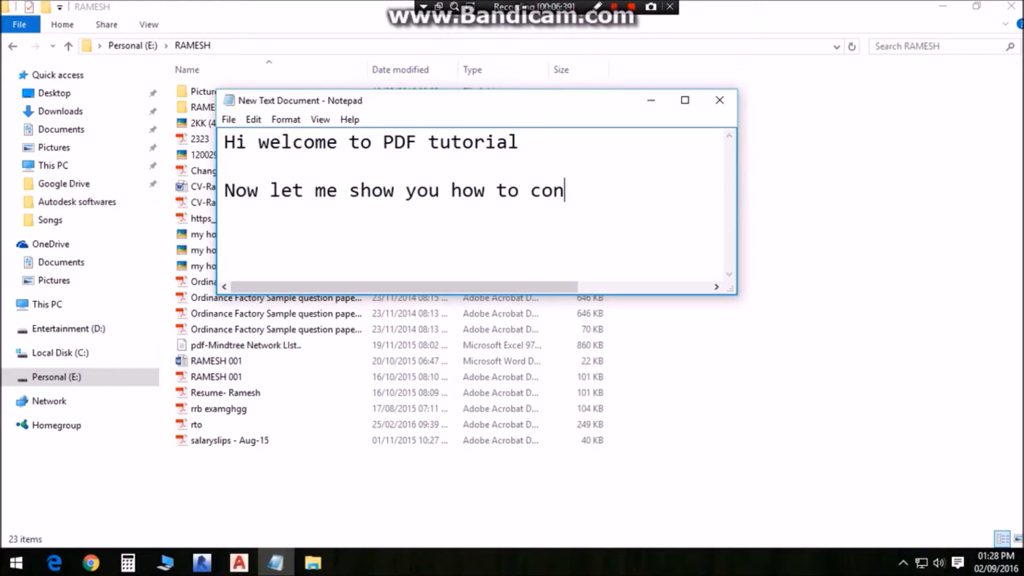
text(vert wo)
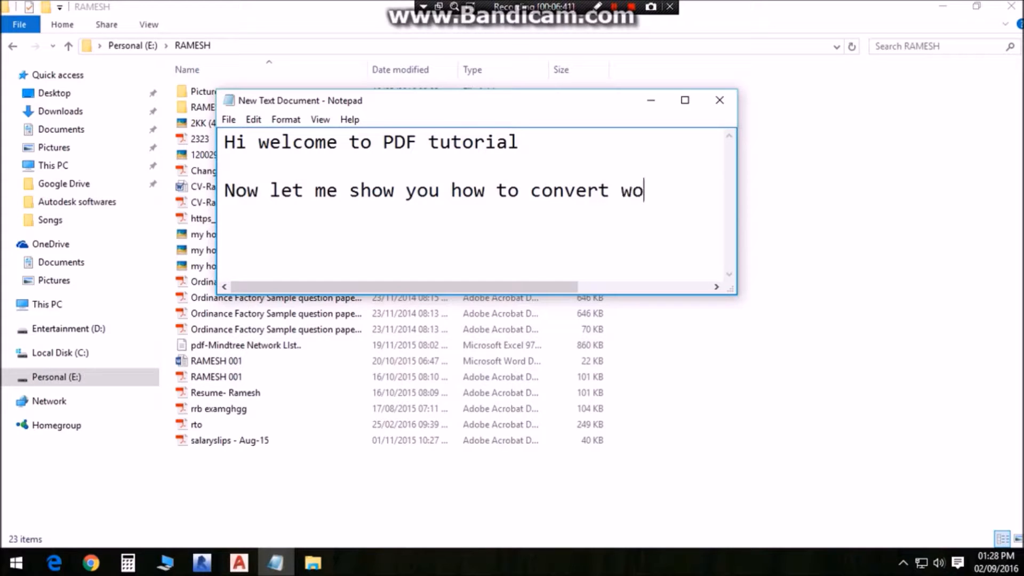
text(rd in t)
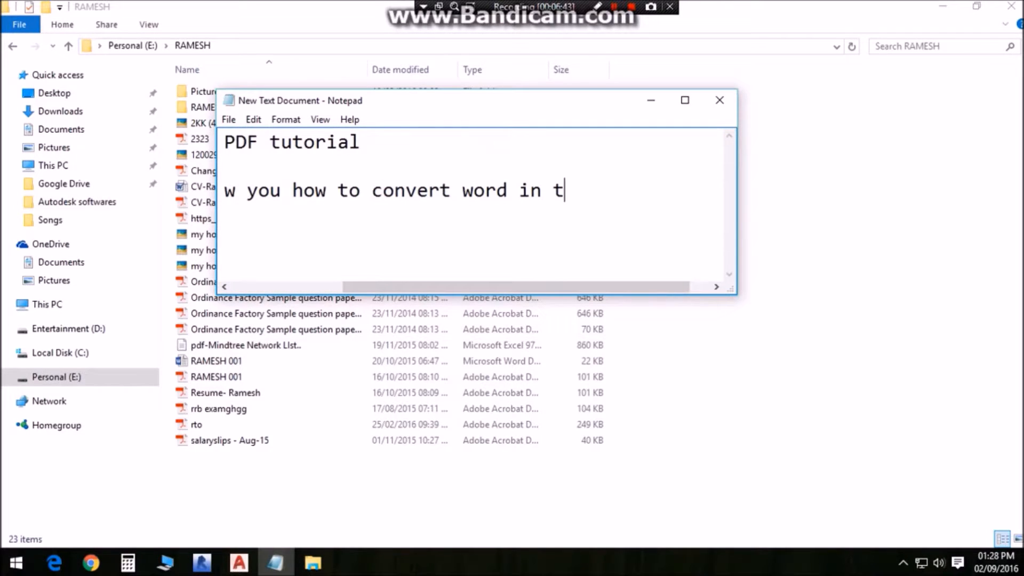
text(opdf)
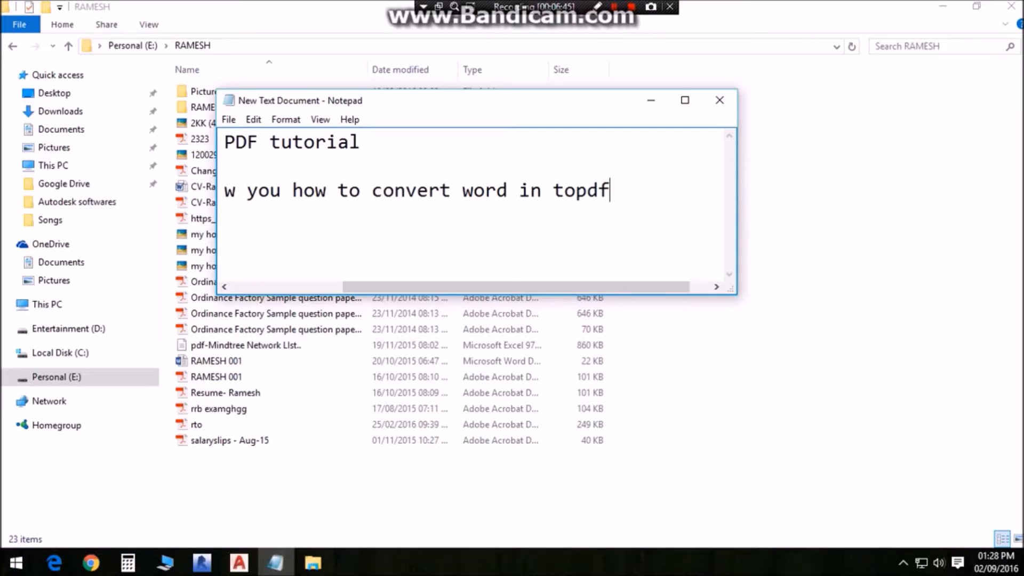
click(575, 190)
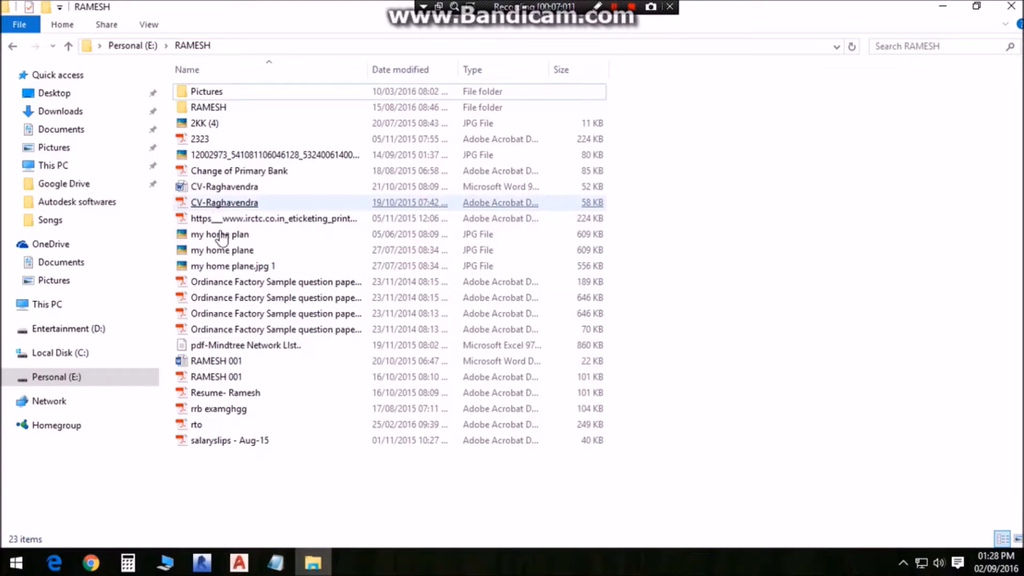
Select RAMESH 001.docx and drag it onto the Chrome taskbar icon for conversion.
click(215, 361)
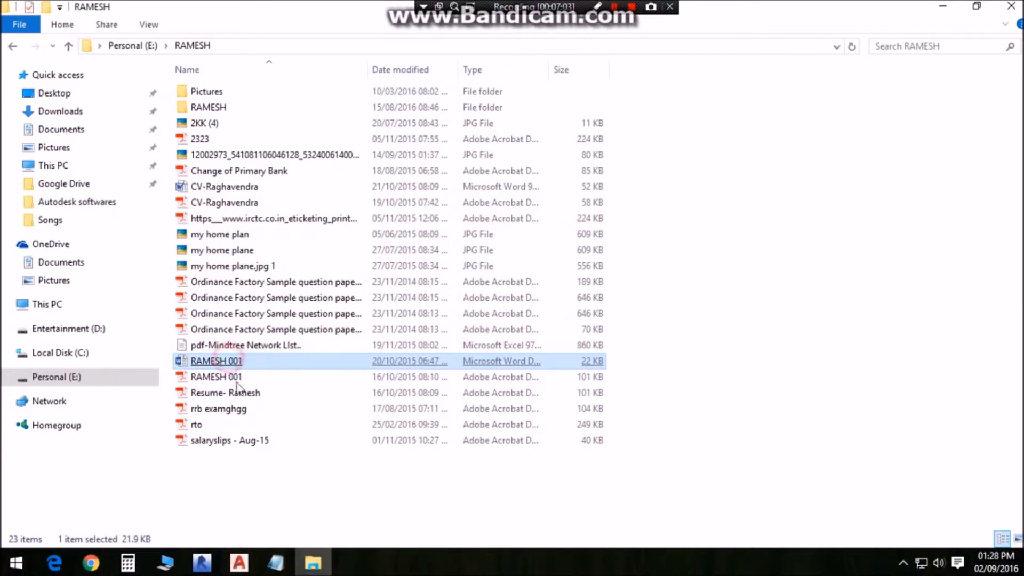
click(202, 562)
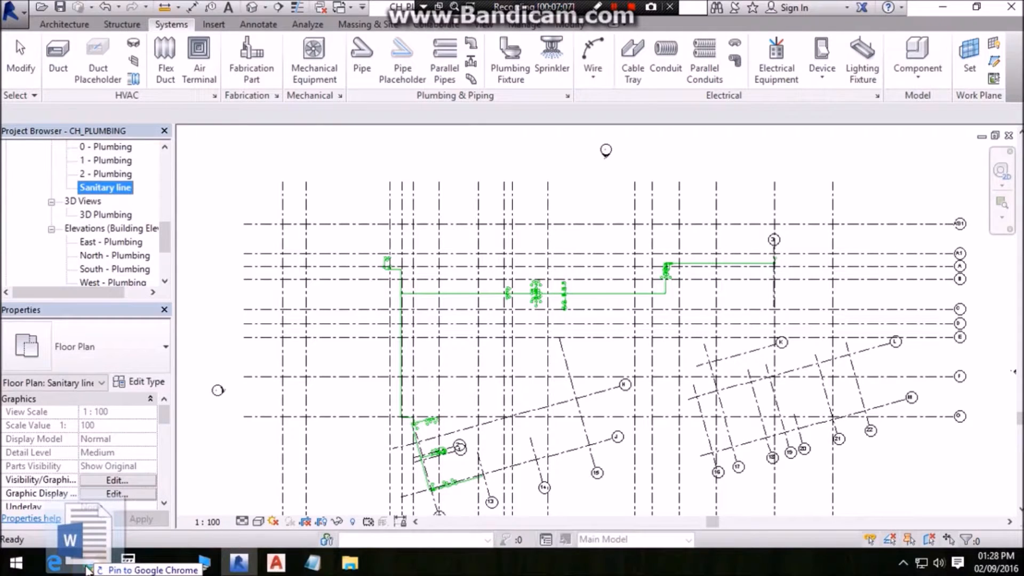
right_click(90, 561)
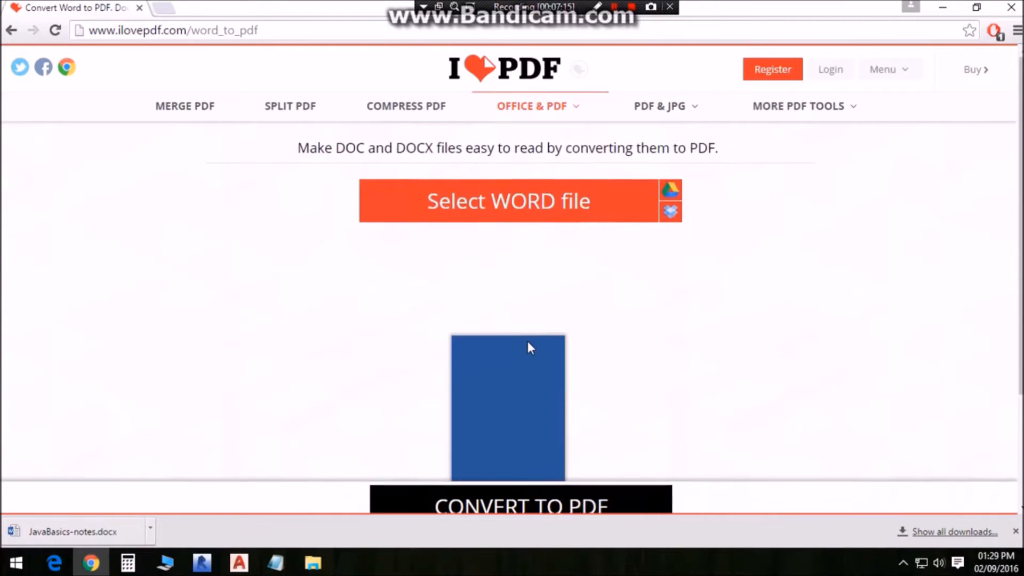
Convert RAMESH 001.docx to PDF on iLovePDF and download RAMESH 001.pdf.
click(507, 200)
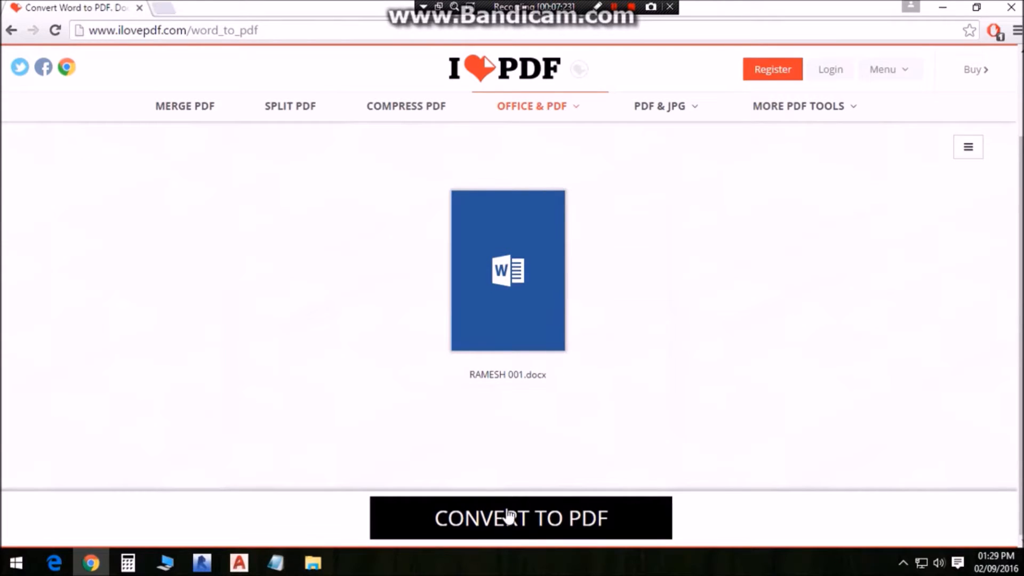
click(520, 517)
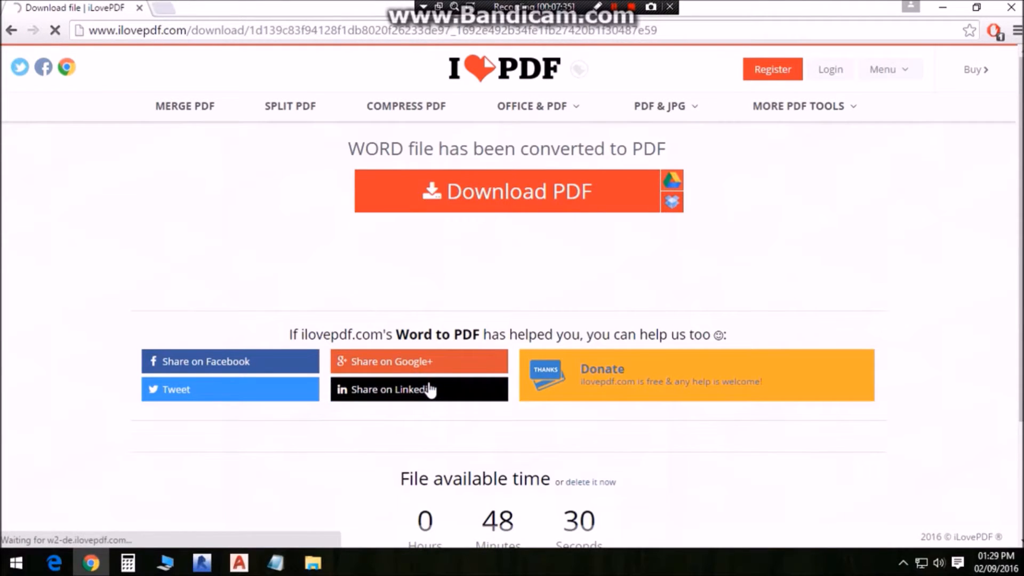
click(505, 191)
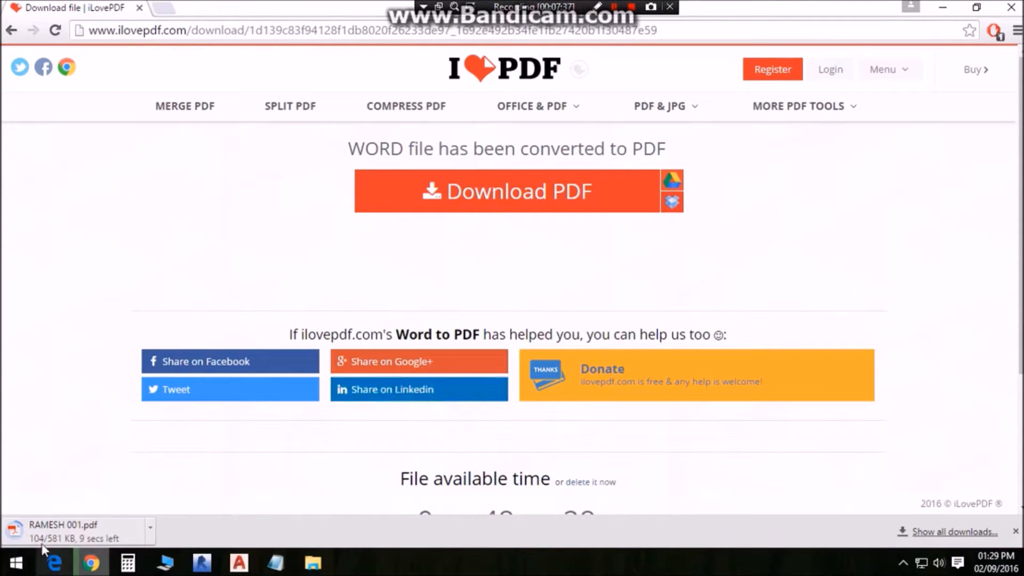
mouse_move(232, 535)
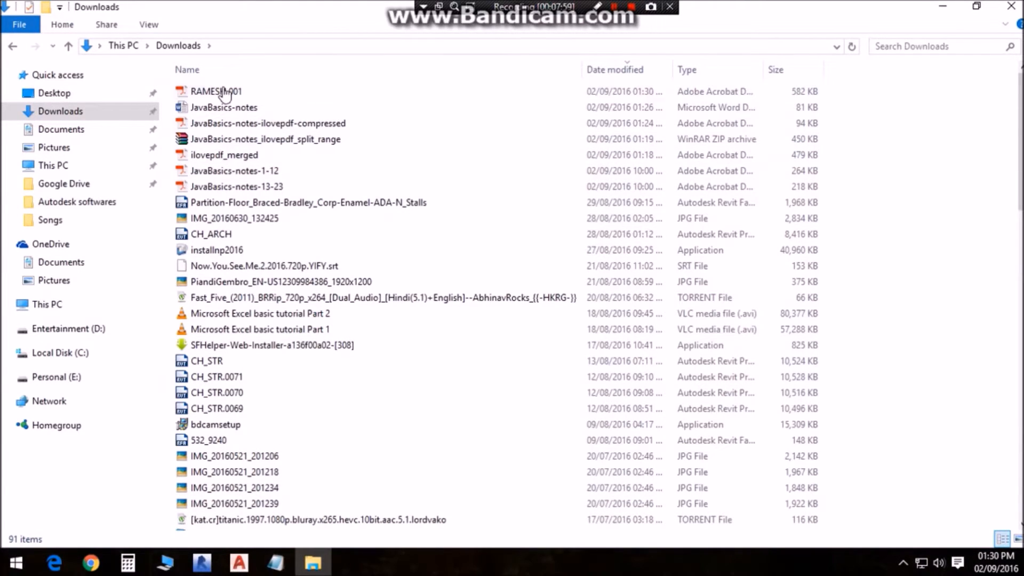
Open the downloaded RAMESH 001.pdf from the Downloads folder.
double_click(215, 91)
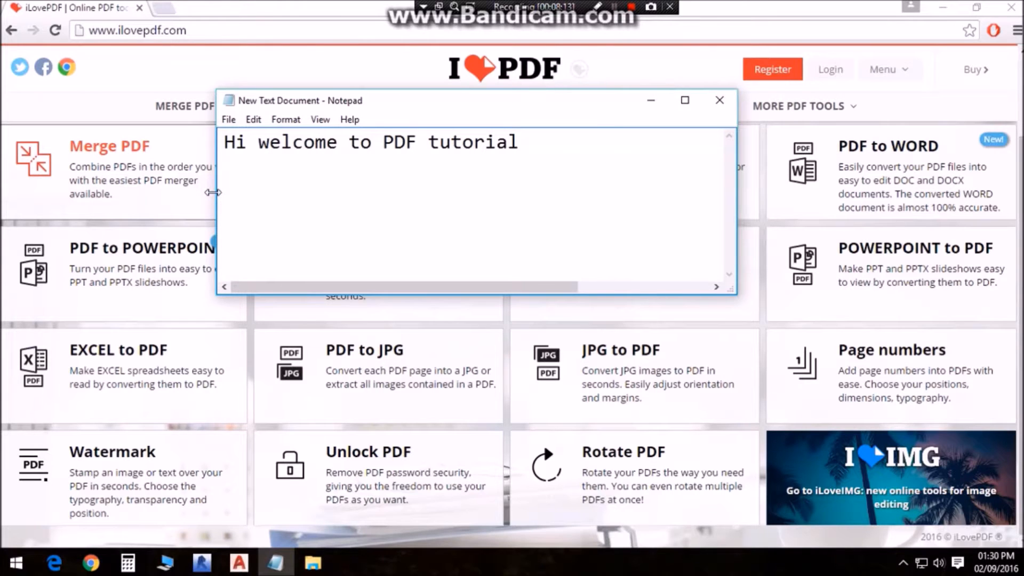
Write the note line about processing PowerPoint and JPG image files into PDF.
text(And the)
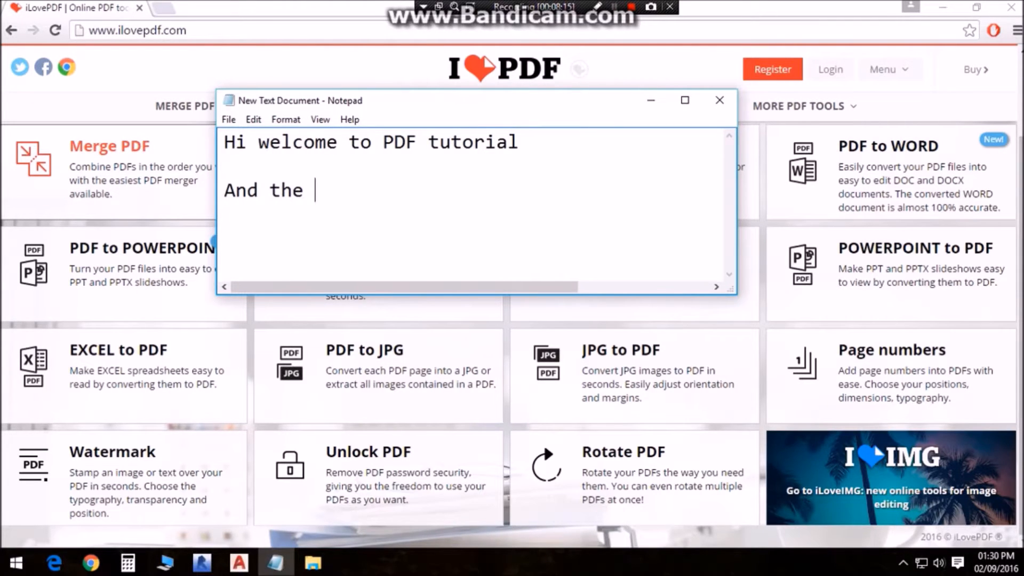
text(procee)
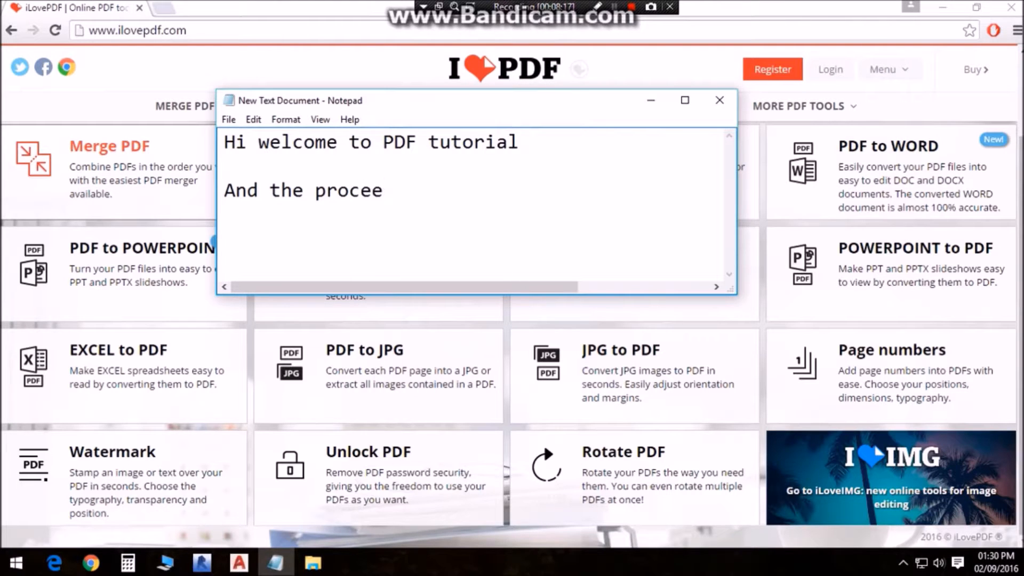
text(ss)
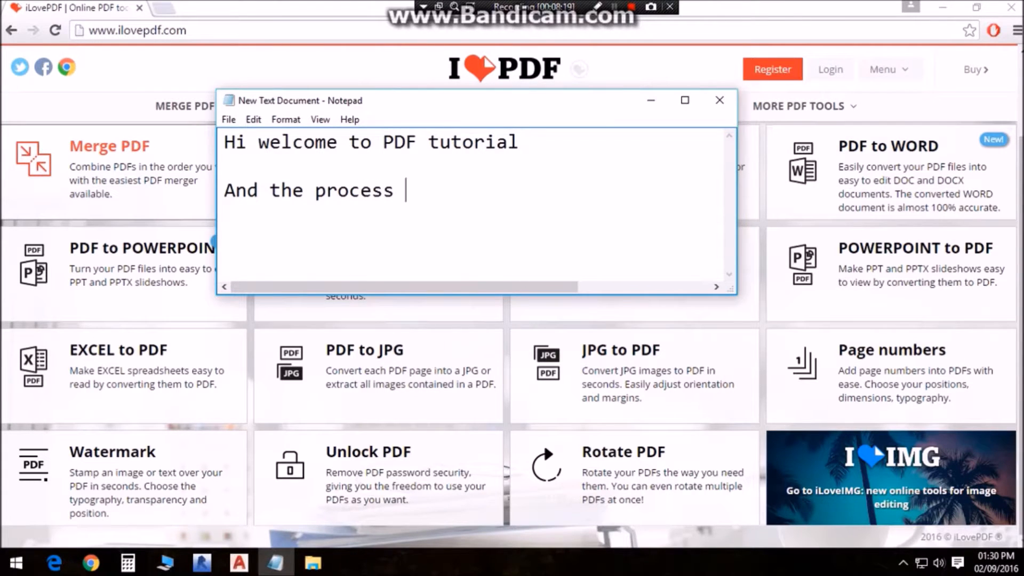
text(for pow)
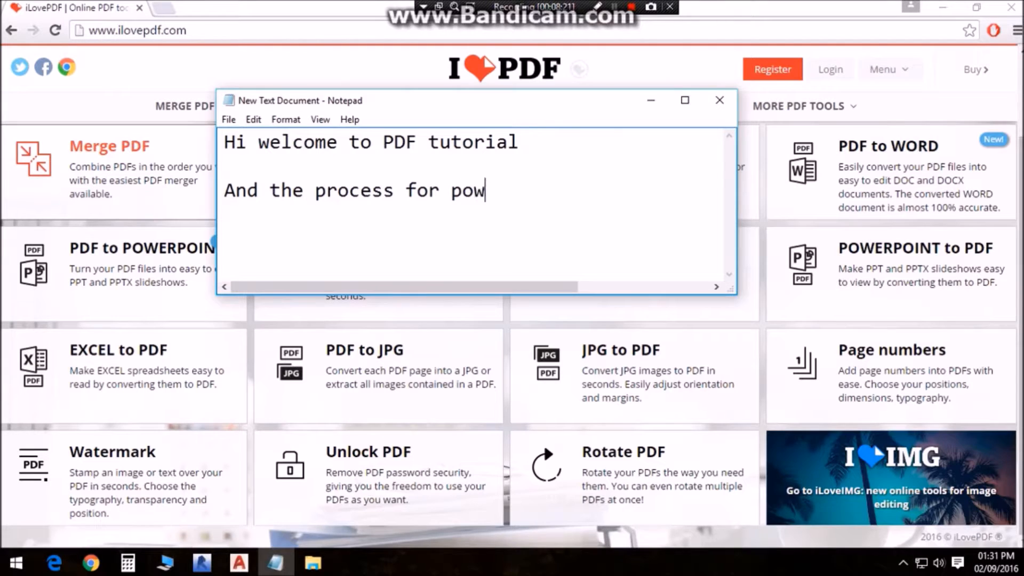
text(erpoint)
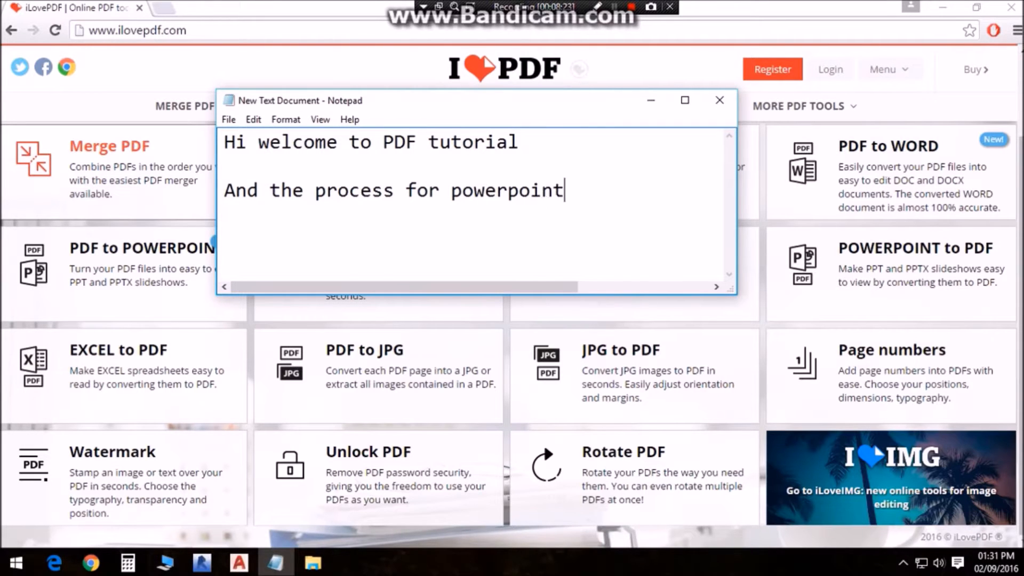
text(file and)
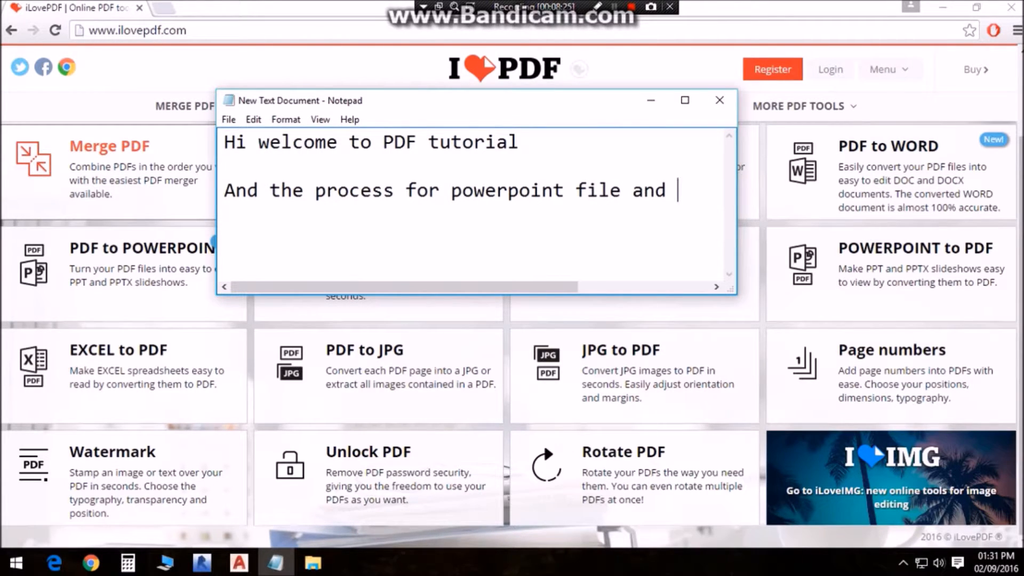
text(jp)
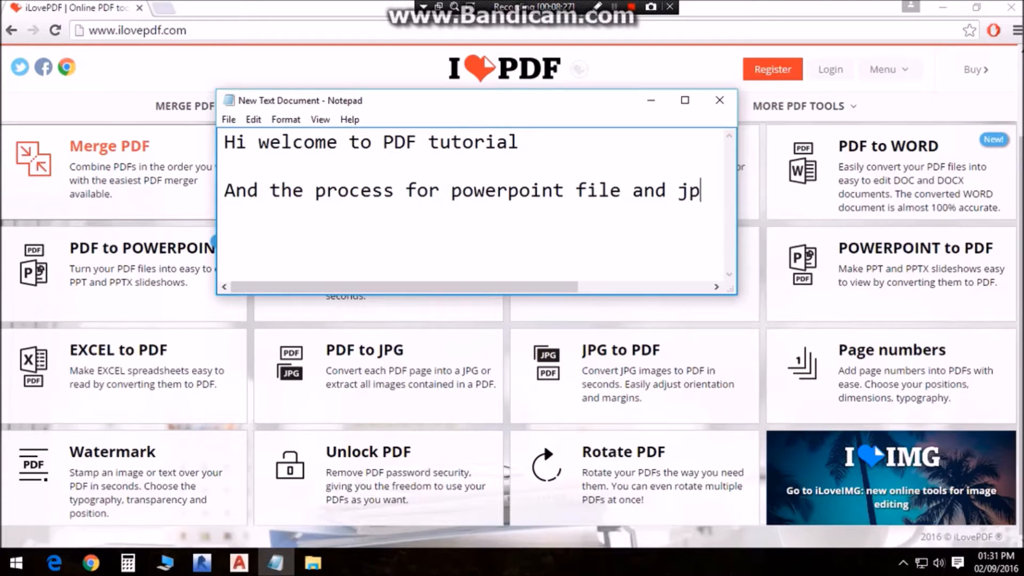
text(imah)
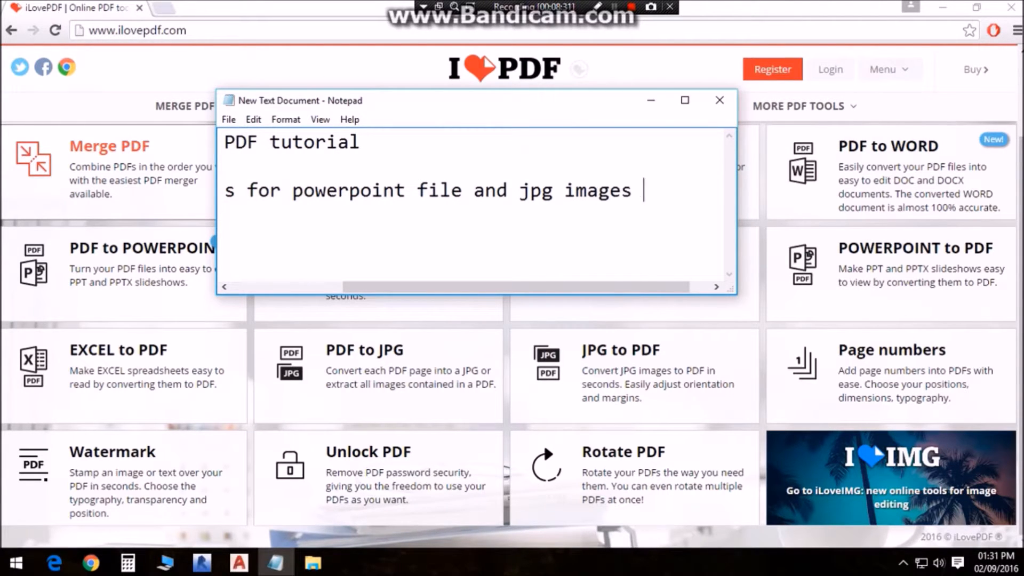
text(file to)
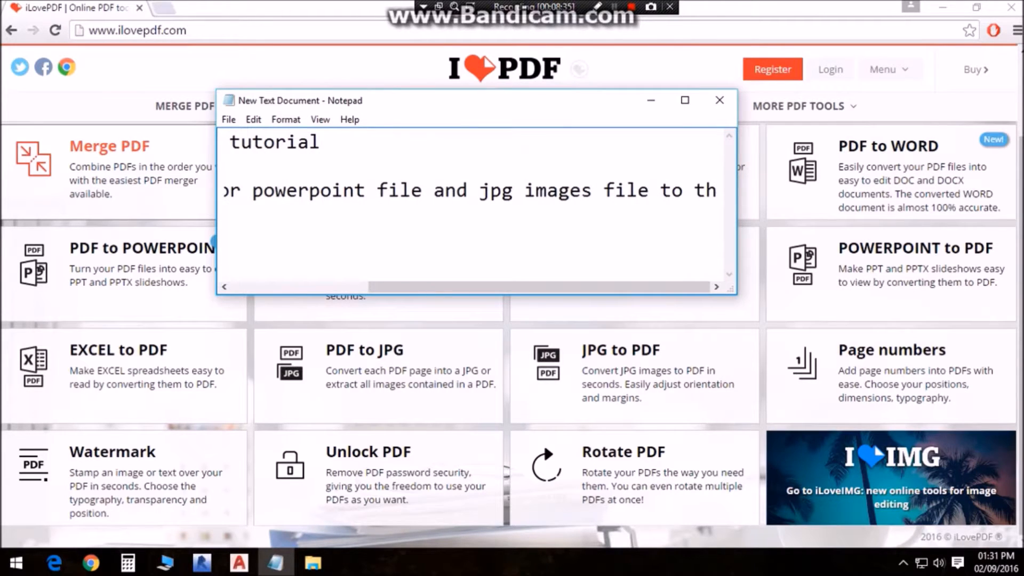
text(those in to)
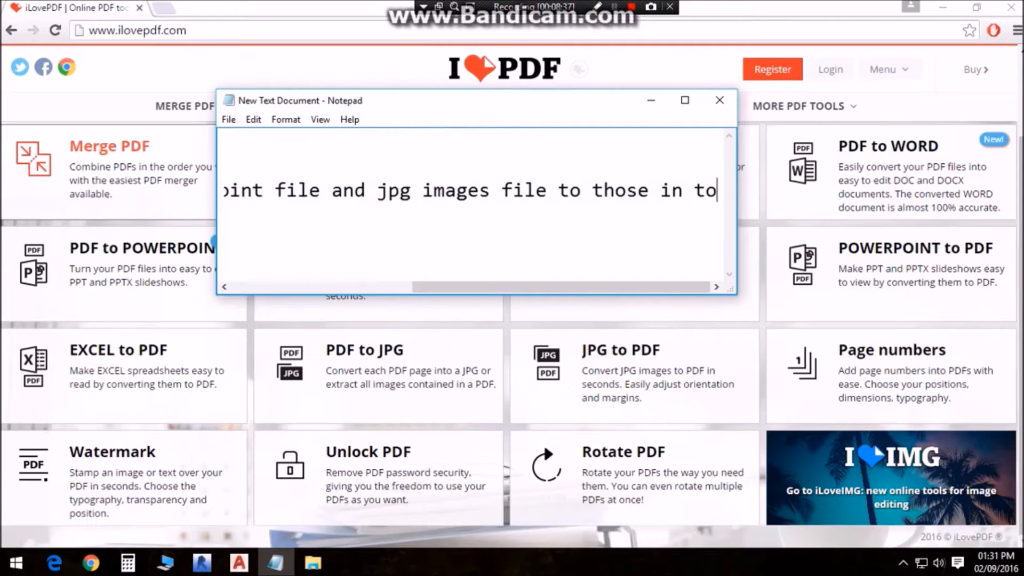
text(pdf.)
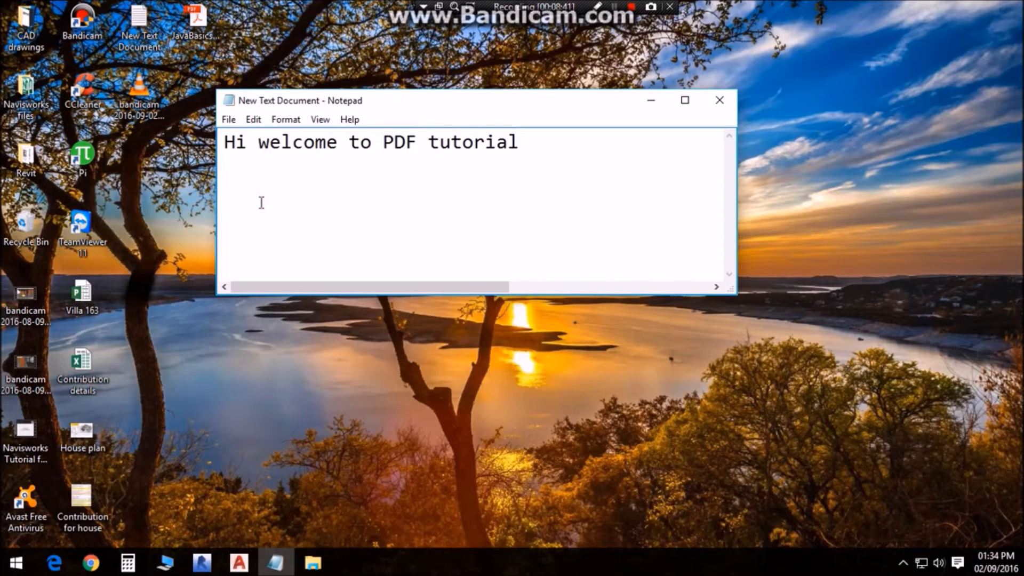
Add the note line 'Now i will show you how to add page numbers to file'.
text(Now)
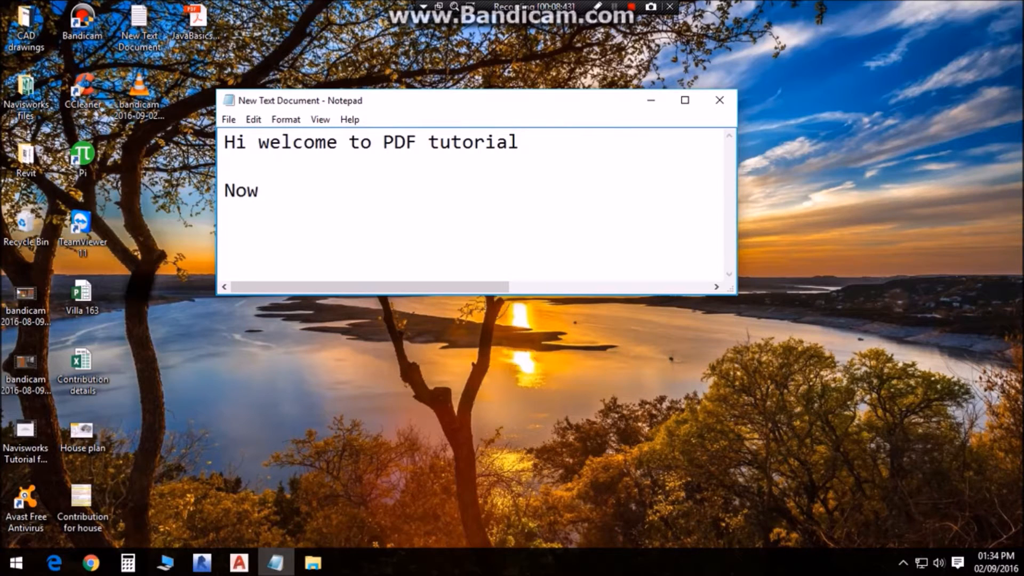
text(i will show you how to add)
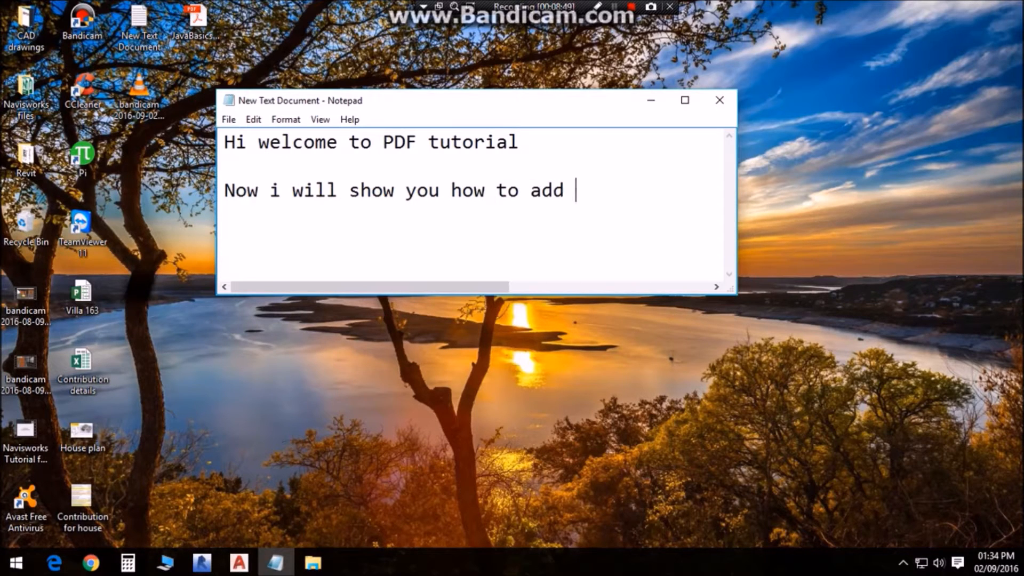
text(page)
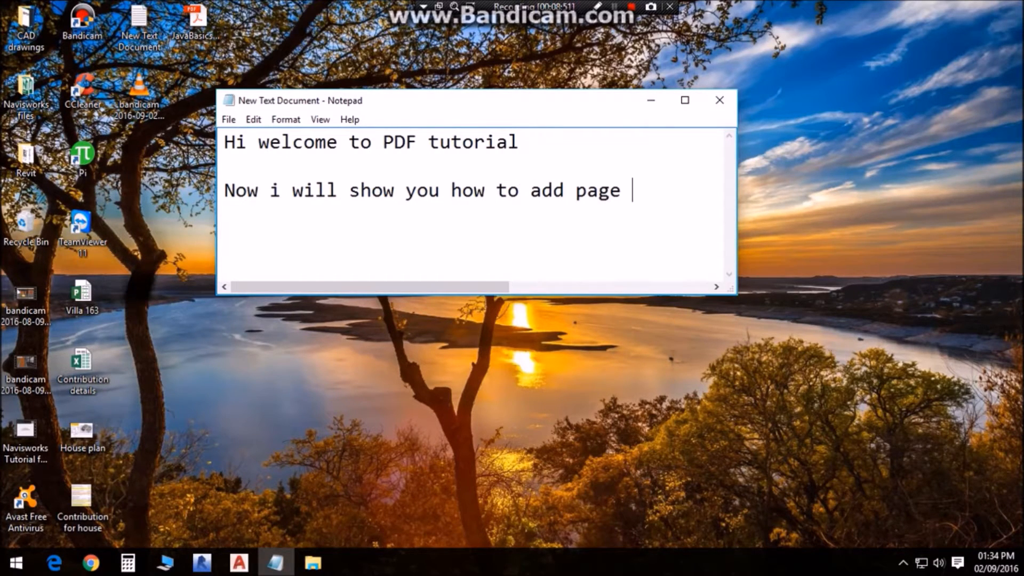
text(numbers t)
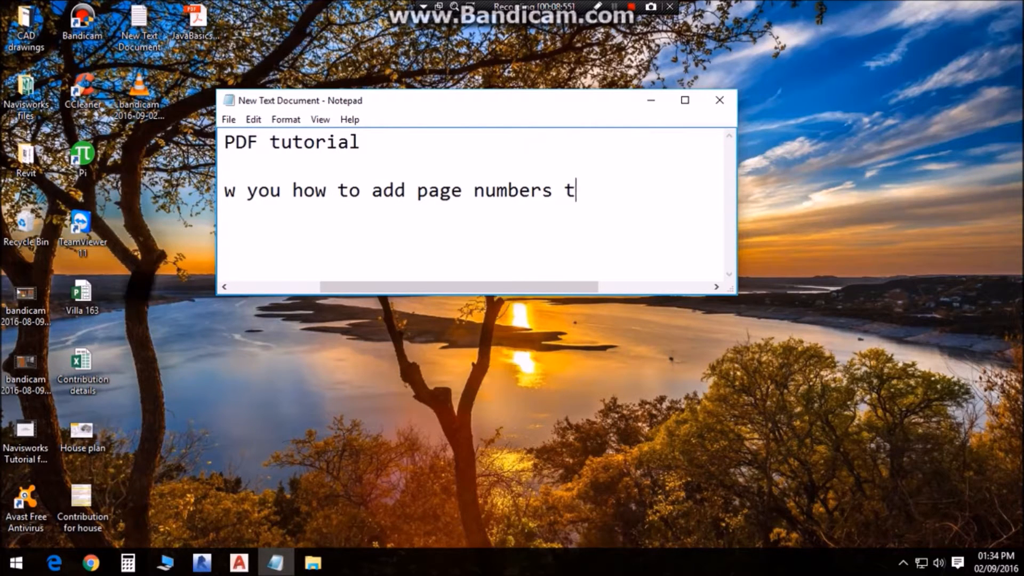
text(o file)
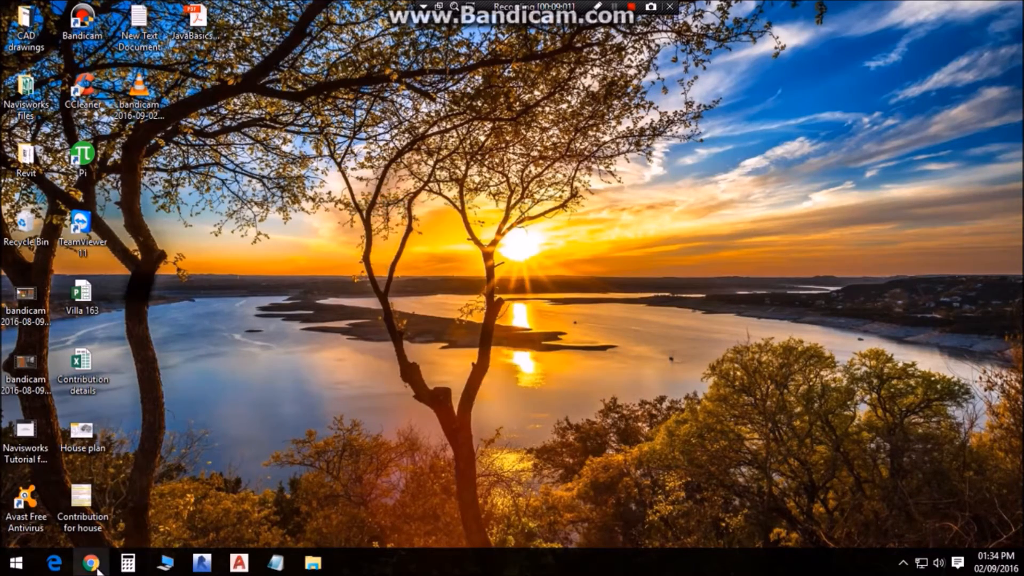
Apply page numbers to the uploaded RAMESH 001 PDF in iLovePDF's Page Numbers tool.
click(92, 562)
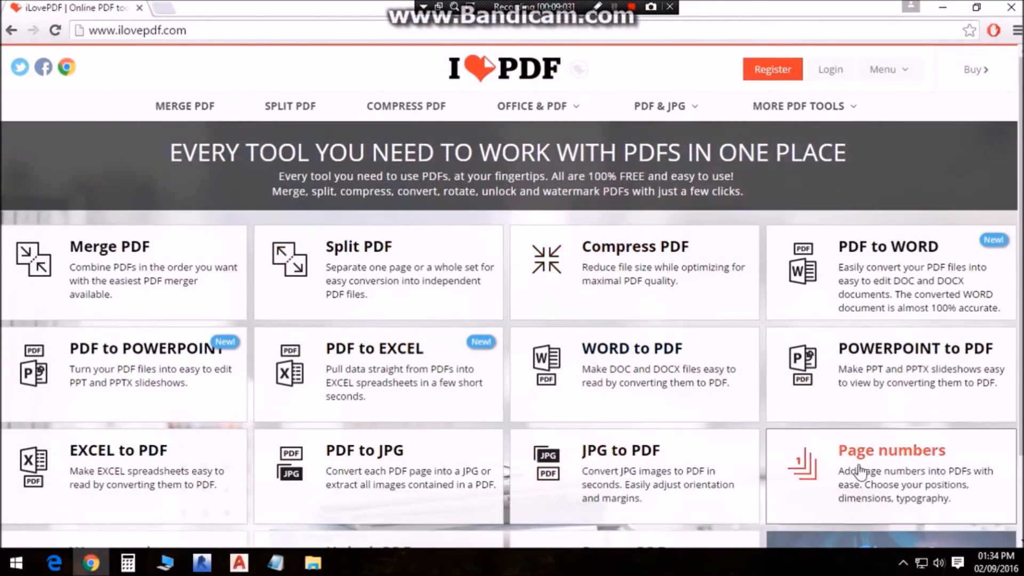
click(889, 458)
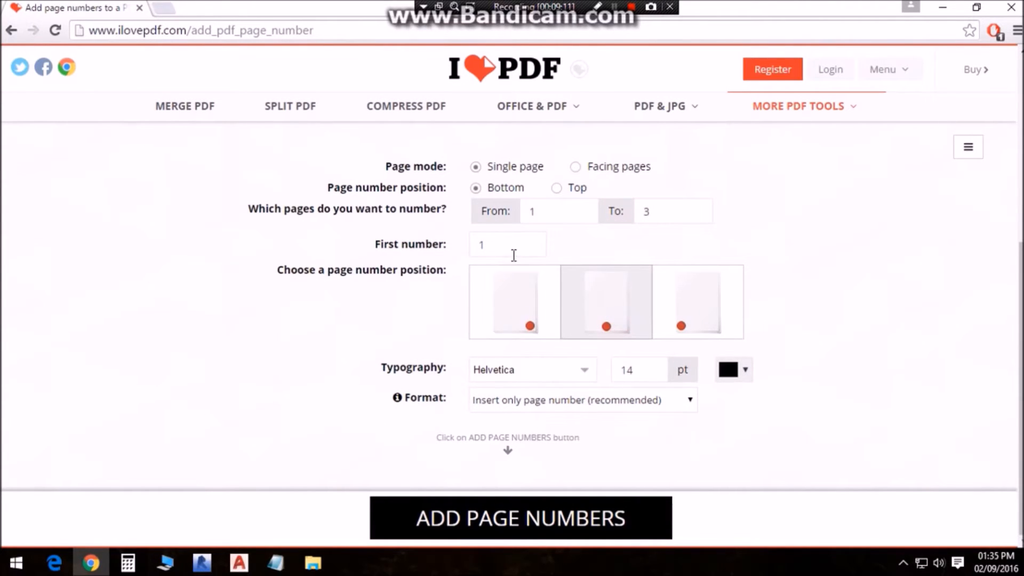
click(514, 301)
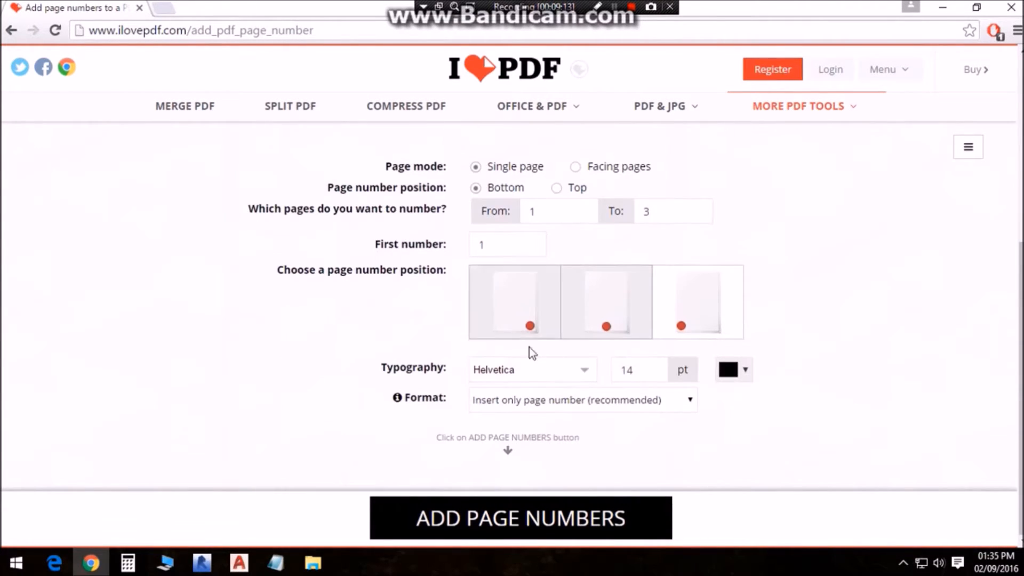
click(519, 517)
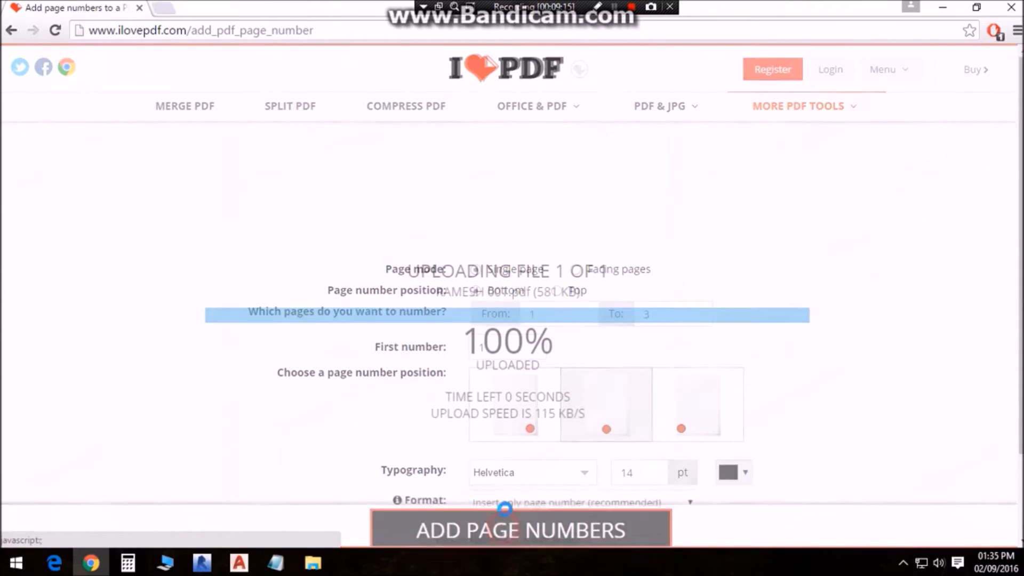
click(520, 530)
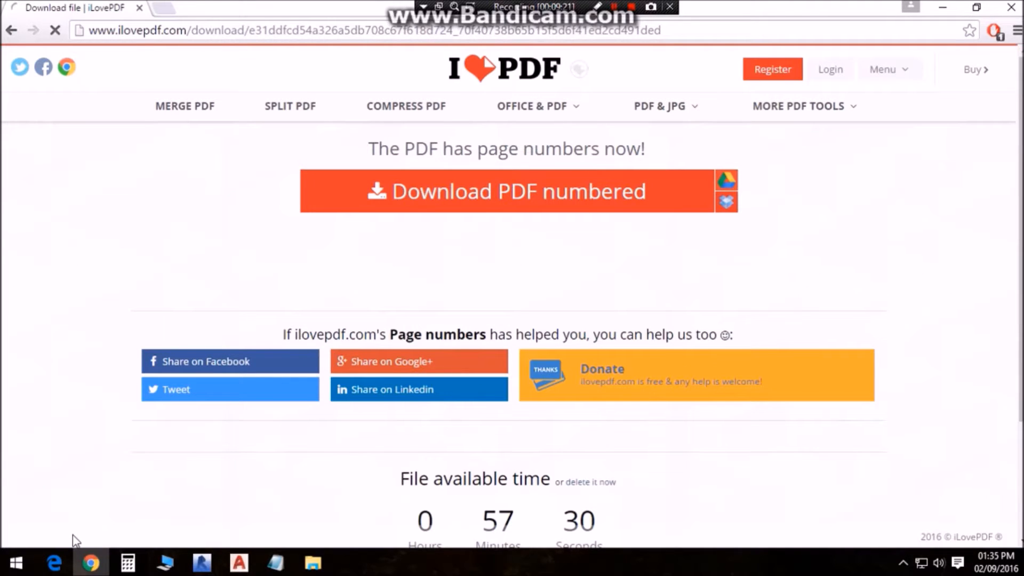
Download RAMESH 001-with-numbers.pdf and review it in Acrobat Reader.
click(505, 191)
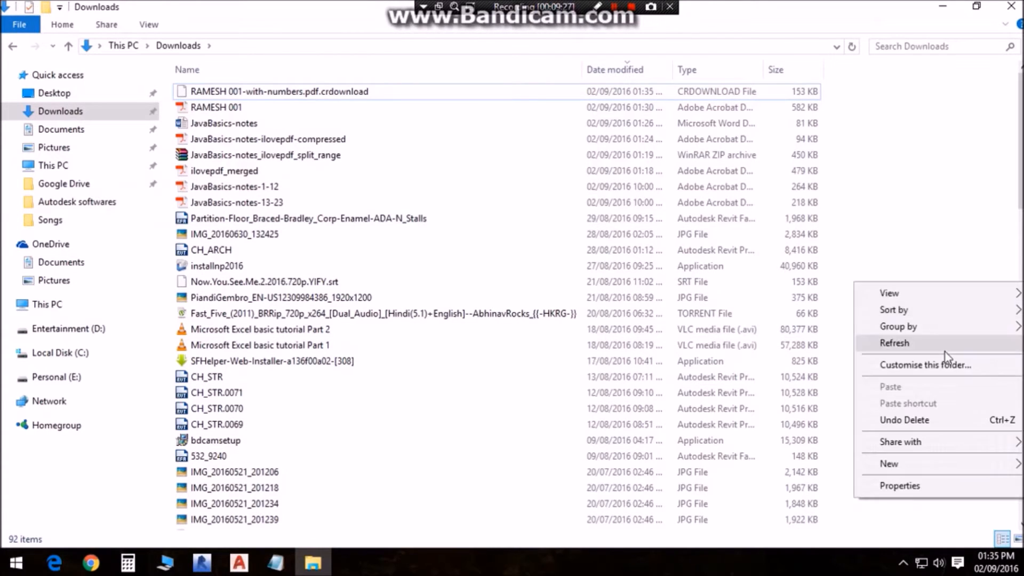
double_click(215, 106)
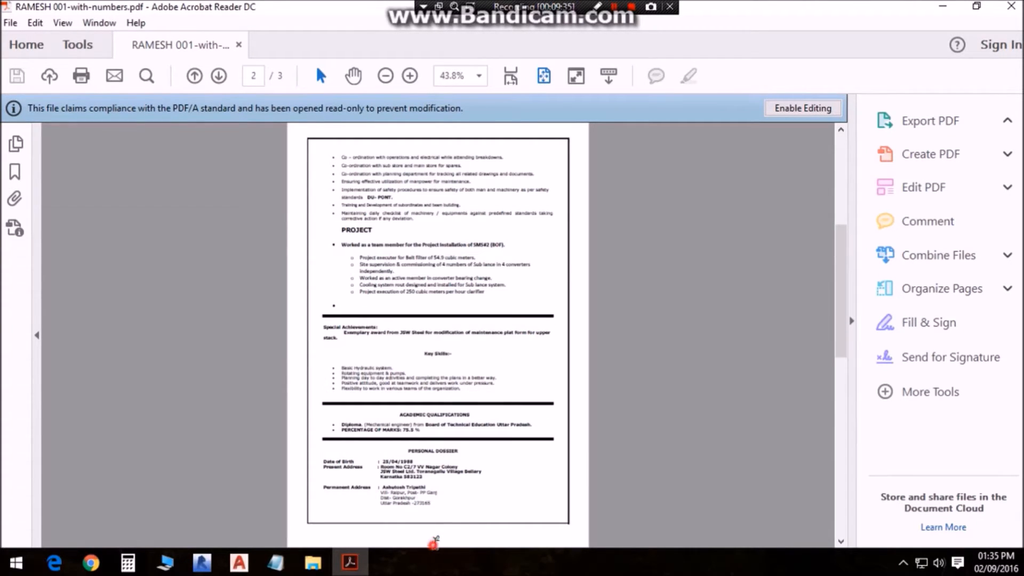
click(929, 121)
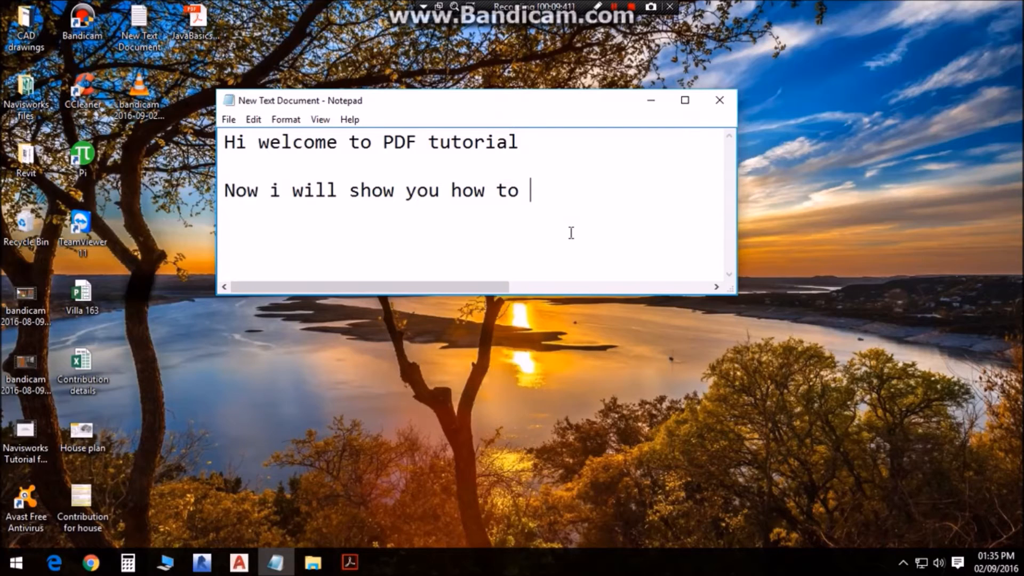
Extend the note's second line with 'write water mark in pdf file', fixing the typo.
text(write wt)
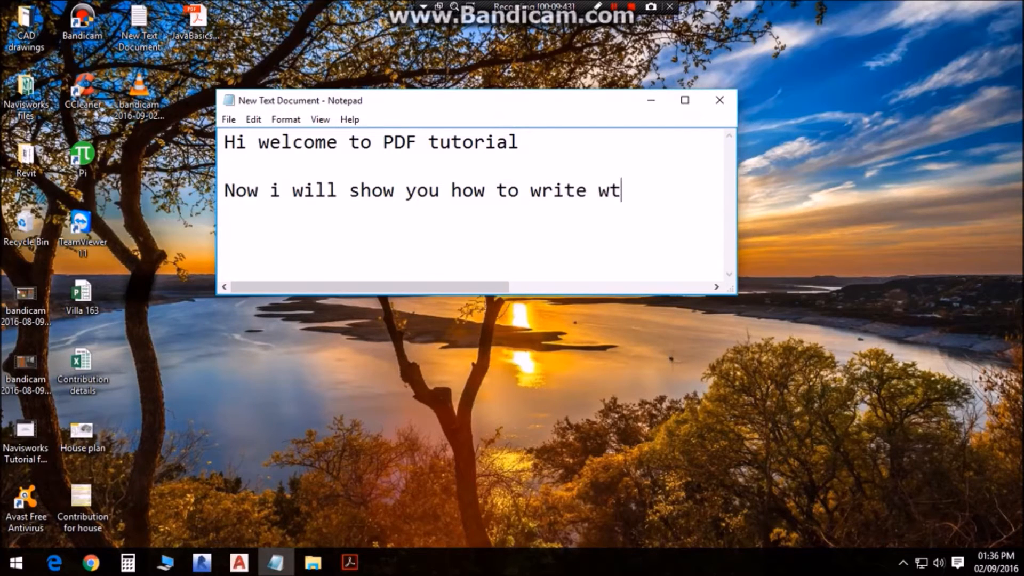
text(ater ,)
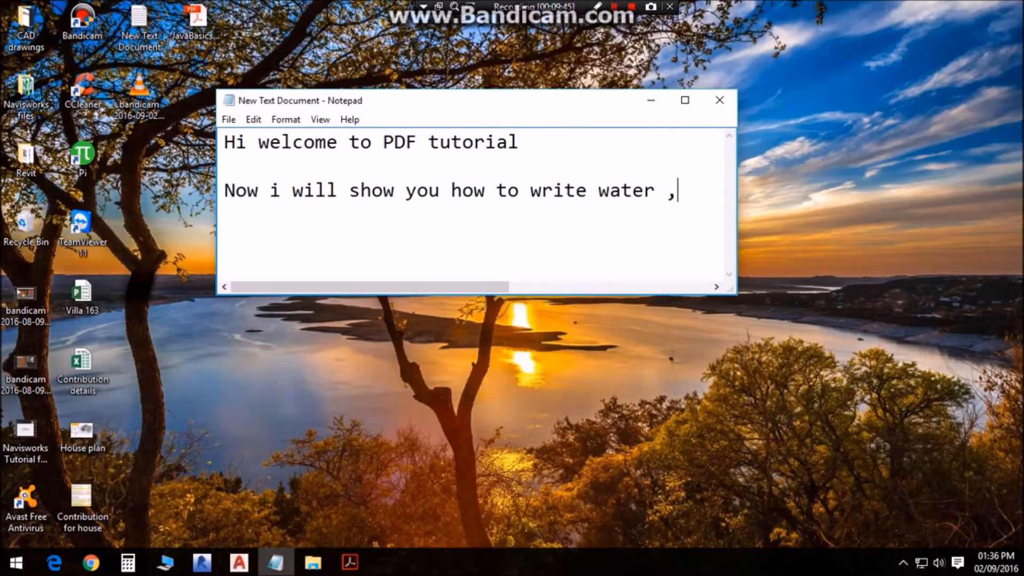
text(mark uin)
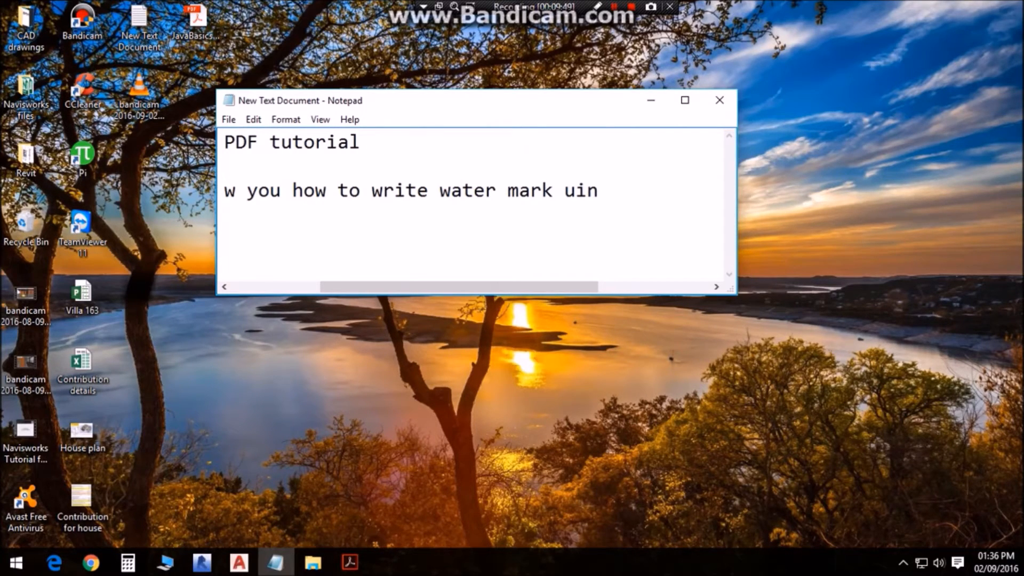
key(backspace)
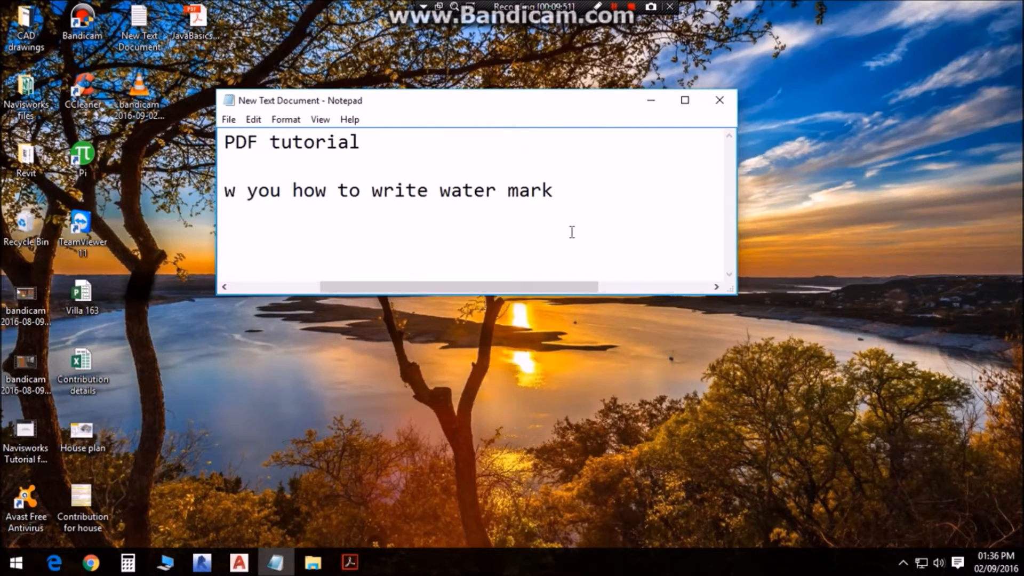
text(in pdf)
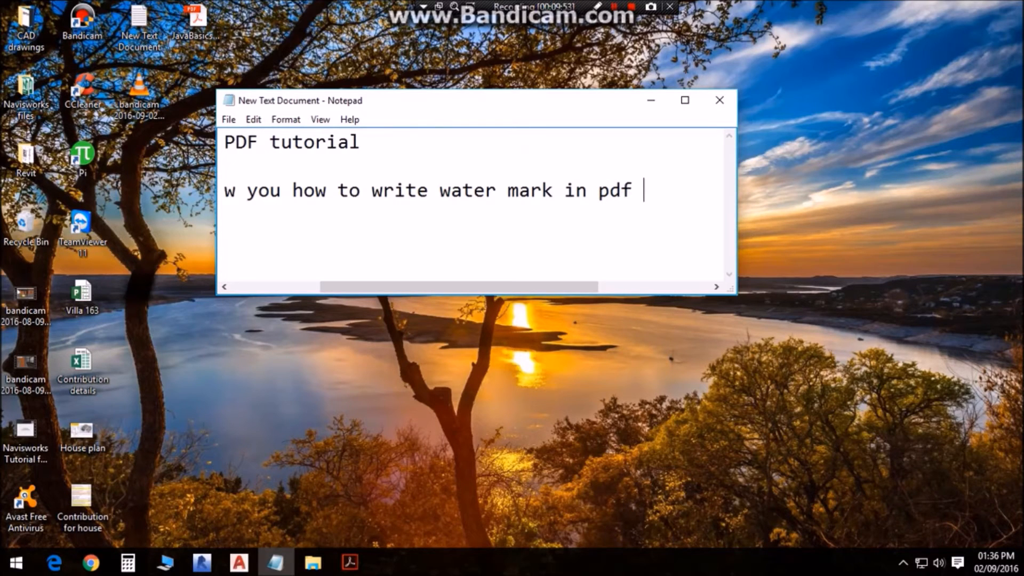
text(file)
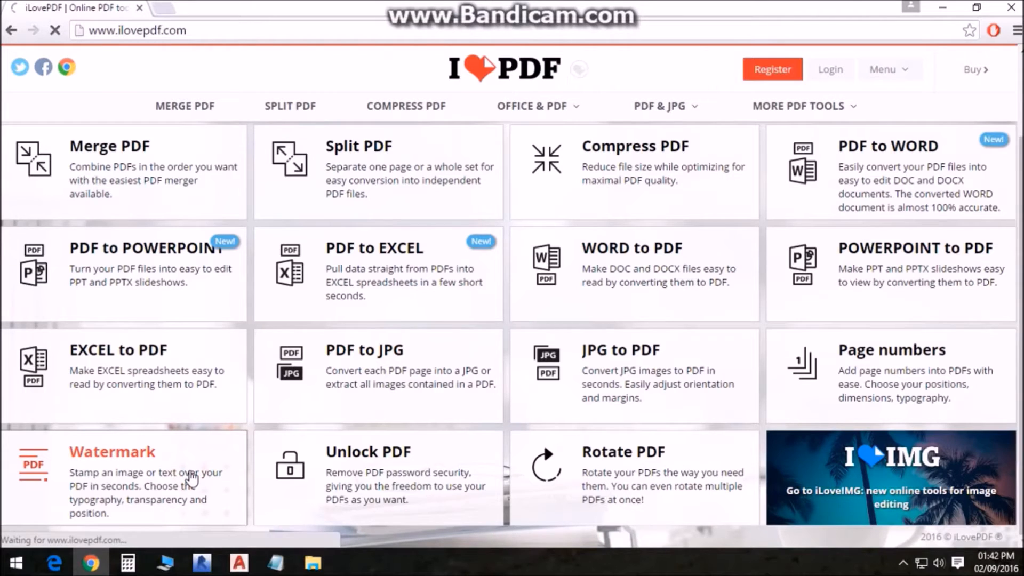
Load RAMESH 001 from Downloads into iLovePDF's Watermark tool.
click(112, 451)
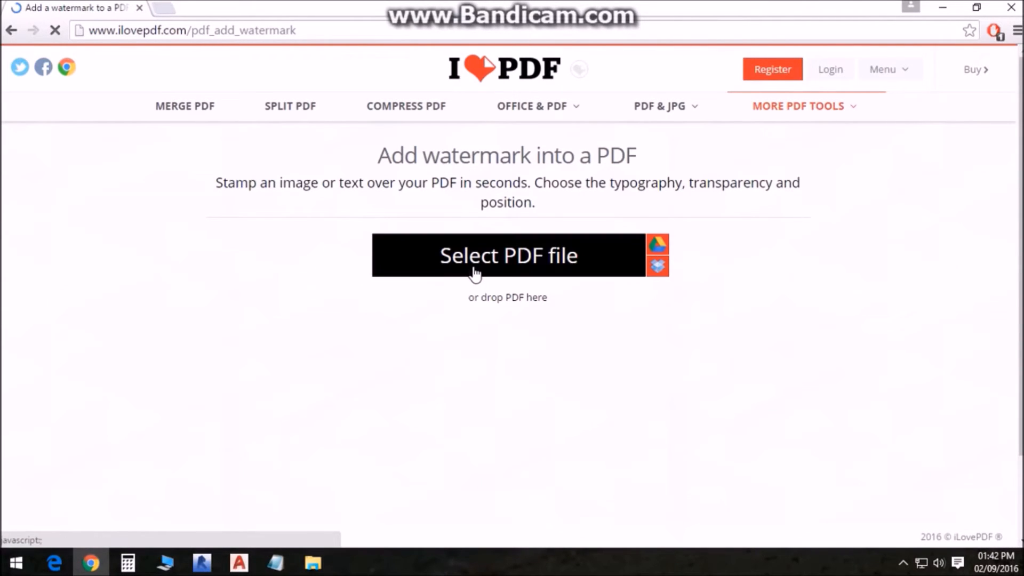
click(507, 255)
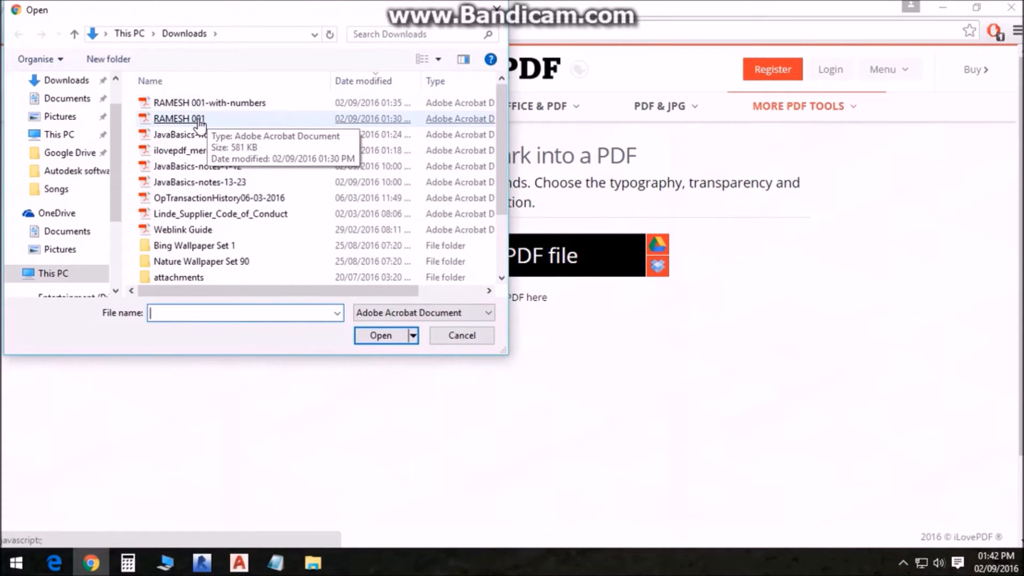
double_click(180, 118)
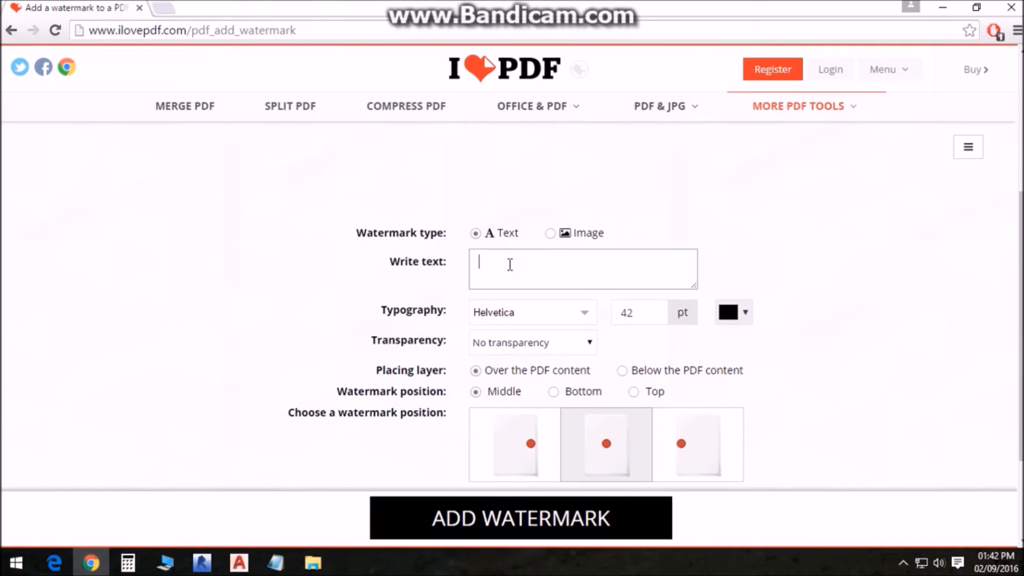
Set the watermark text to 'Raghavendra' with 50% transparency.
text(Rafg)
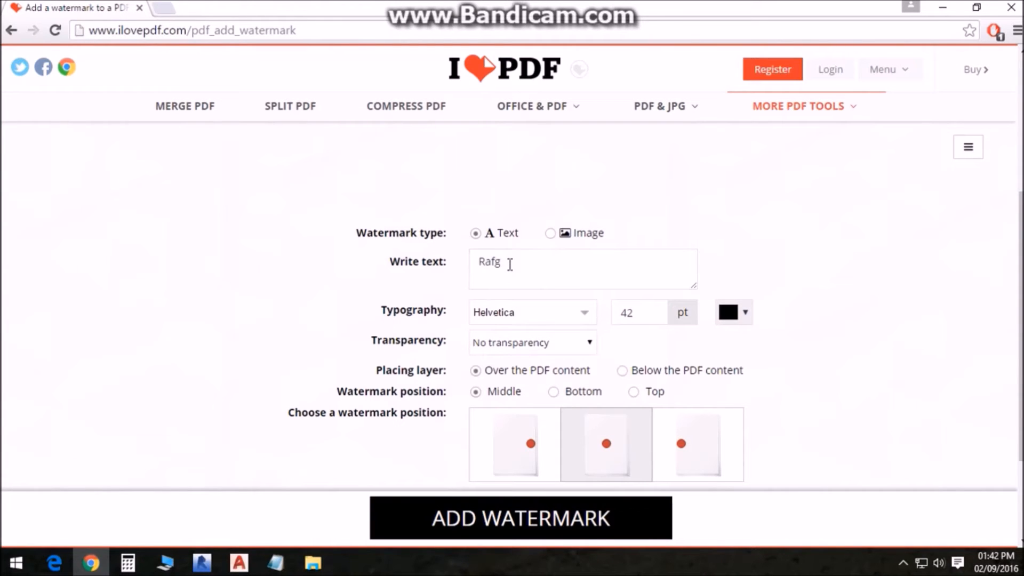
text(Raghavendra)
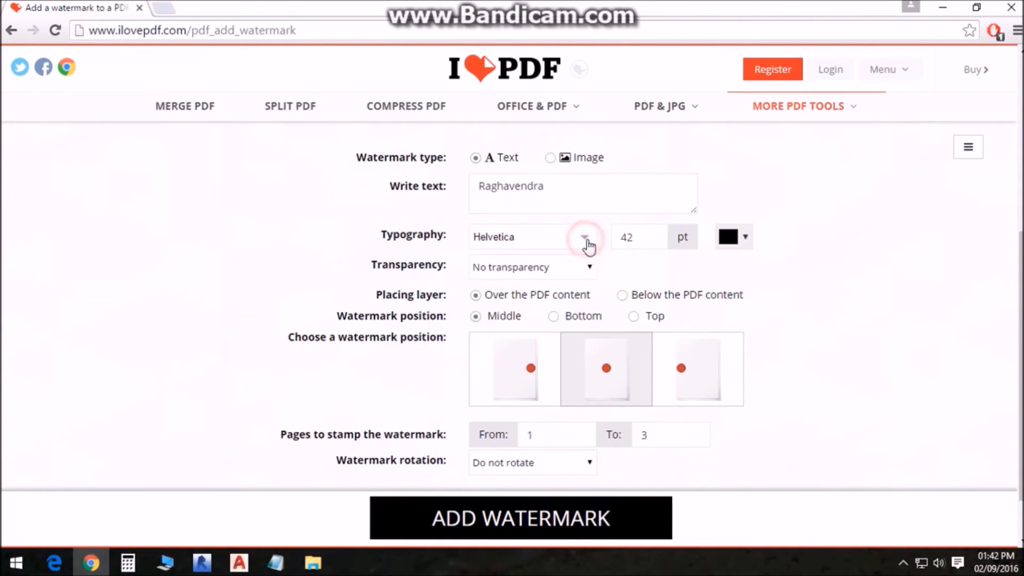
click(586, 267)
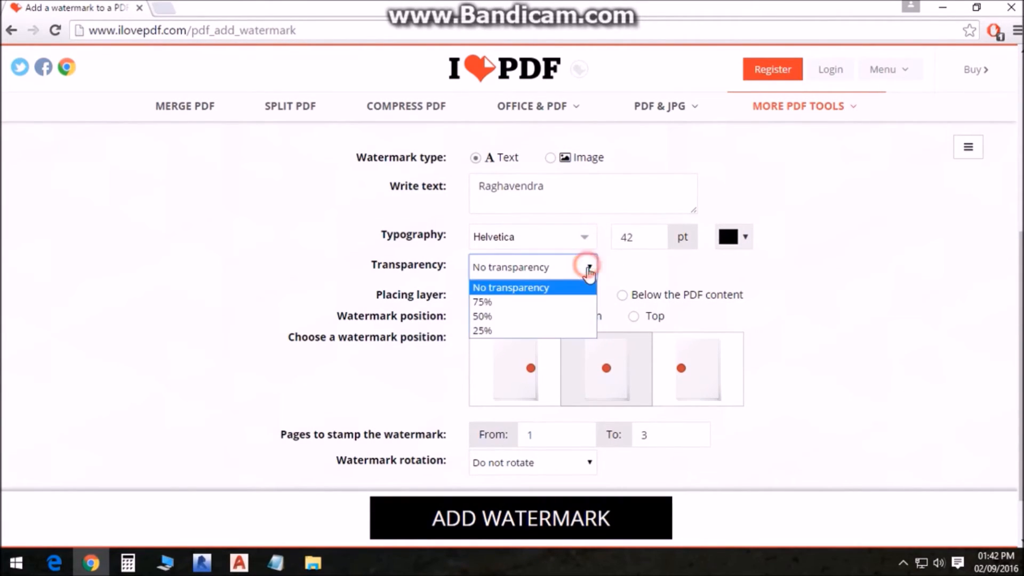
click(482, 302)
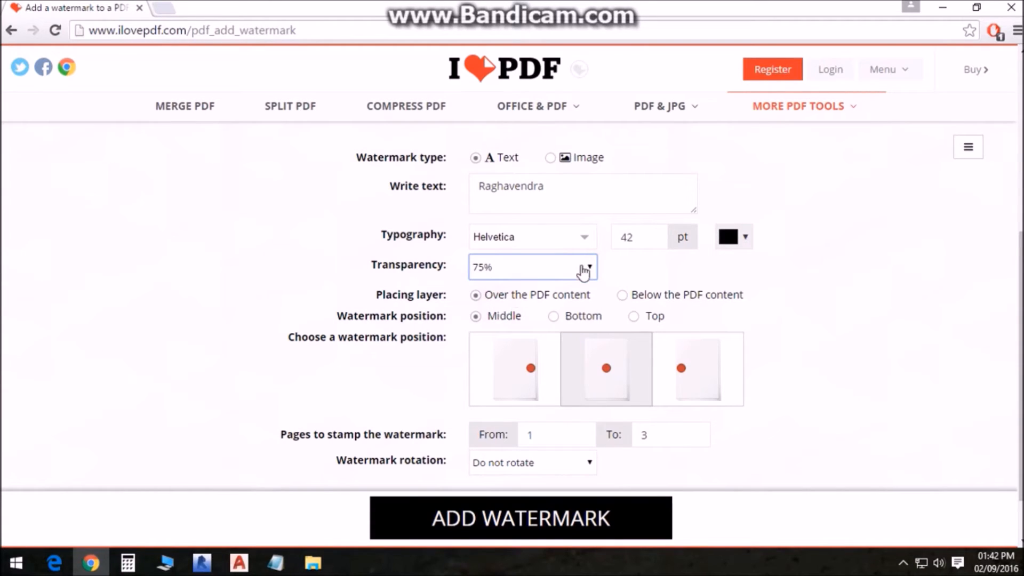
click(531, 267)
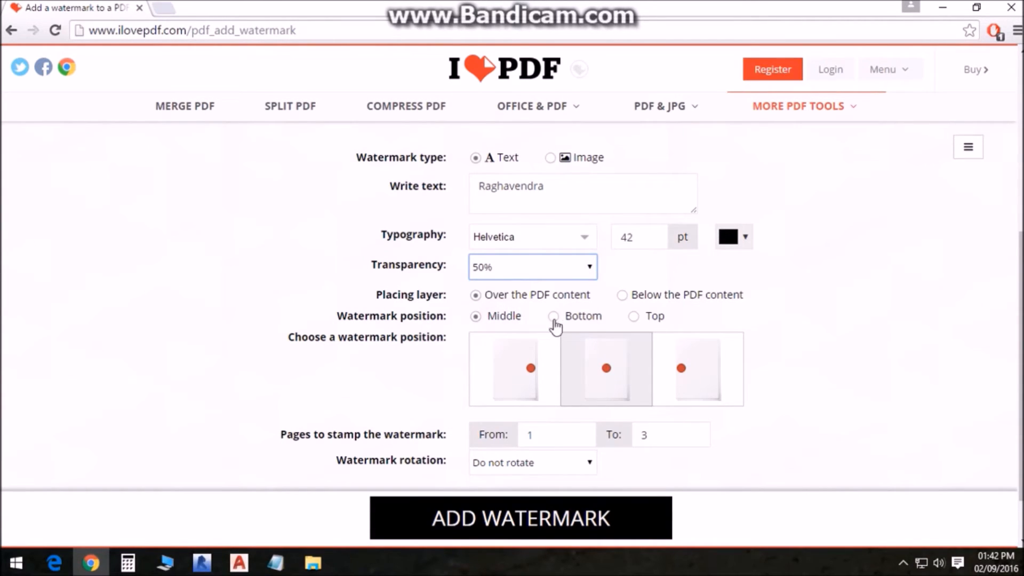
Stamp the watermark onto the PDF with ADD WATERMARK.
scroll(down, 3)
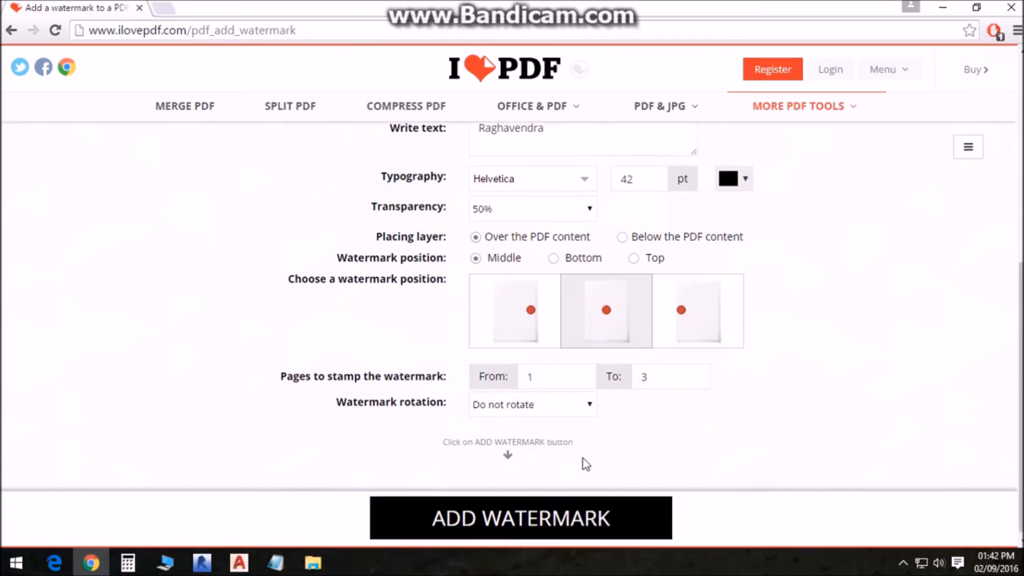
click(530, 403)
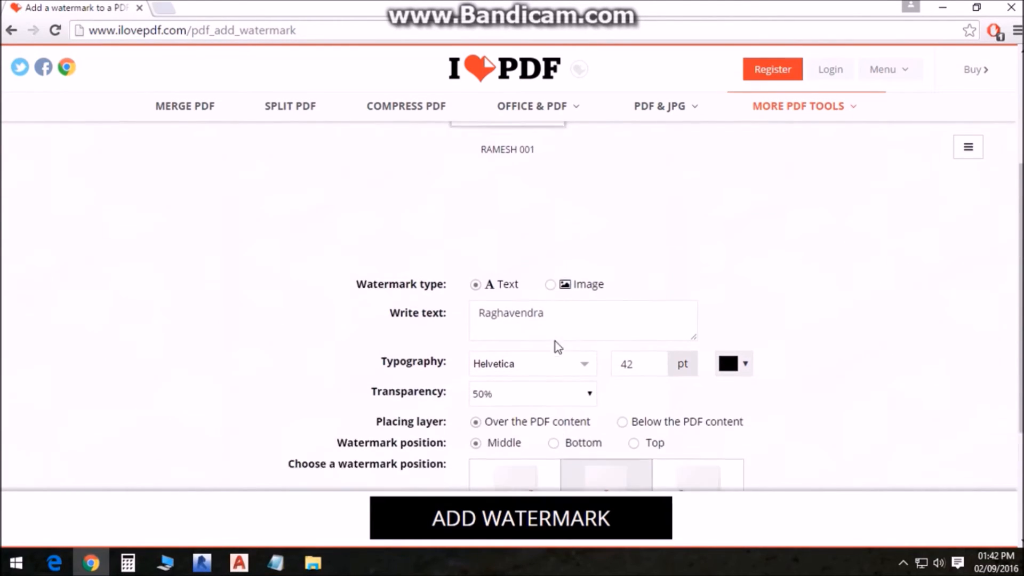
click(521, 518)
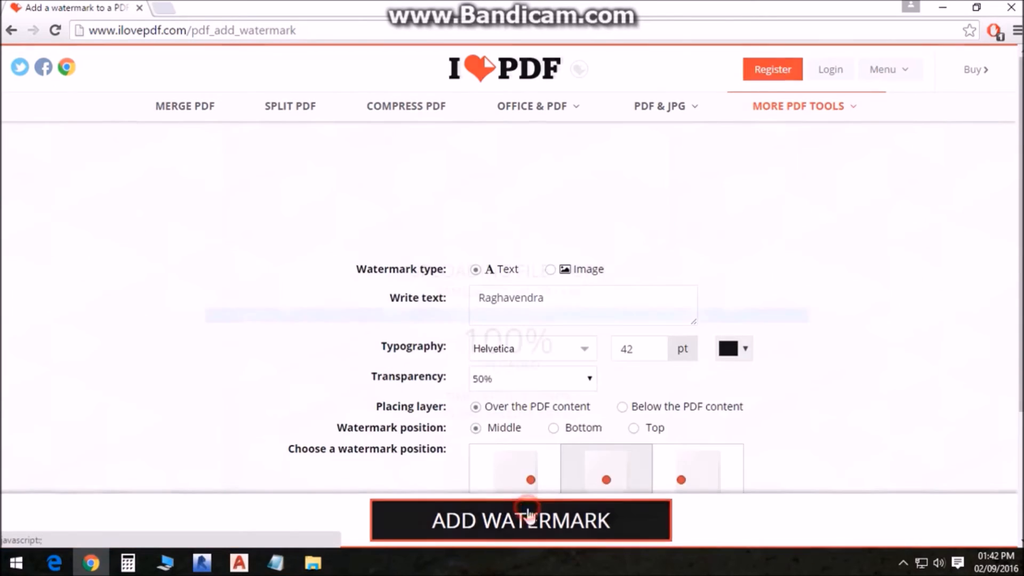
click(519, 520)
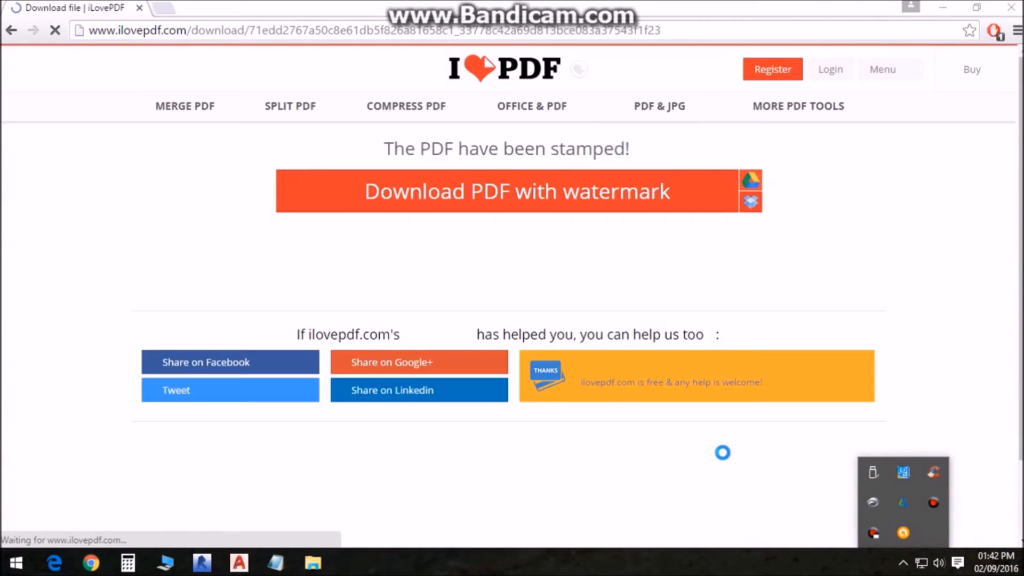
Download RAMESH 001-watermark.pdf, review it in Acrobat Reader, and start a 'Thank' note.
click(505, 191)
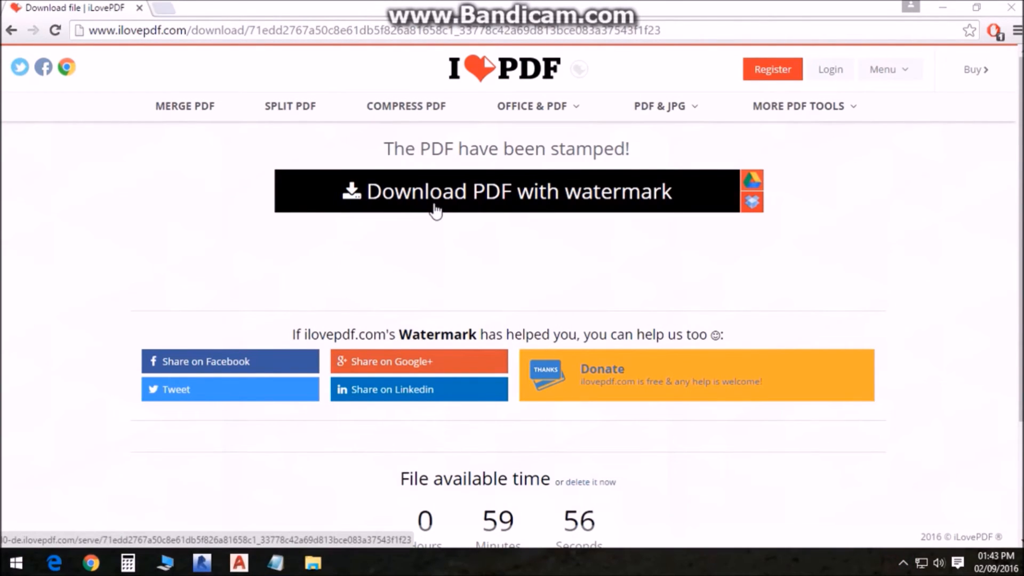
click(505, 190)
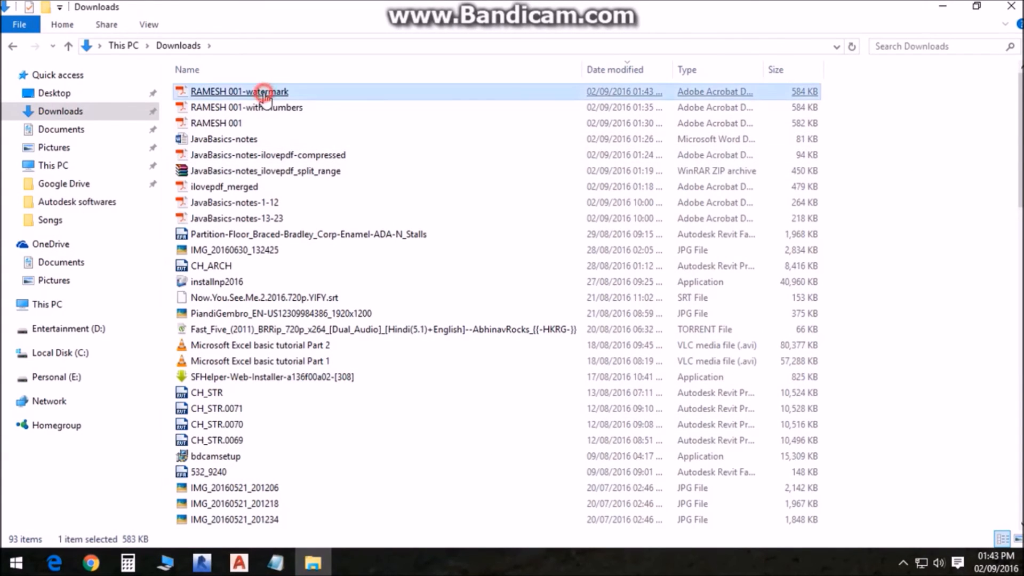
double_click(240, 91)
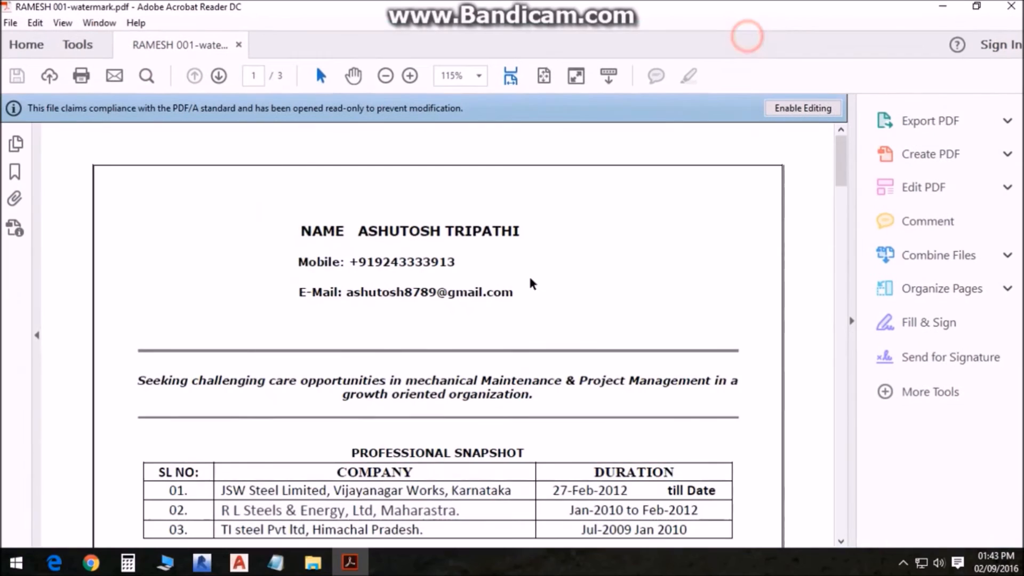
scroll(down, 3)
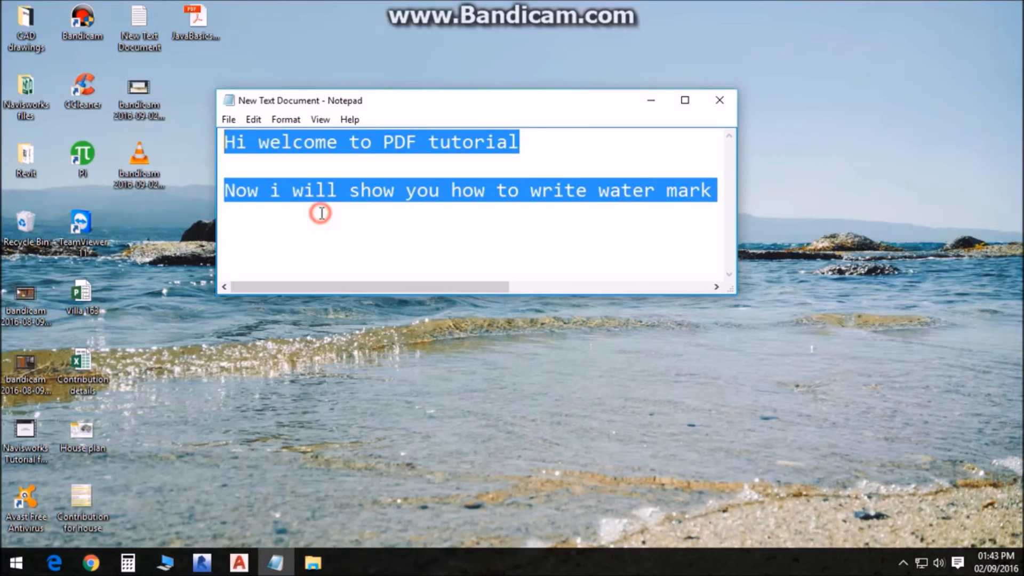
text(Thank)
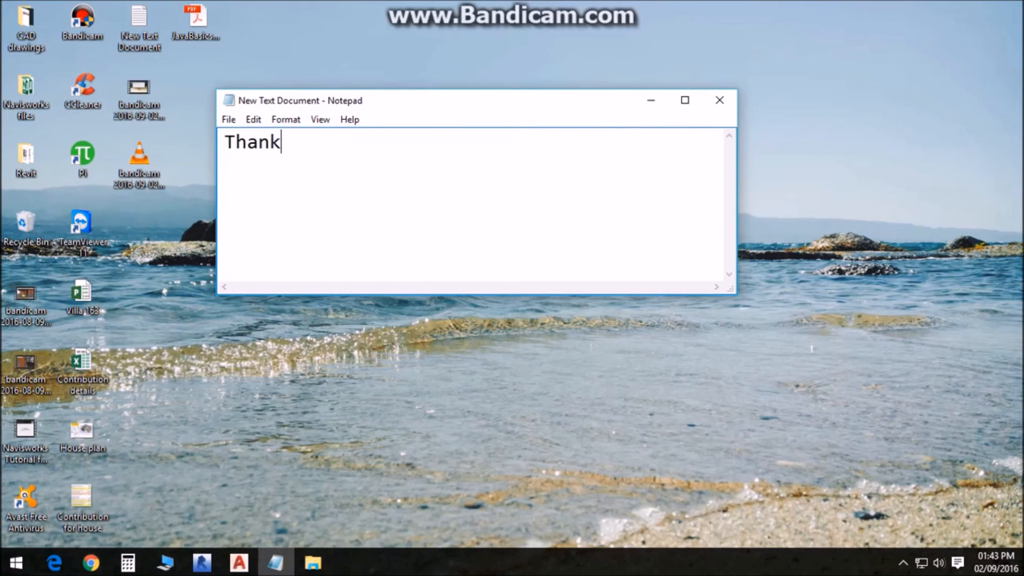